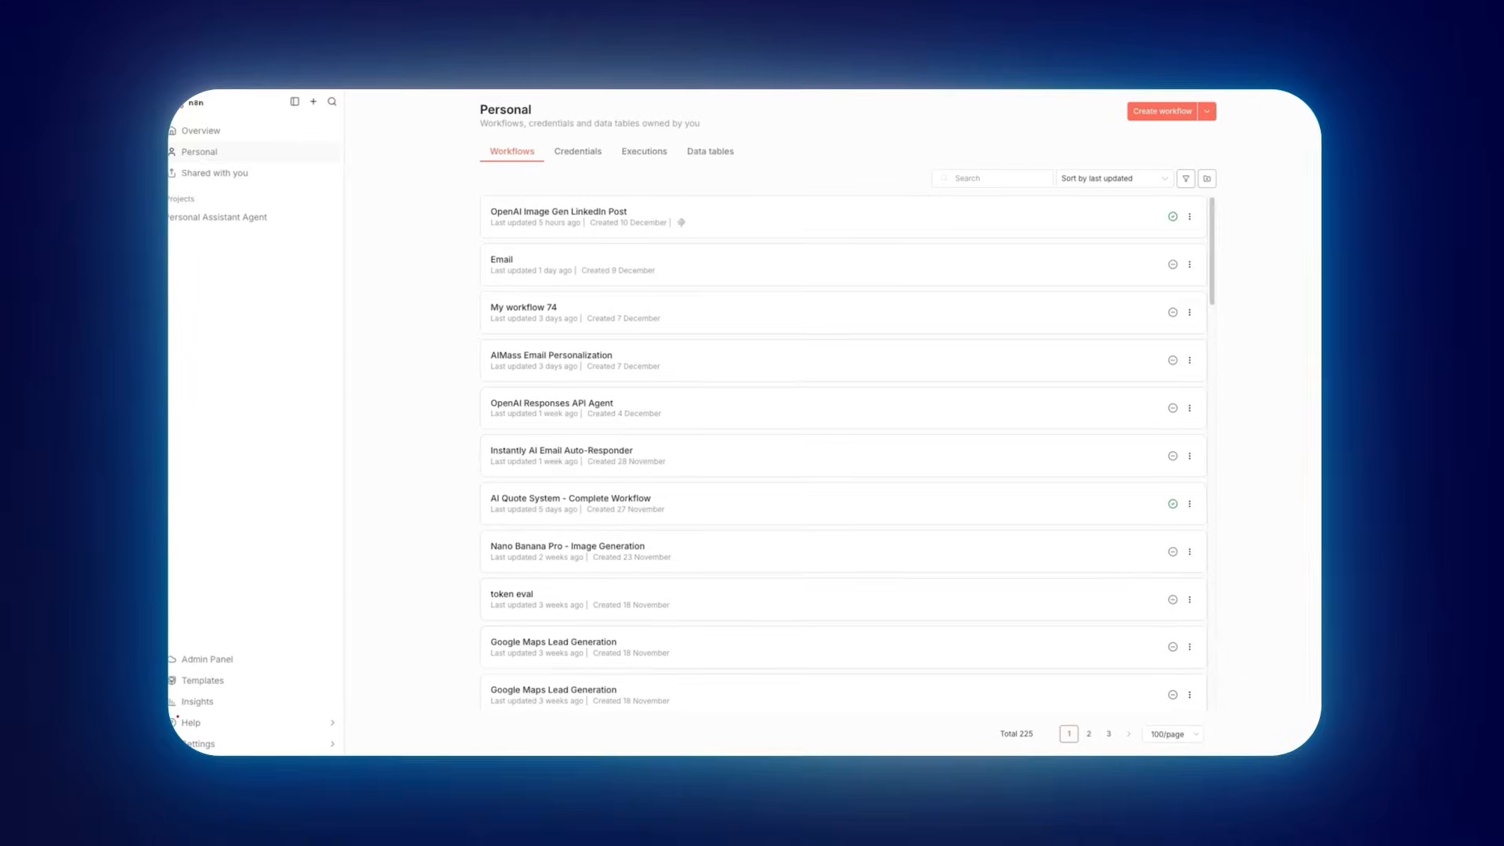
Open the OpenAI Image Gen LinkedIn Post workflow and scroll through its webhook, content, image and email stages.
{"action": "left_click", "coordinate": [557, 212]}
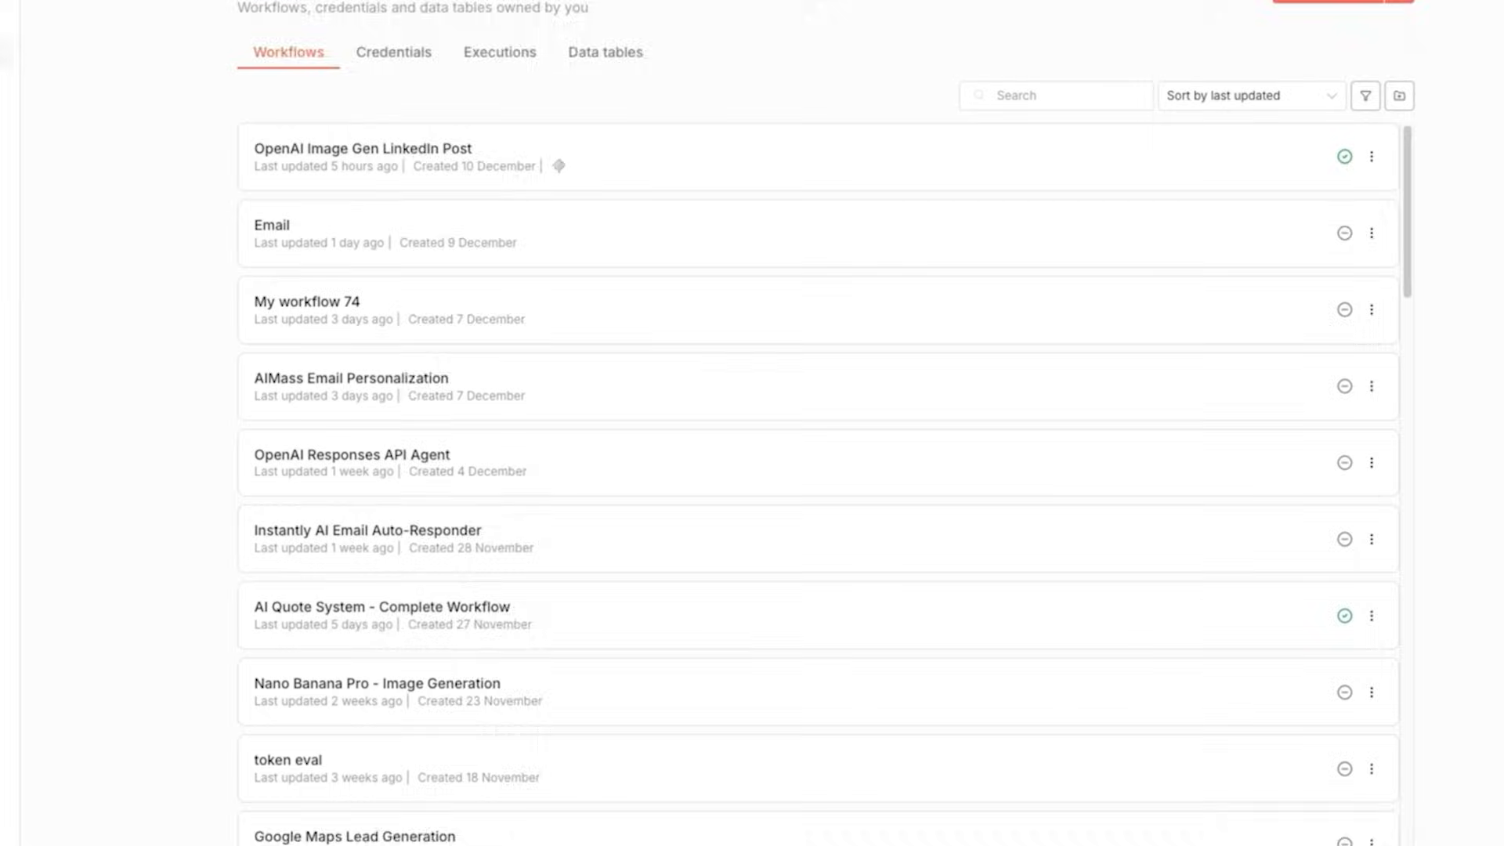
{"action": "scroll", "scroll_direction": "down", "scroll_amount": 3}
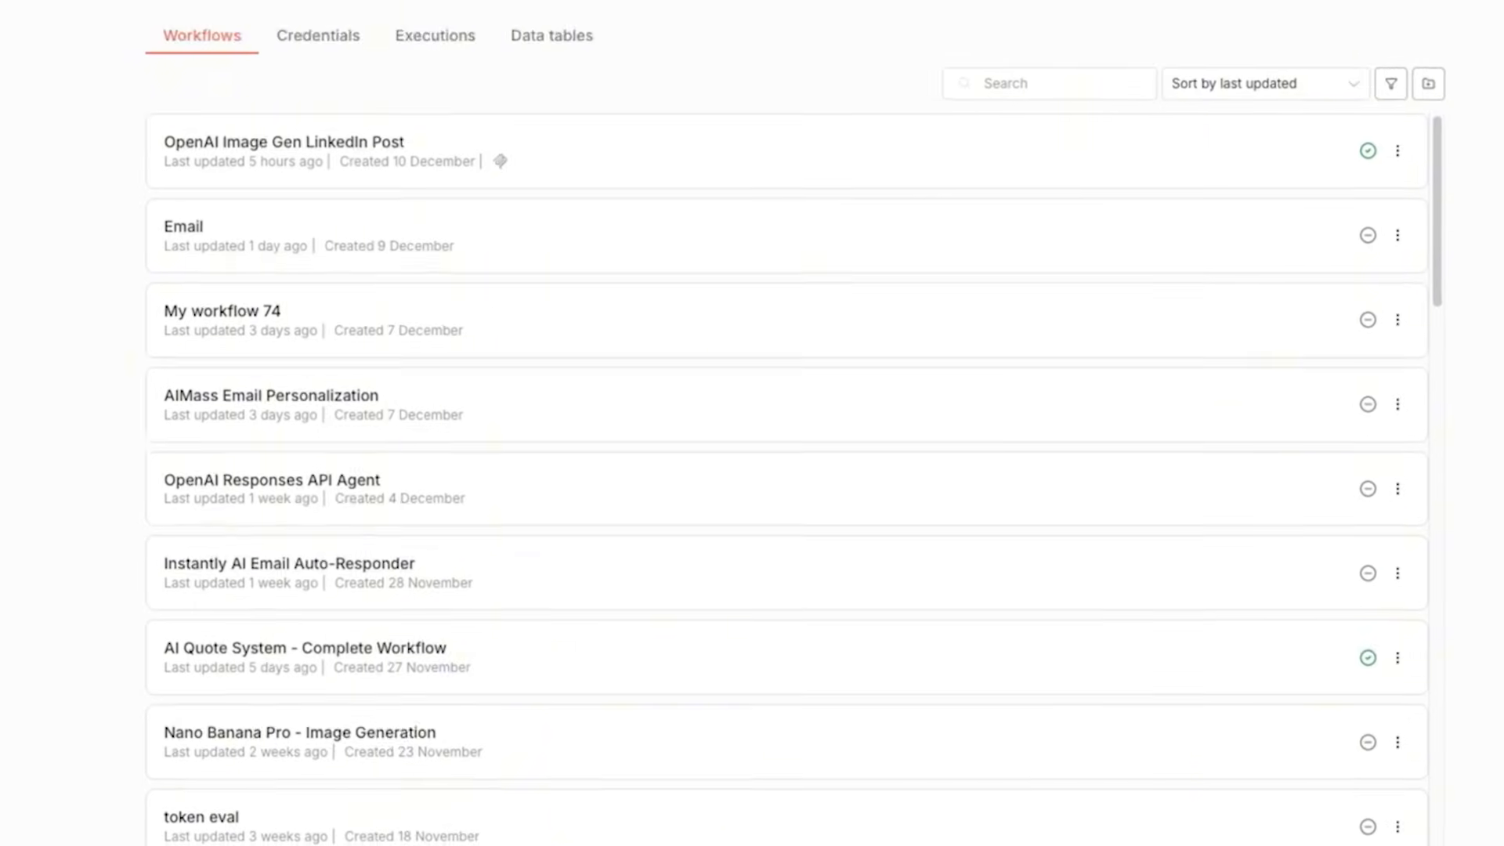
{"action": "scroll", "scroll_direction": "down", "scroll_amount": 3}
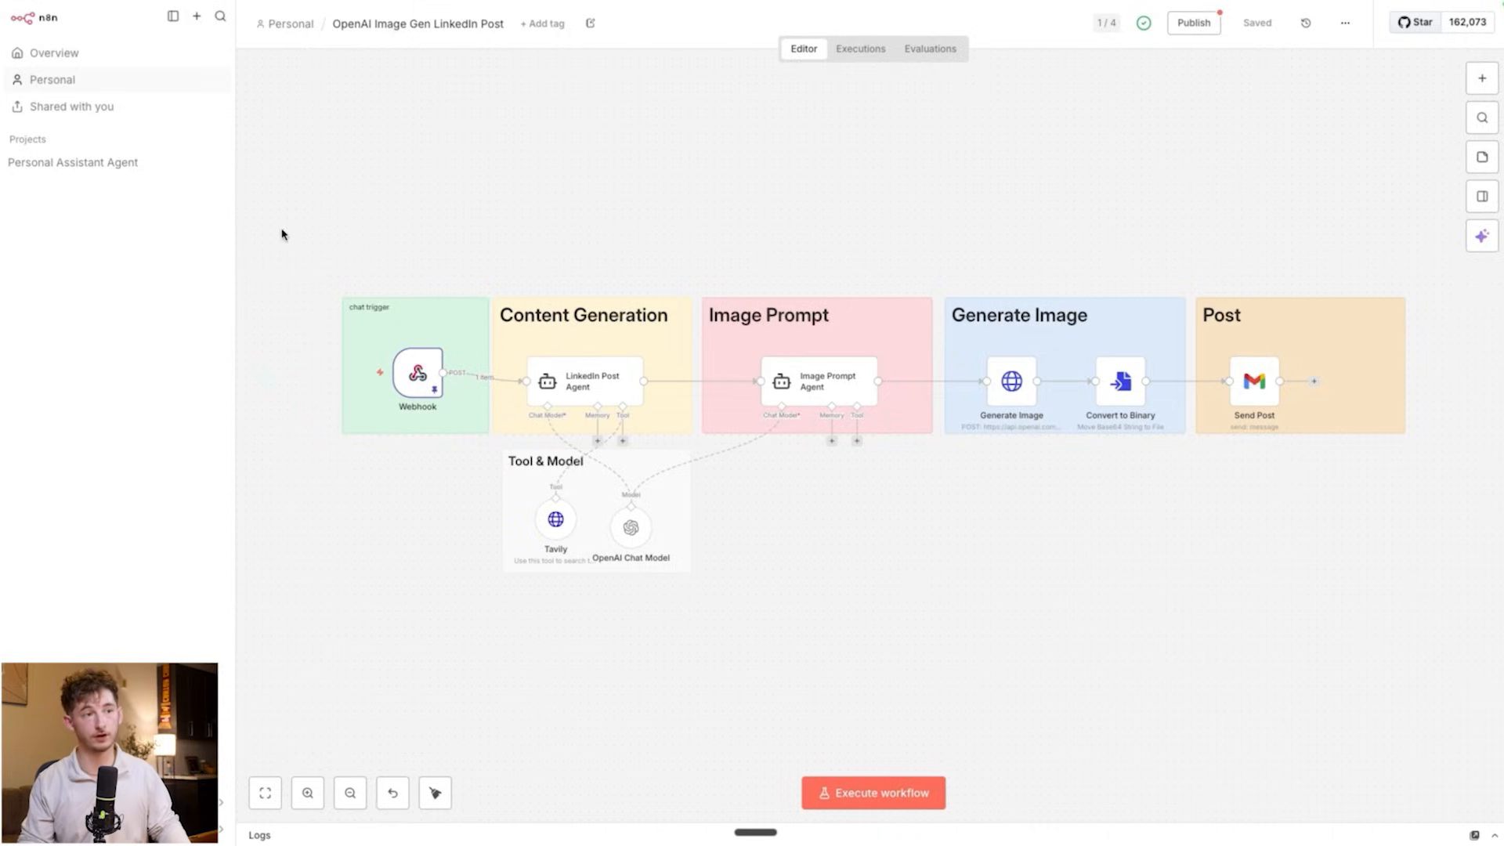
{"action": "left_click", "coordinate": [51, 80]}
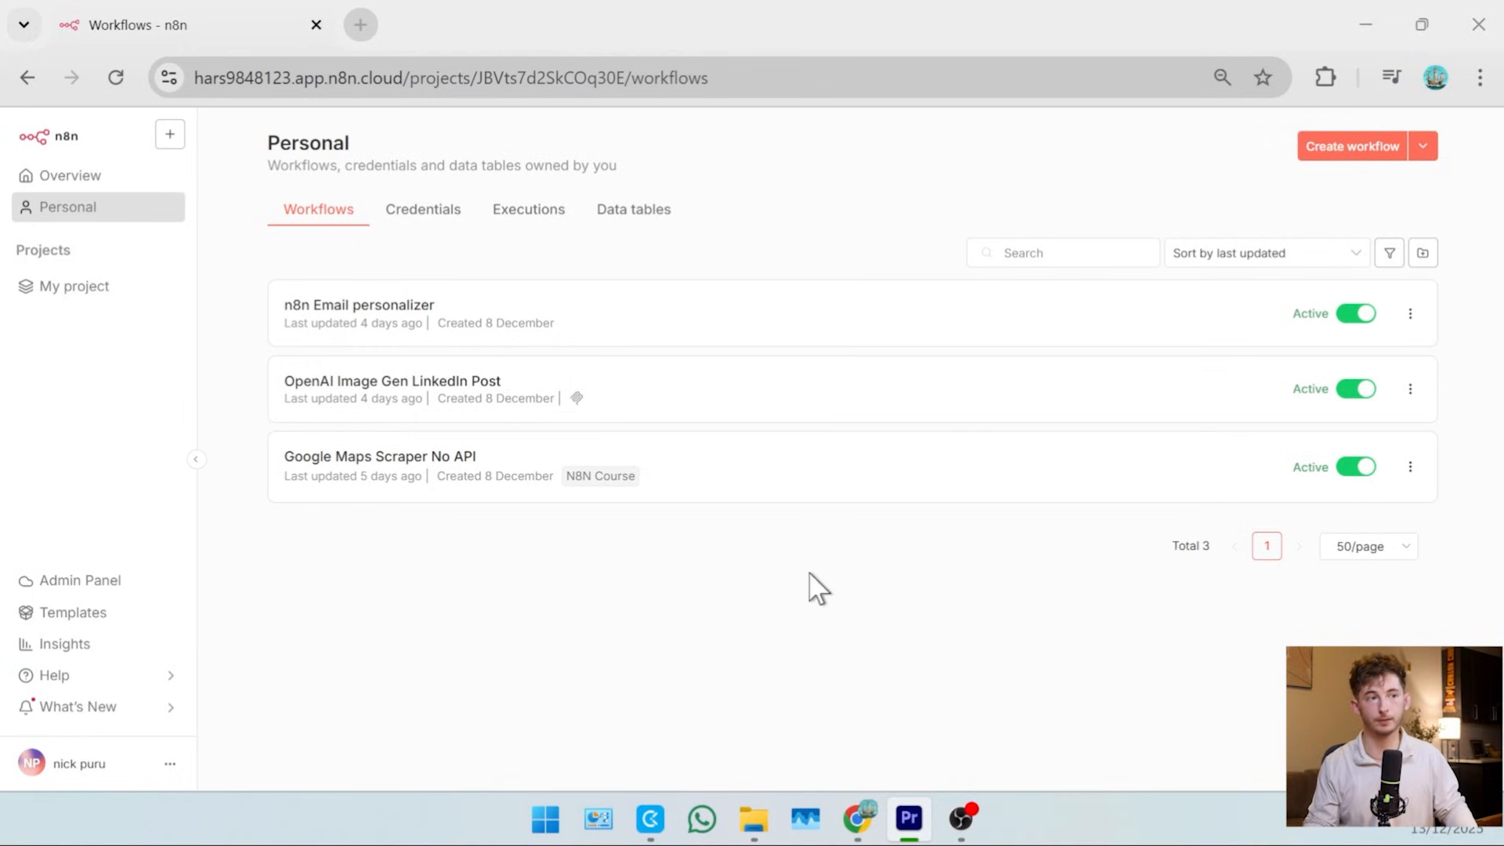
{"action": "mouse_move", "coordinate": [650, 447]}
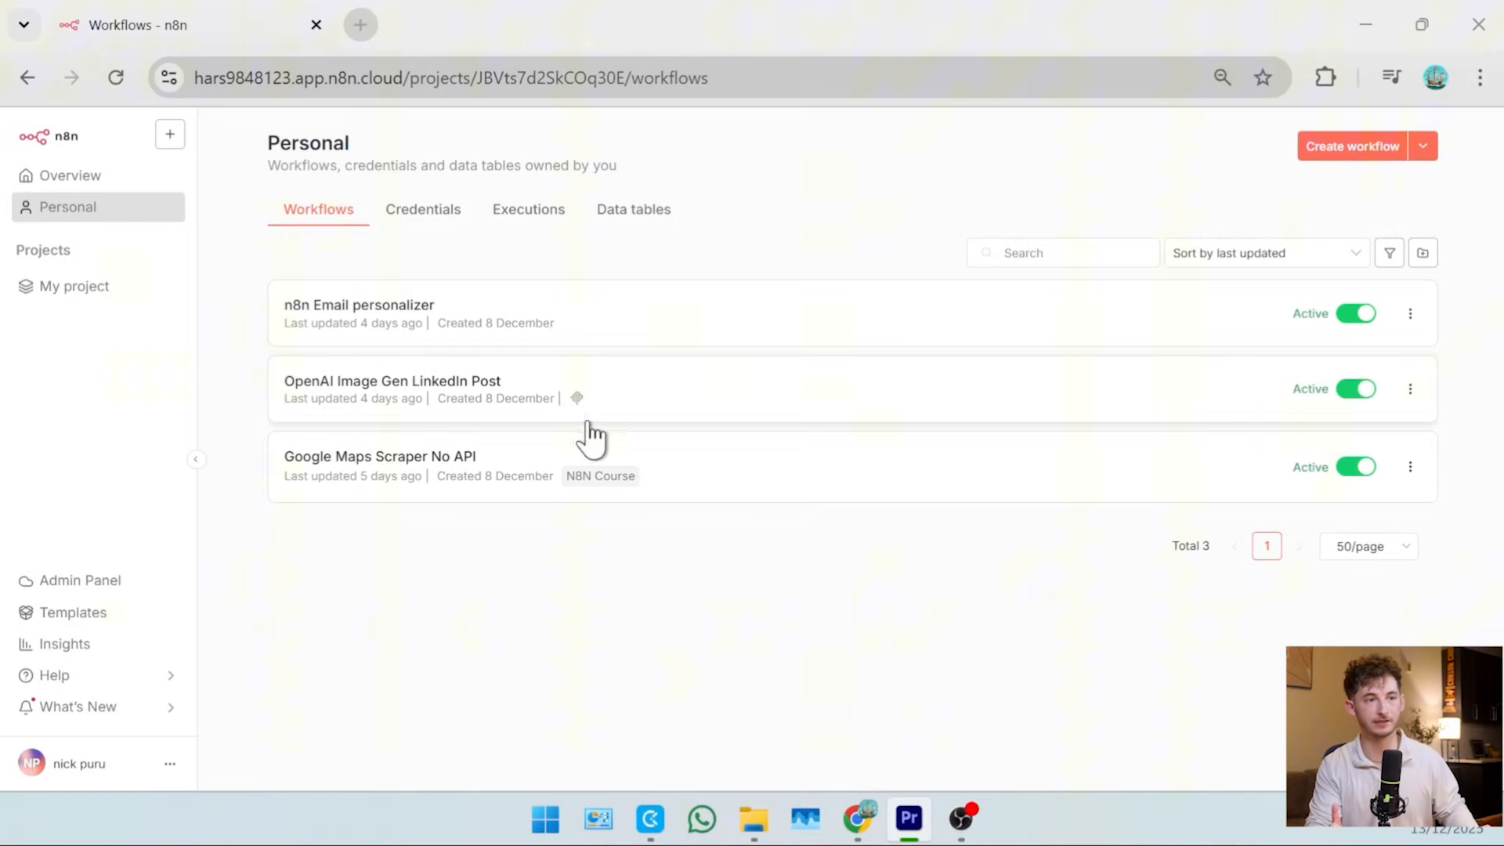
{"action": "mouse_move", "coordinate": [578, 434]}
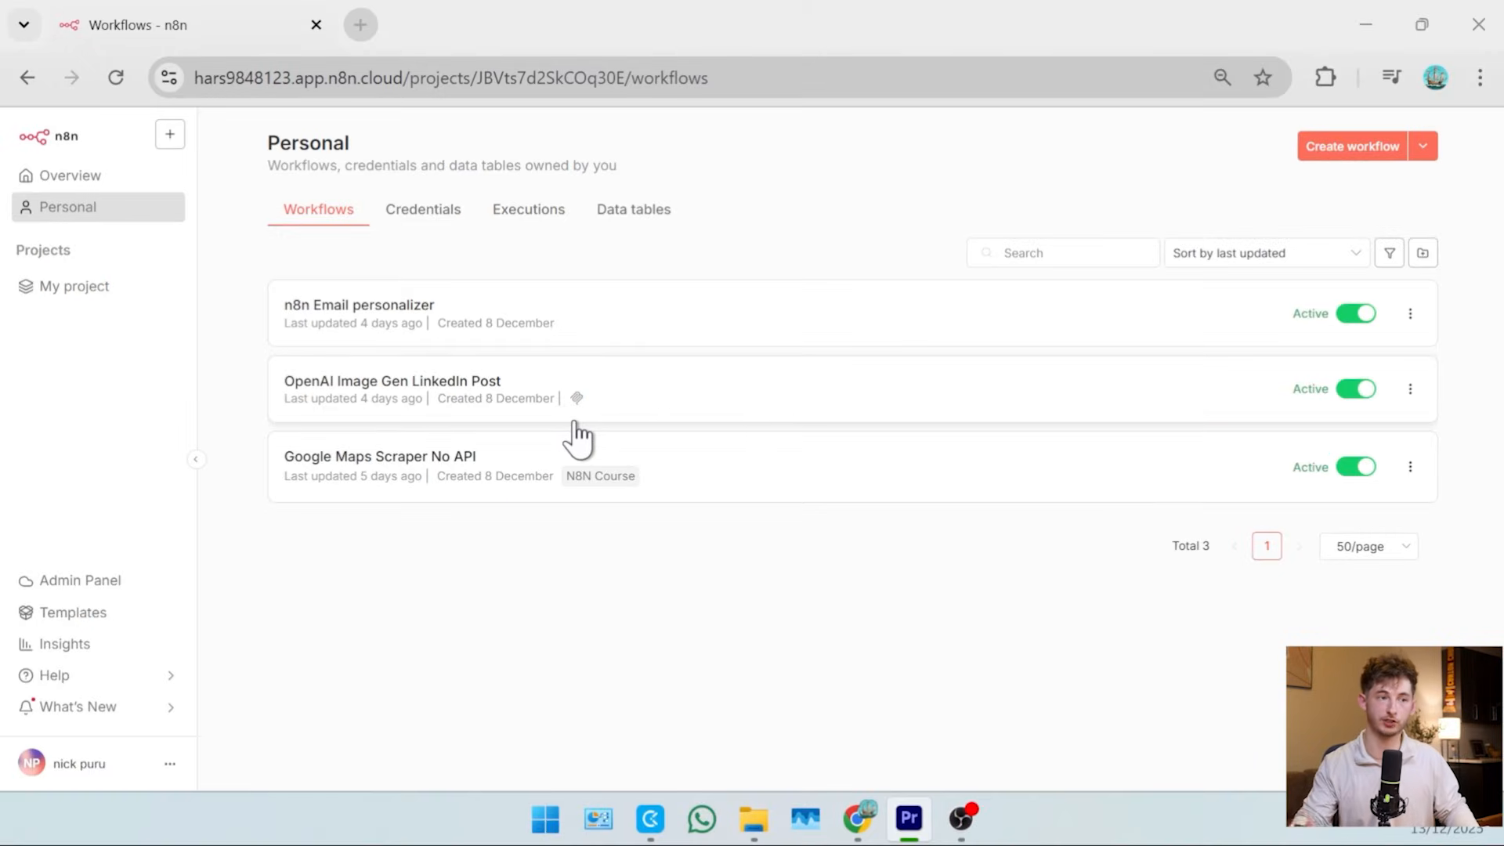
{"action": "mouse_move", "coordinate": [362, 629]}
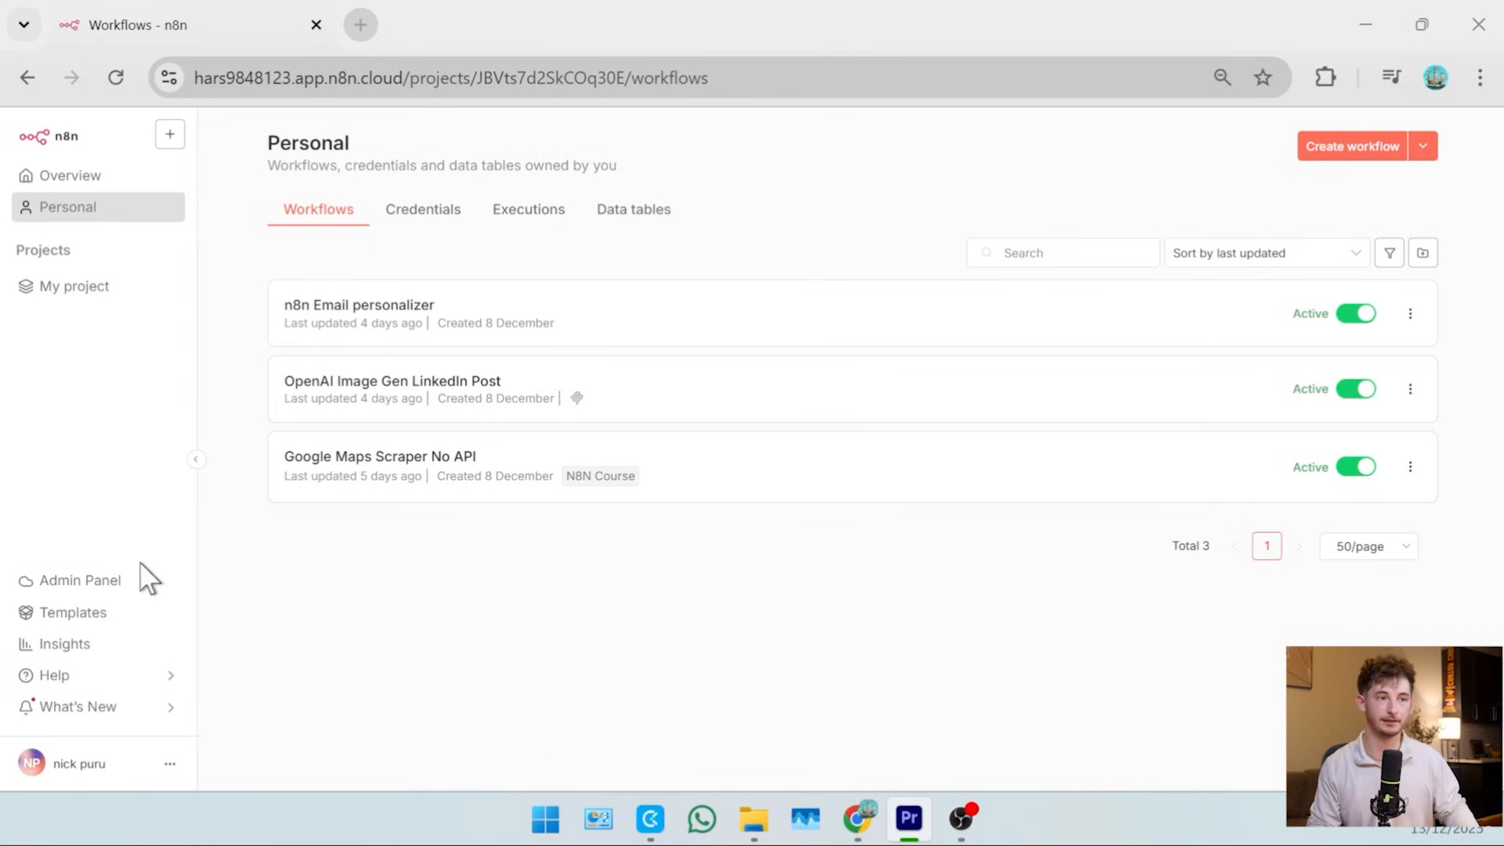
{"action": "mouse_move", "coordinate": [163, 585]}
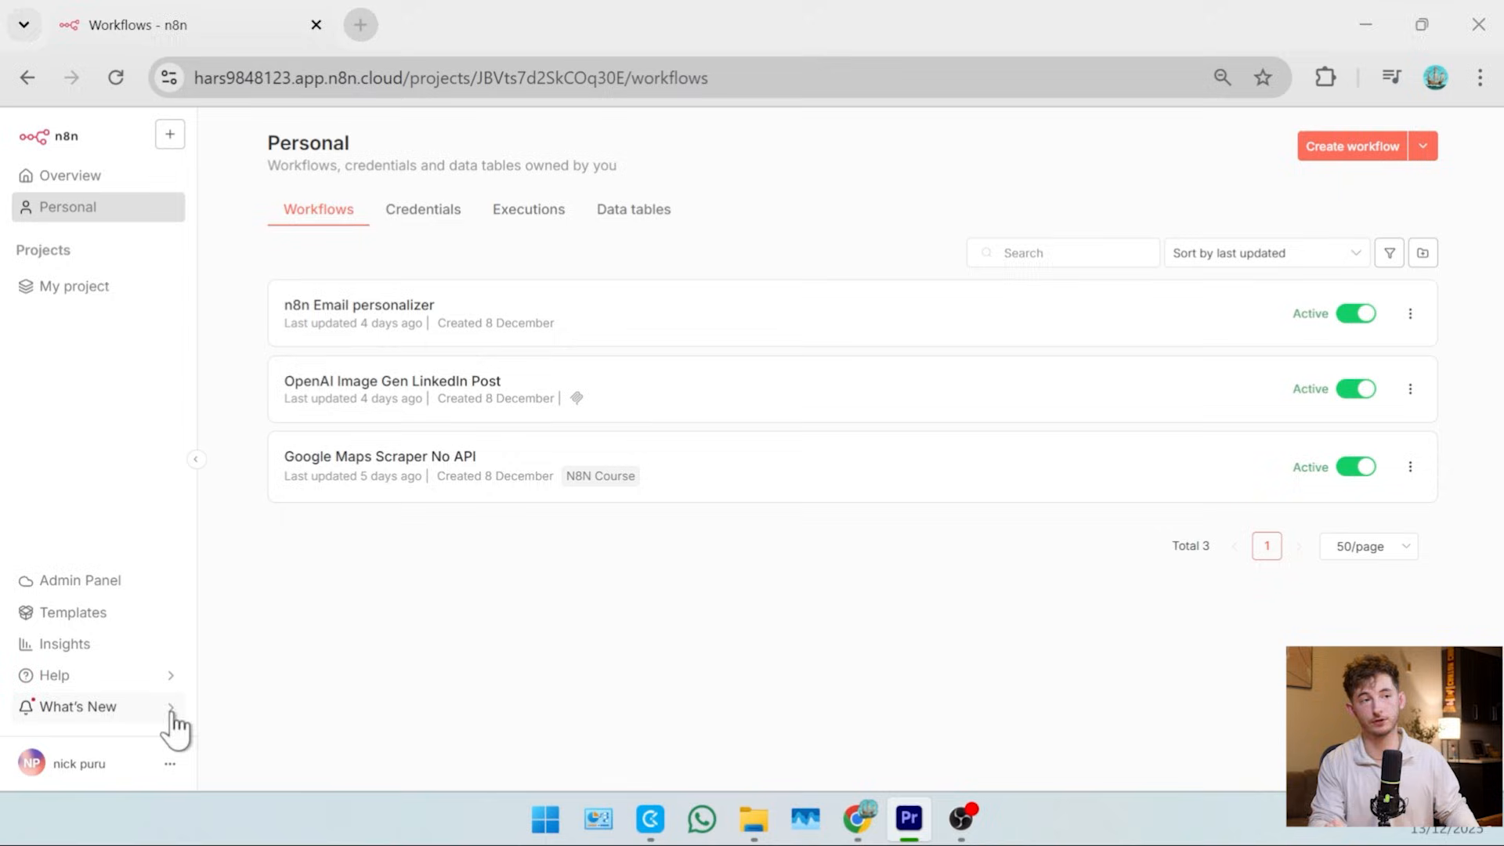
Reach the Personal Settings page from the sidebar's user menu.
{"action": "left_click", "coordinate": [78, 707]}
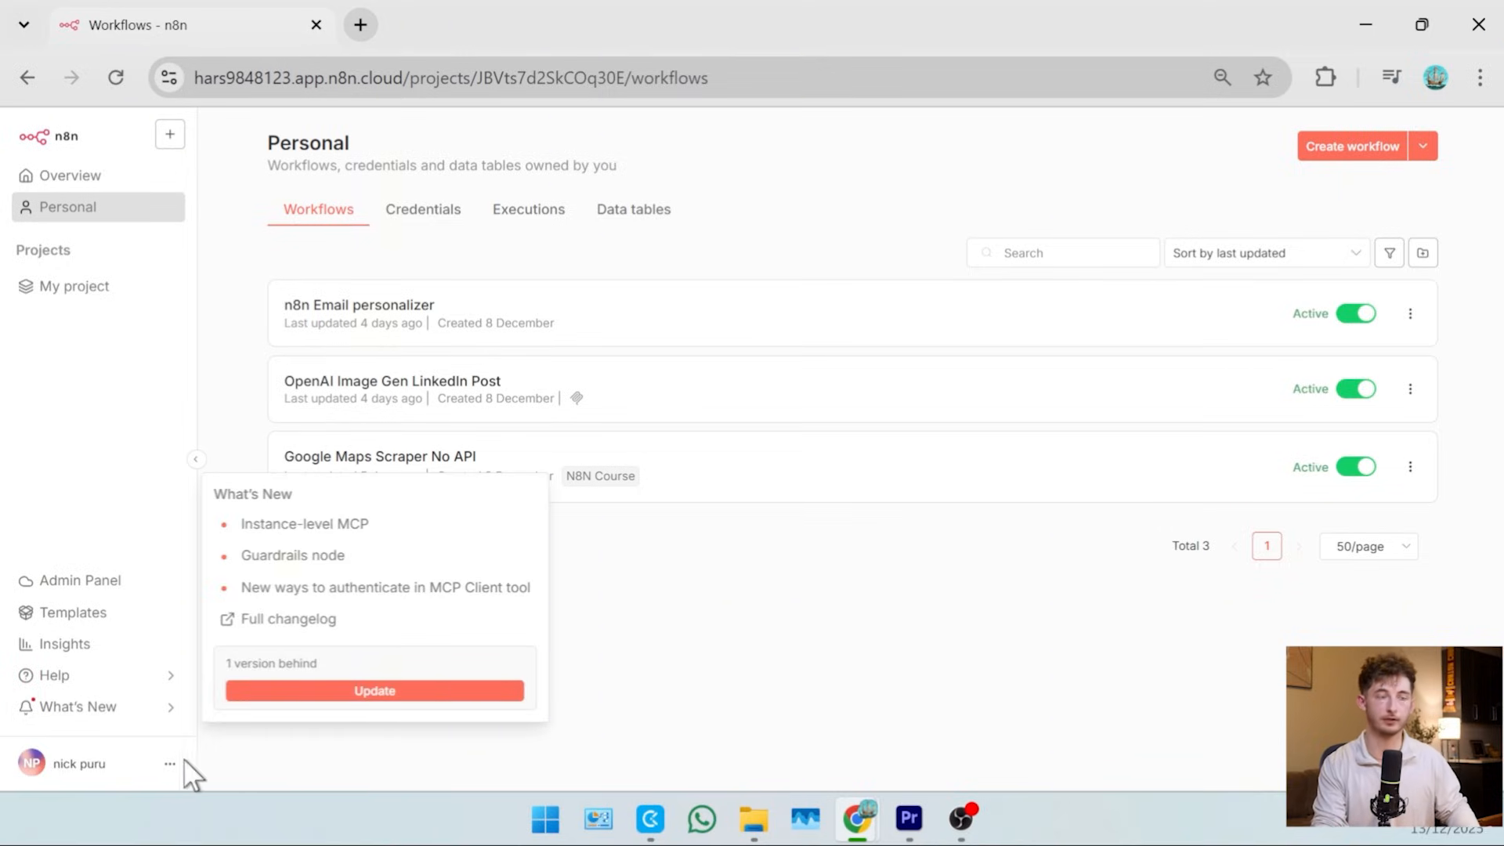
{"action": "left_click", "coordinate": [169, 763]}
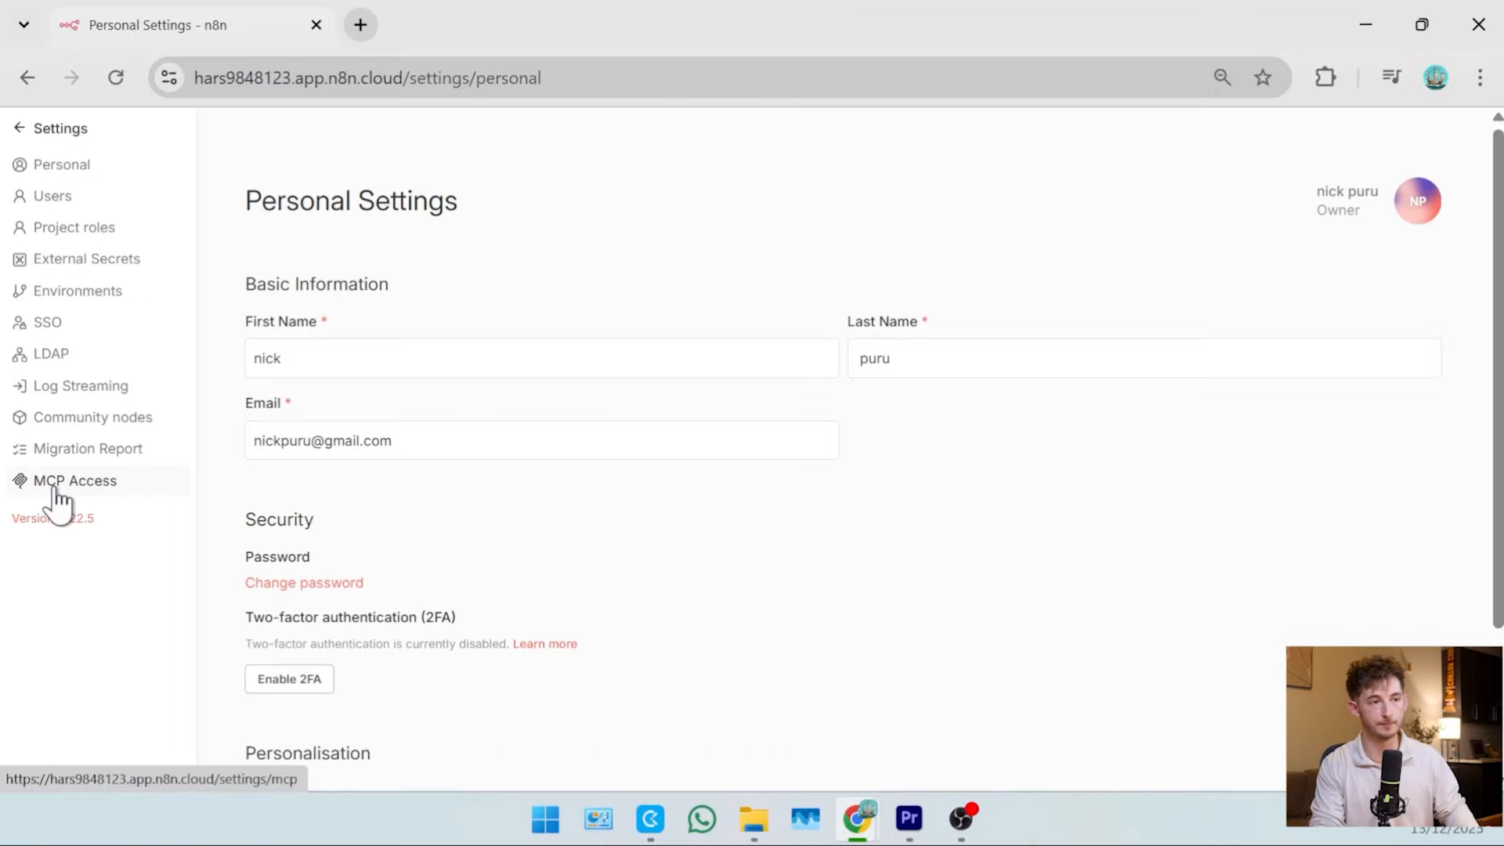
Show MCP Access with Enable MCP toggled off and back on, comparing Access Token and OAuth server URL options.
{"action": "left_click", "coordinate": [74, 480]}
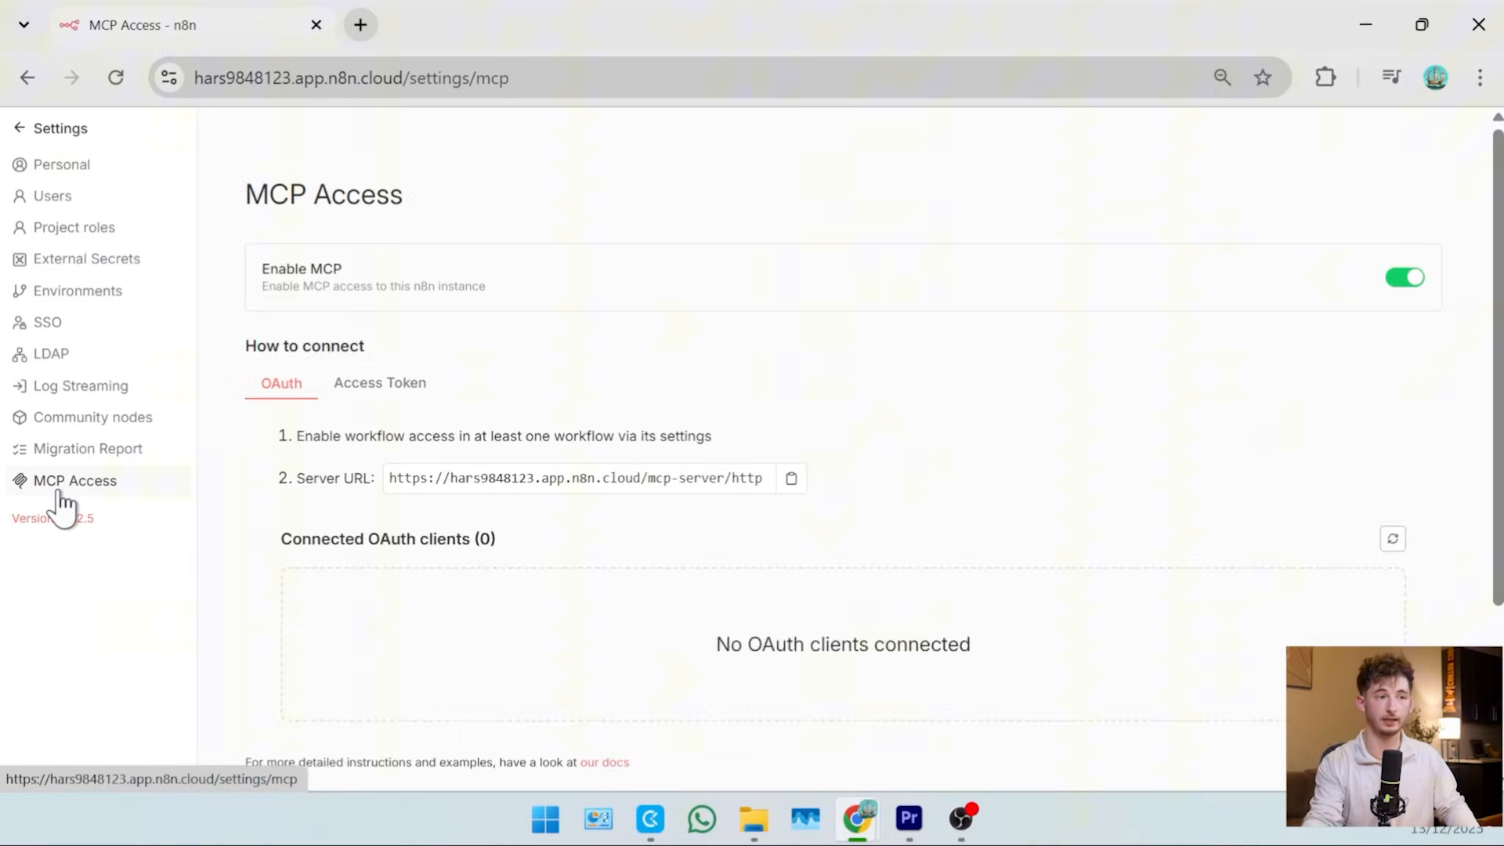
{"action": "left_click", "coordinate": [1424, 277]}
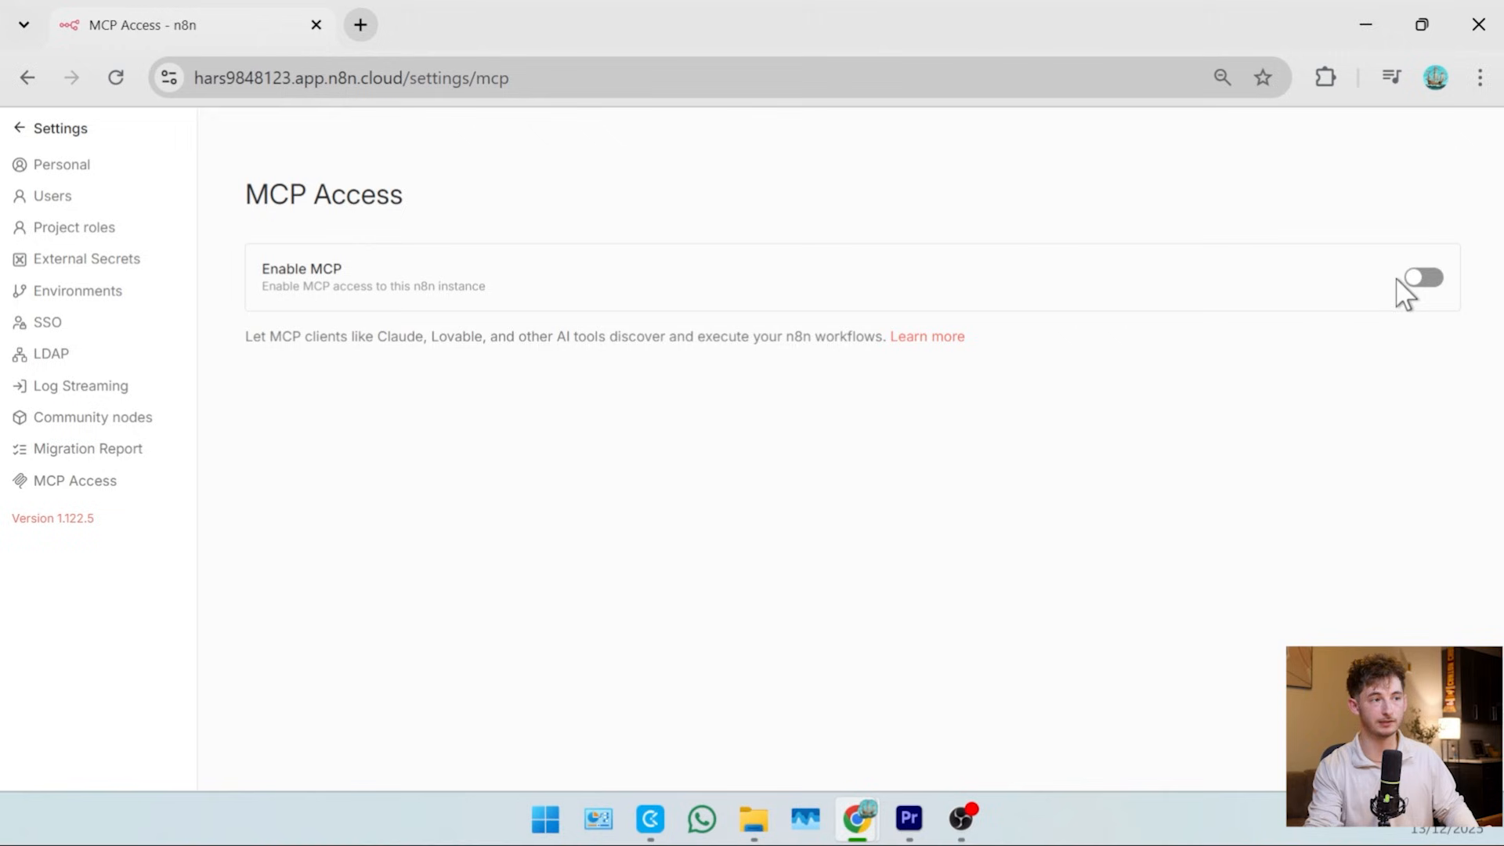
{"action": "left_click", "coordinate": [1407, 278]}
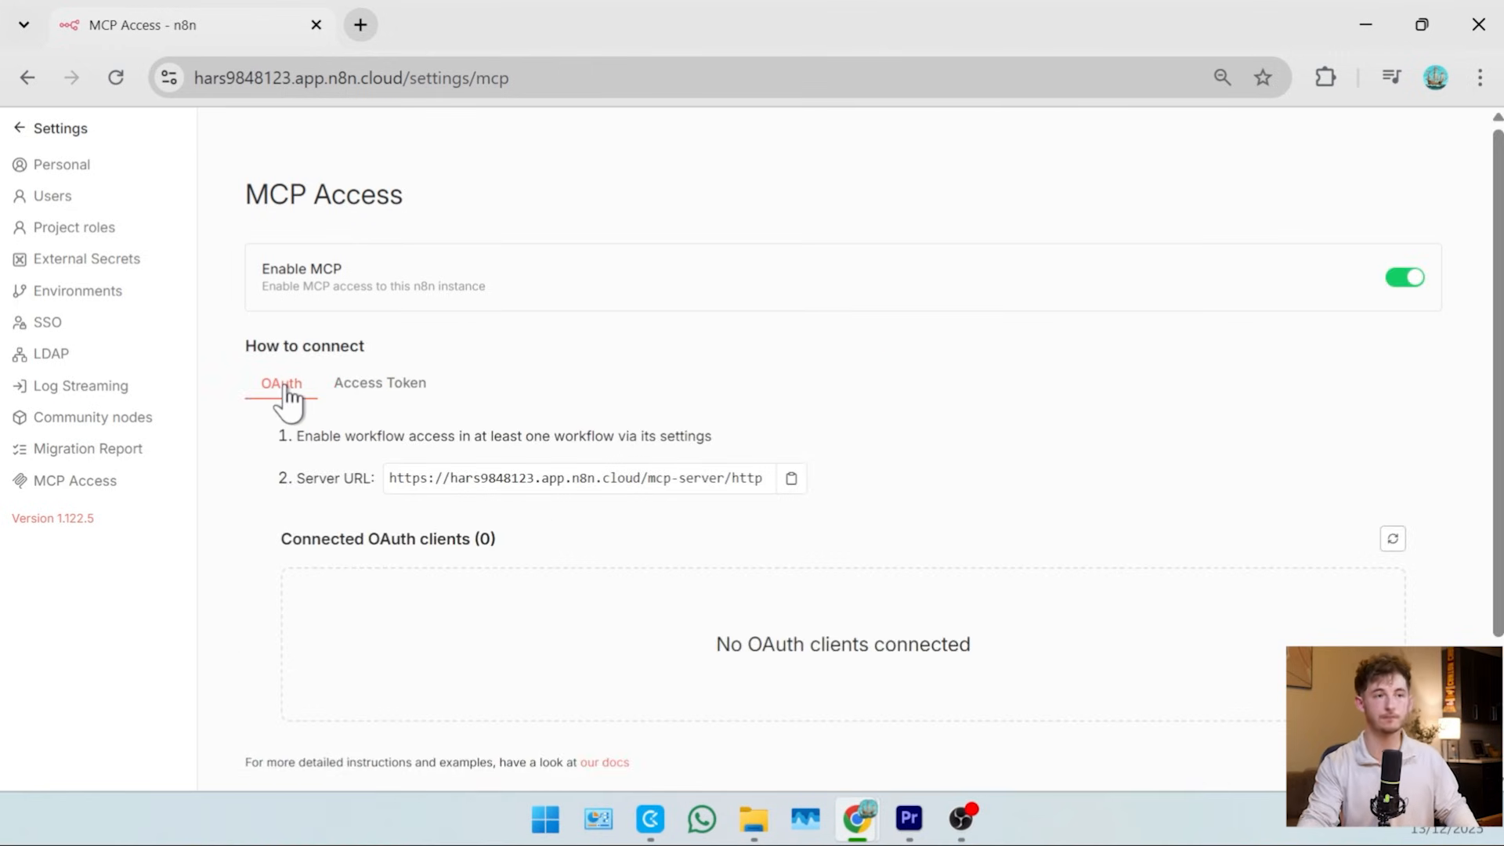
{"action": "left_click", "coordinate": [379, 382]}
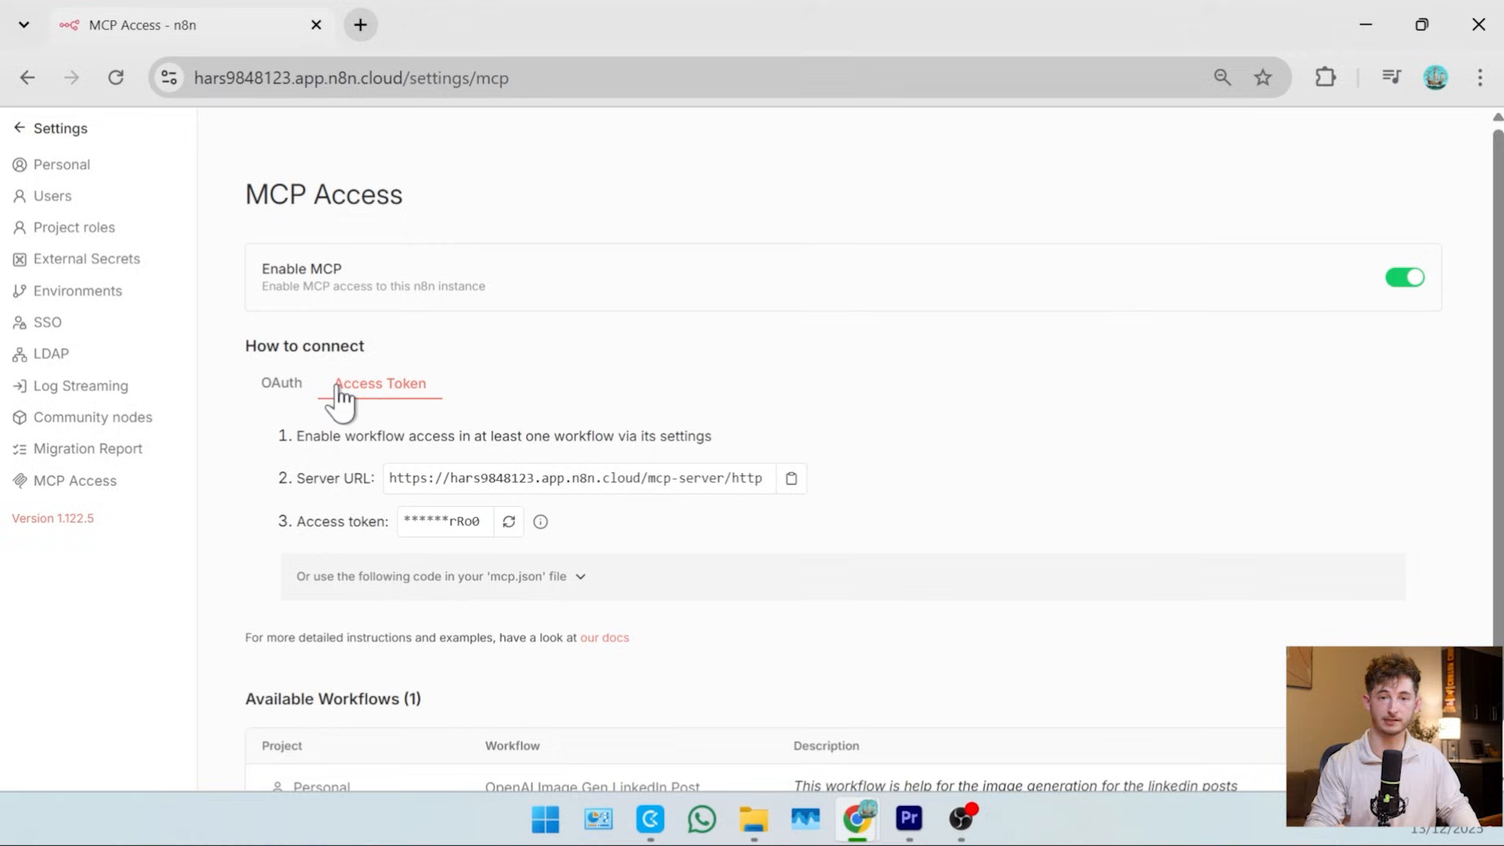
{"action": "left_click", "coordinate": [281, 382]}
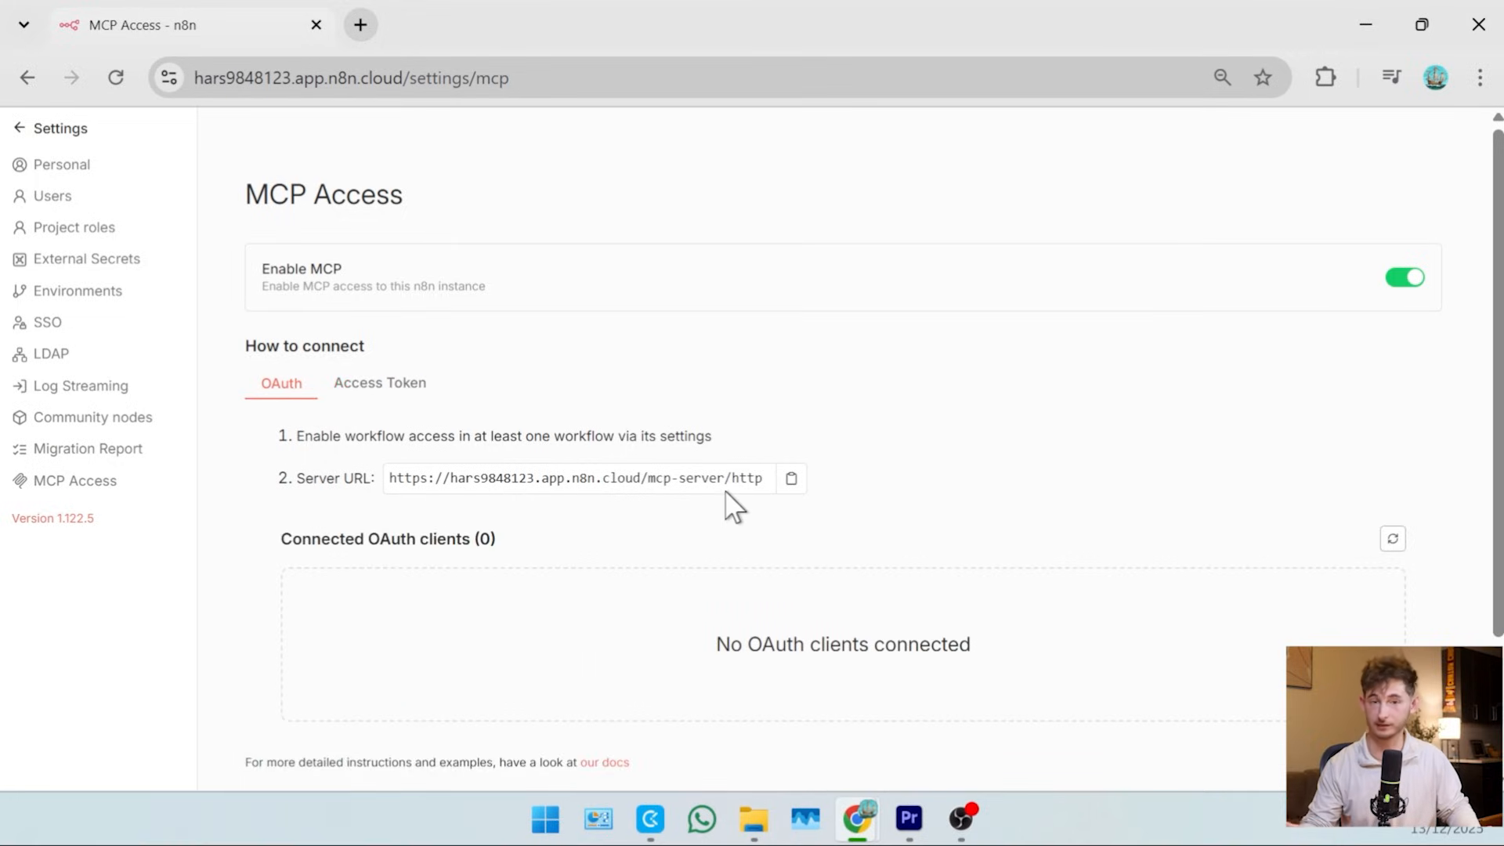
{"action": "mouse_move", "coordinate": [738, 503]}
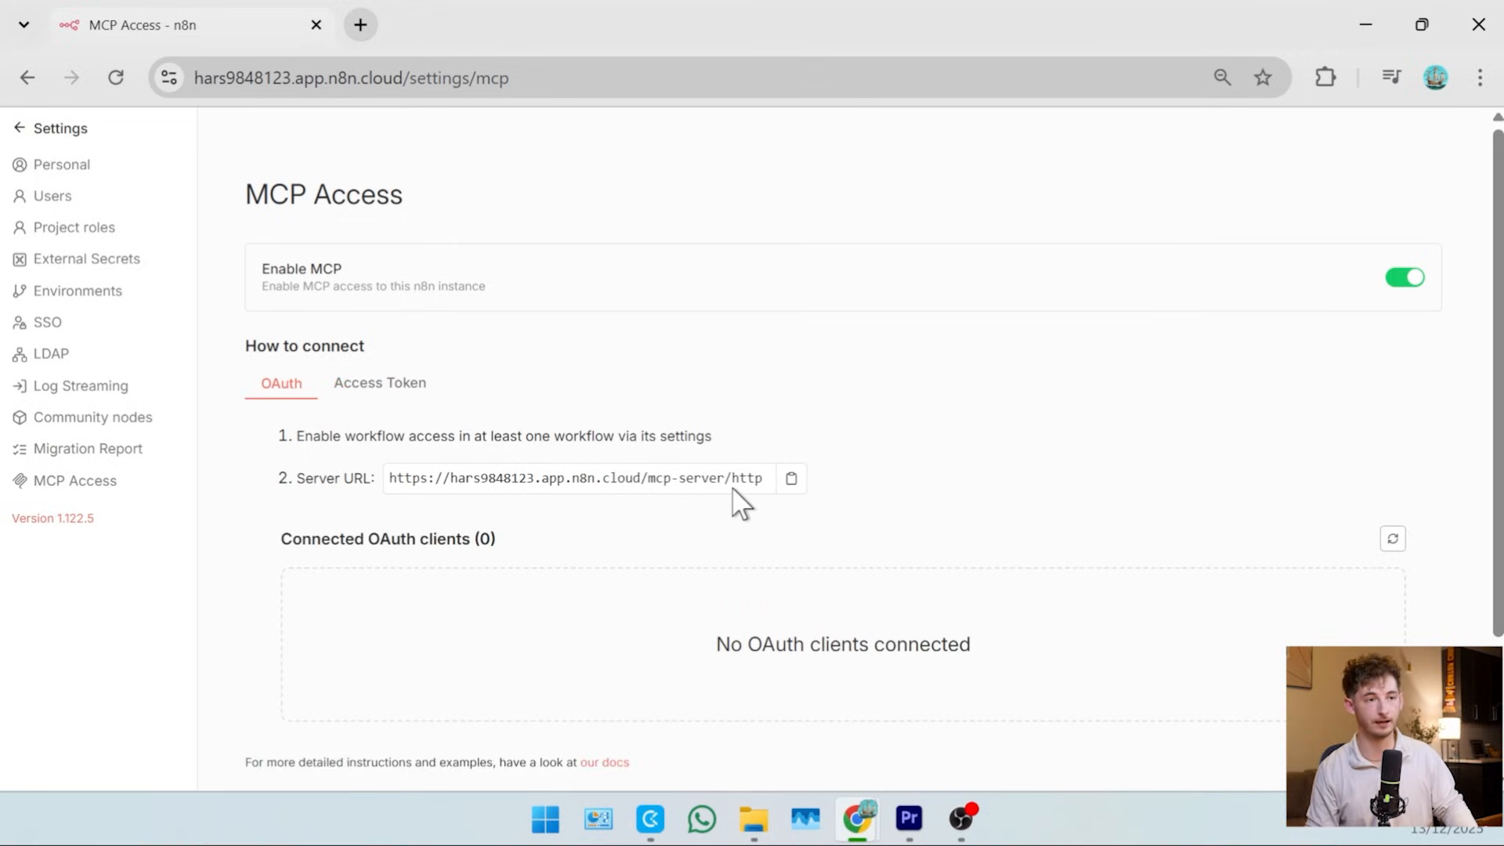
{"action": "mouse_move", "coordinate": [790, 480]}
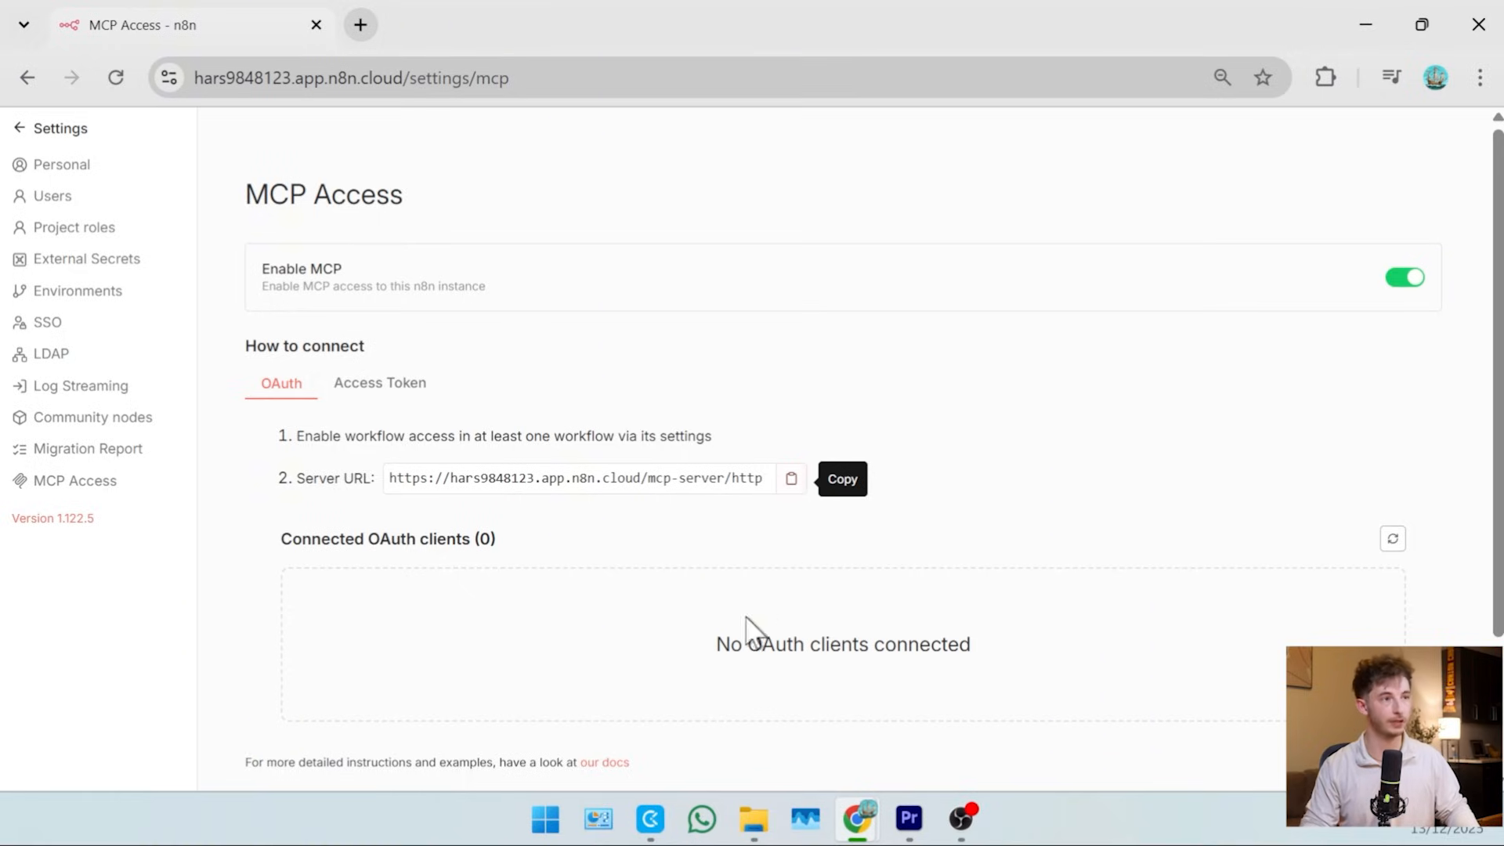
{"action": "mouse_move", "coordinate": [790, 550]}
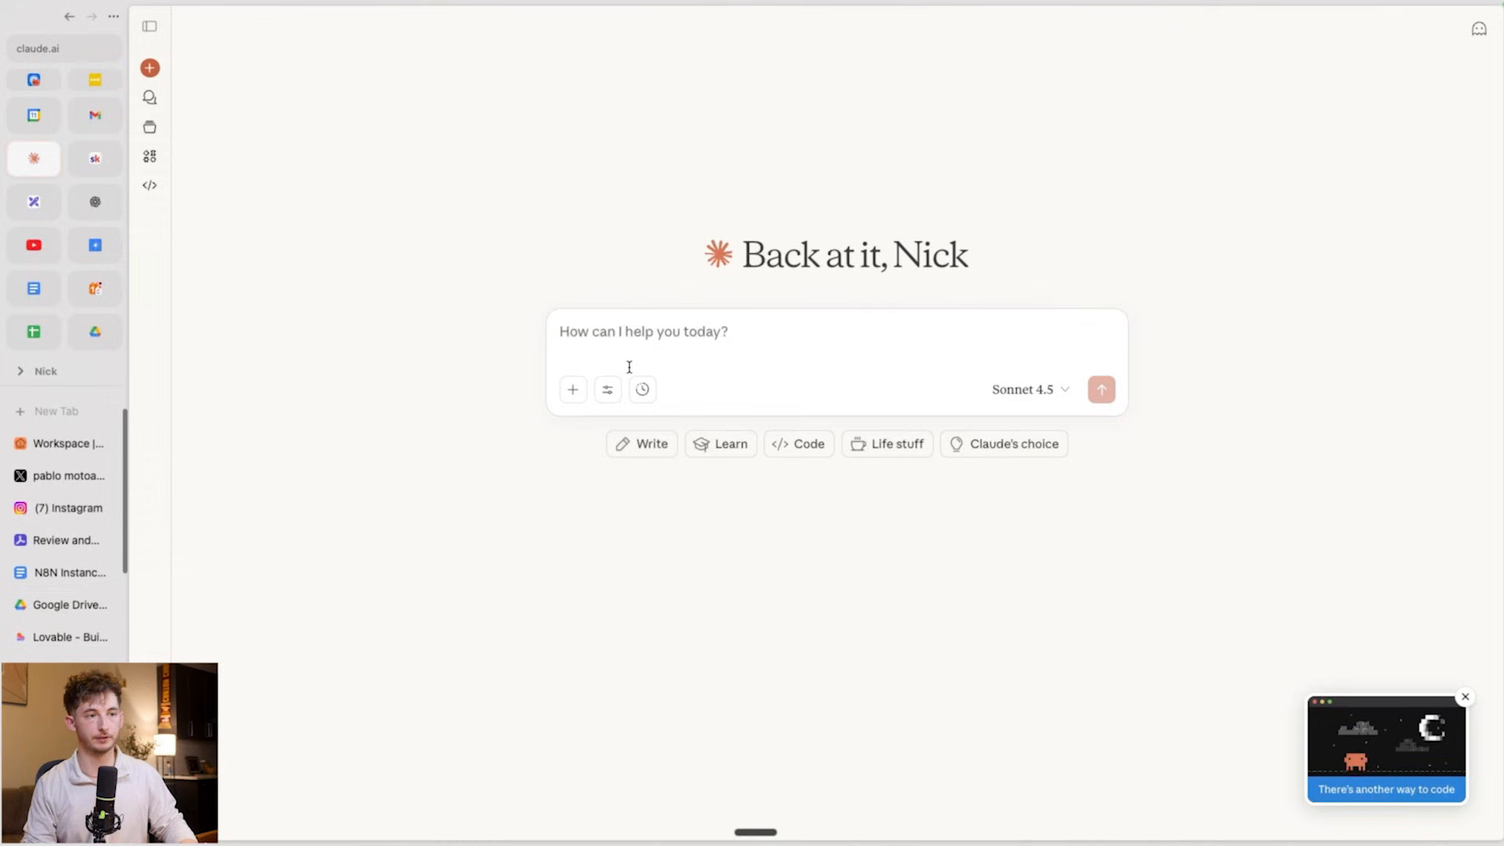
{"action": "mouse_move", "coordinate": [606, 390]}
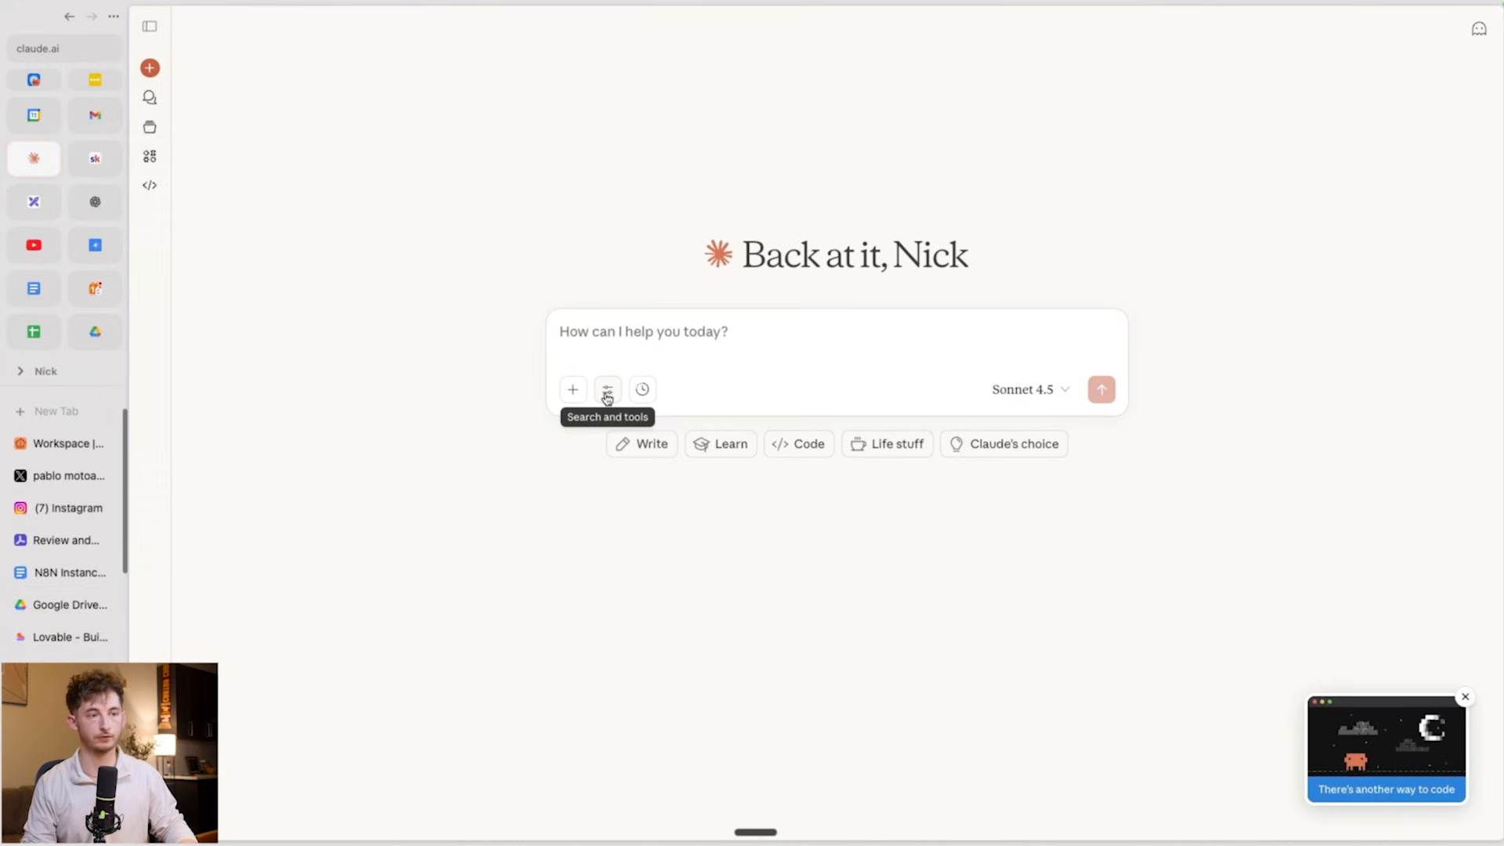
Locate the n8n connector in Claude's connector list and disconnect its existing link.
{"action": "left_click", "coordinate": [606, 390]}
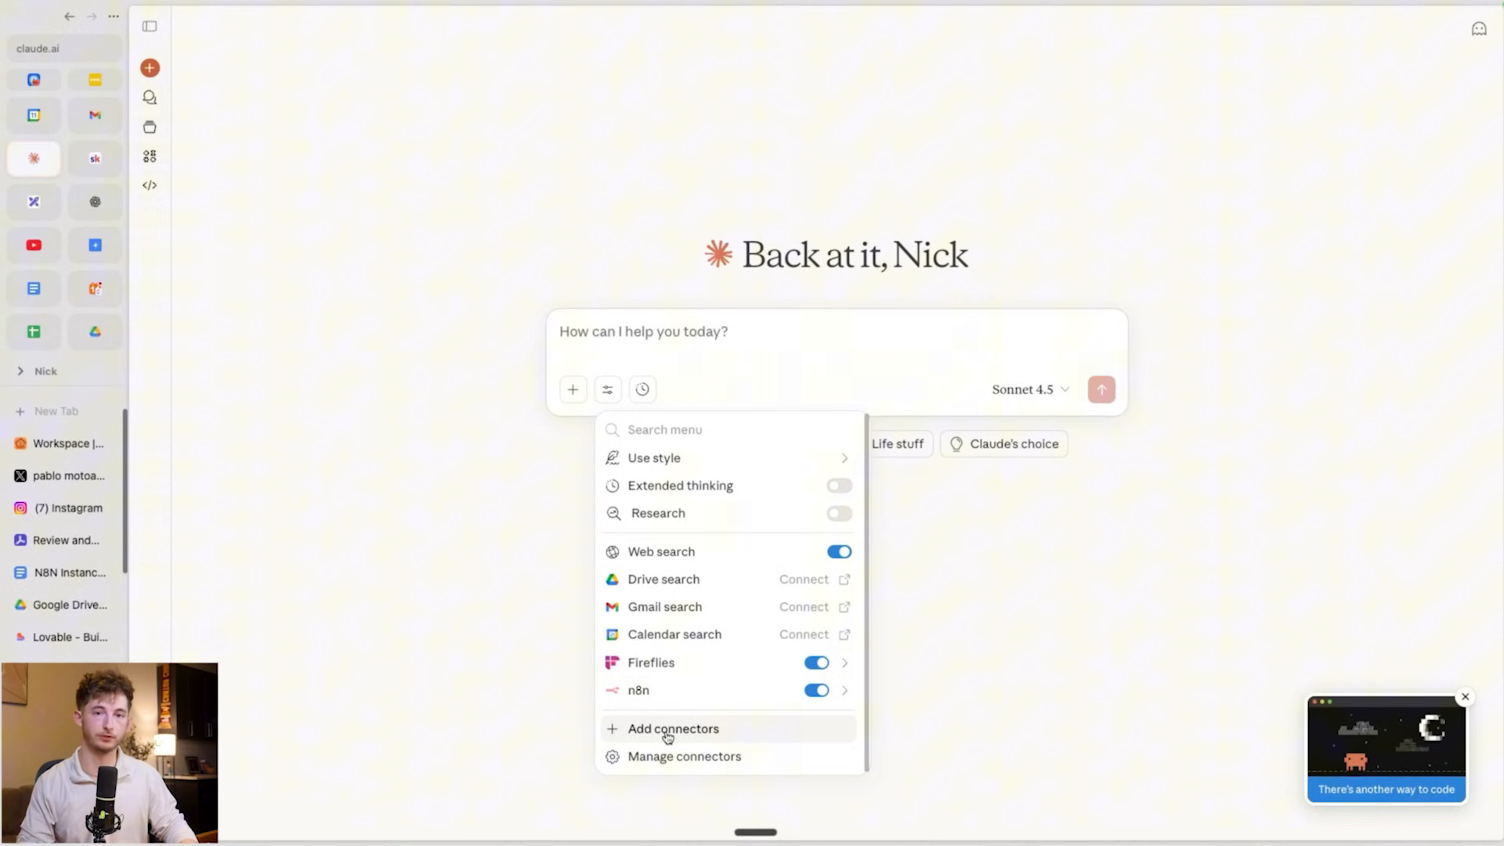
{"action": "left_click", "coordinate": [672, 728]}
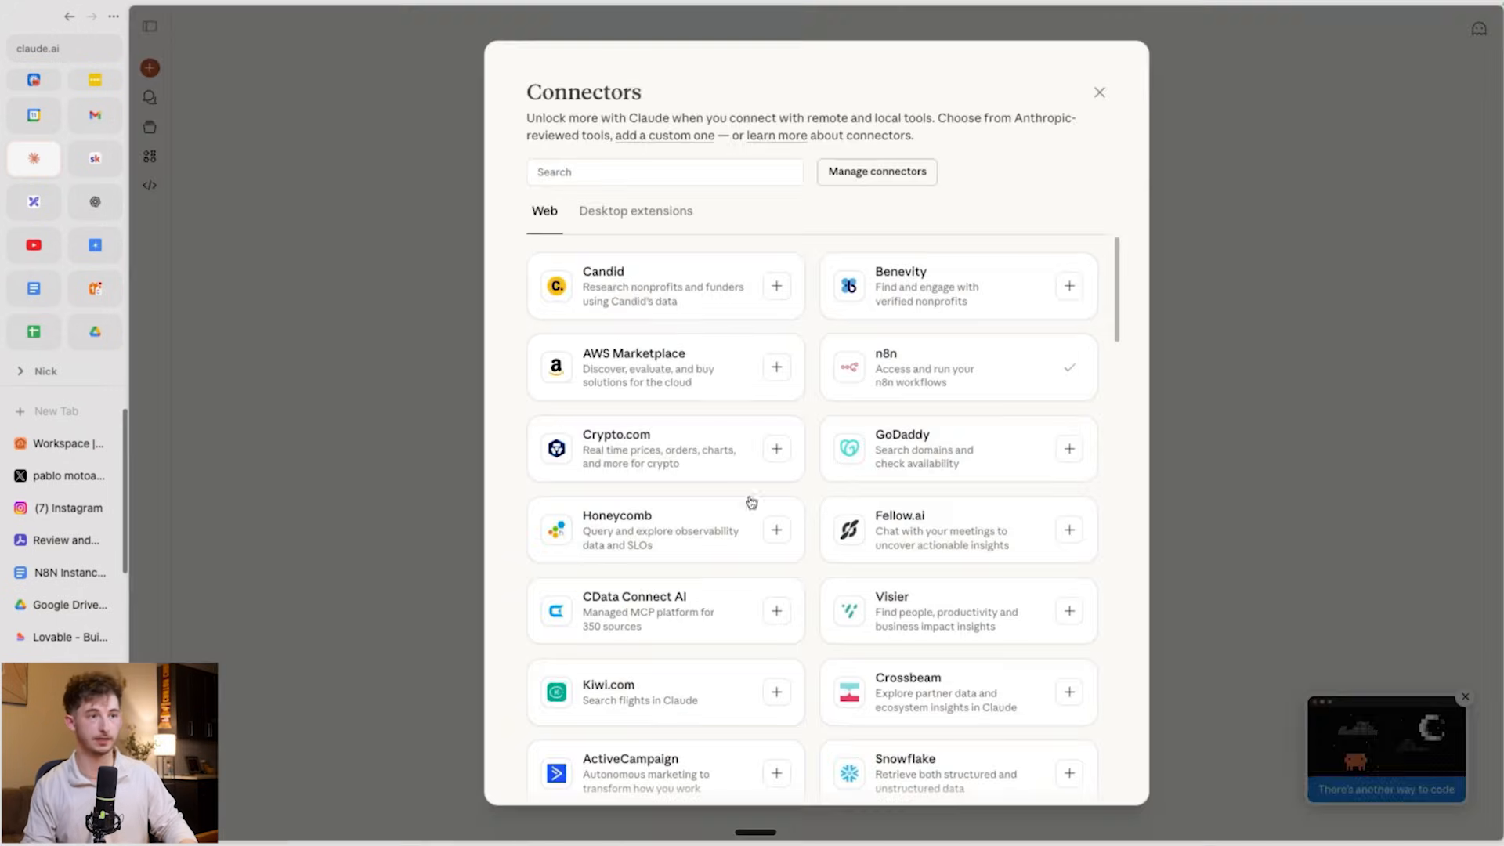
{"action": "left_click", "coordinate": [664, 171]}
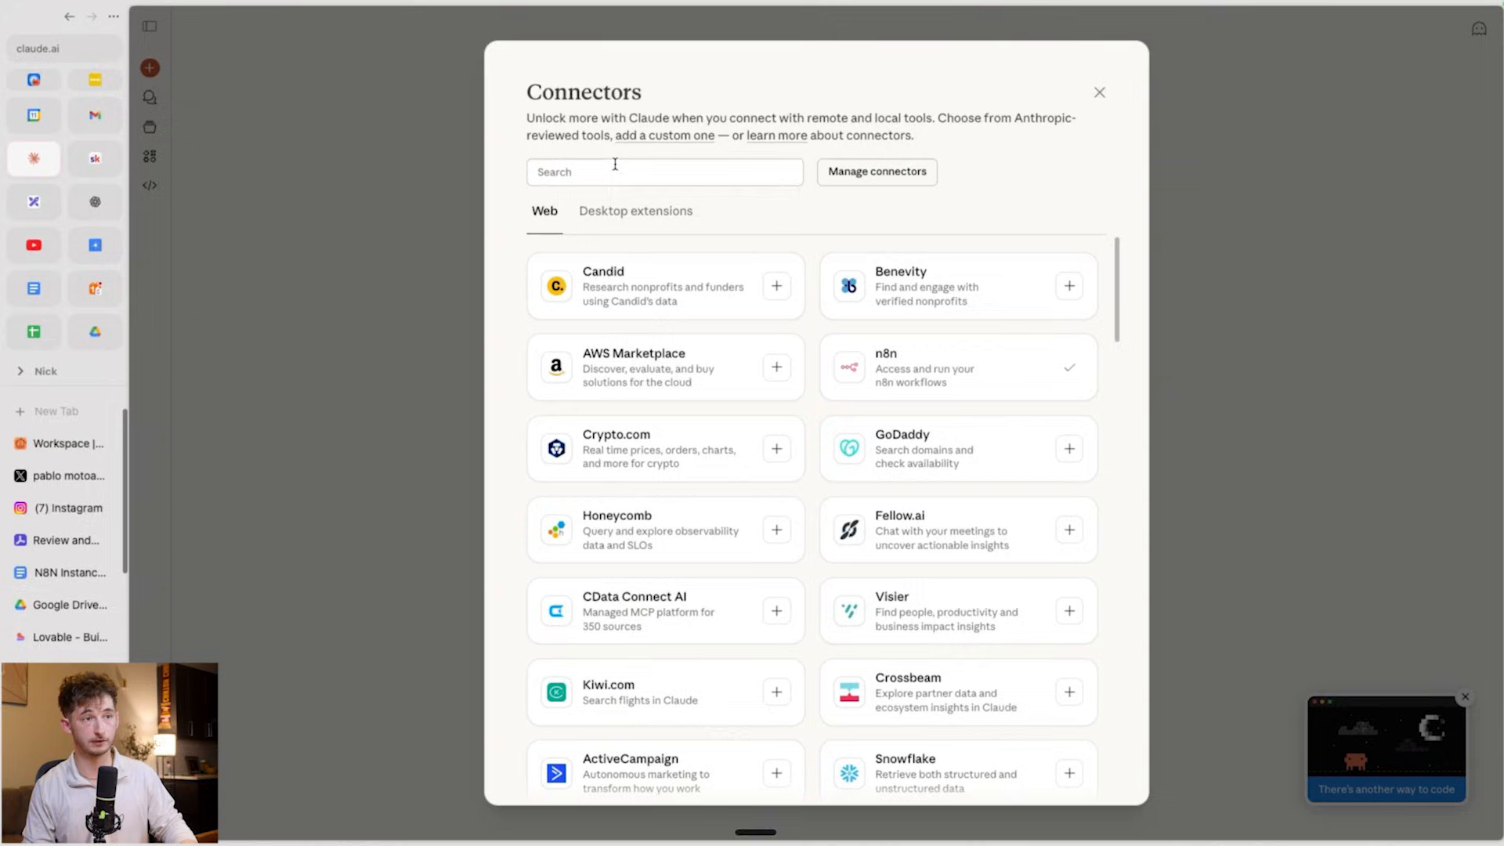
{"action": "mouse_move", "coordinate": [884, 387]}
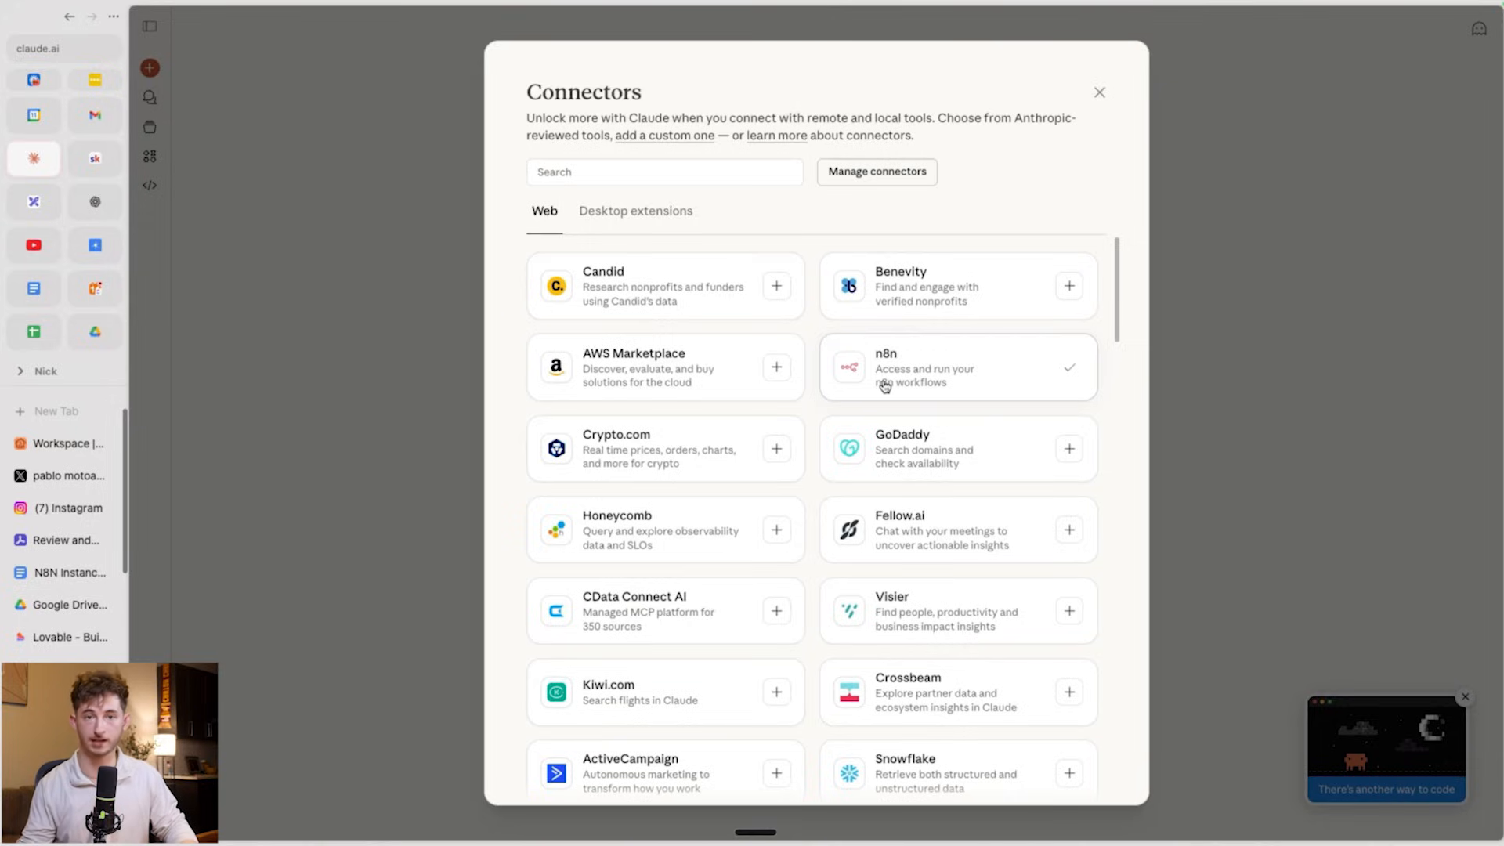
{"action": "left_click", "coordinate": [956, 367]}
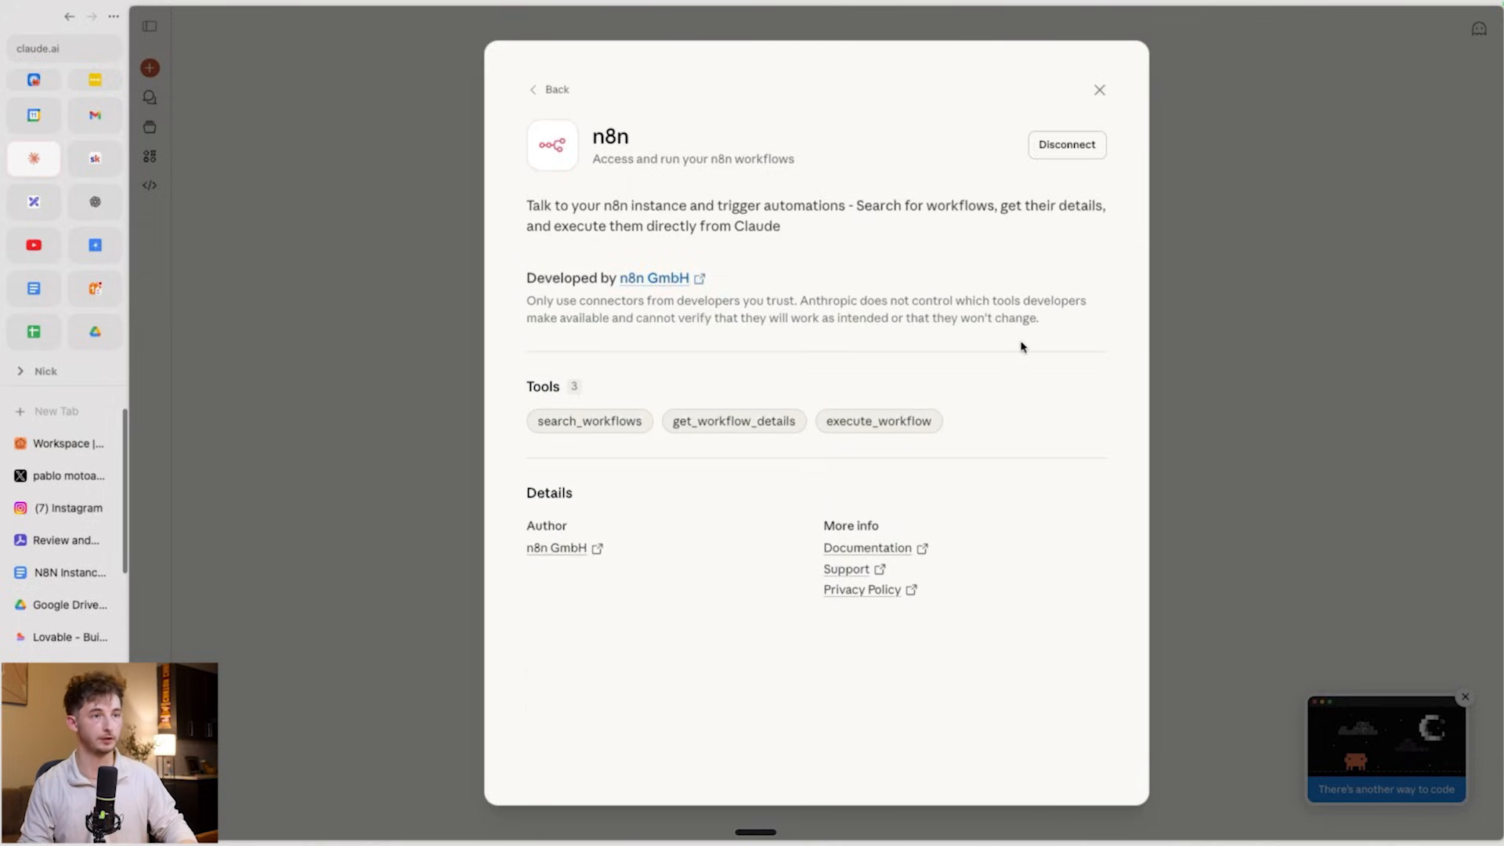
{"action": "left_click", "coordinate": [1065, 144]}
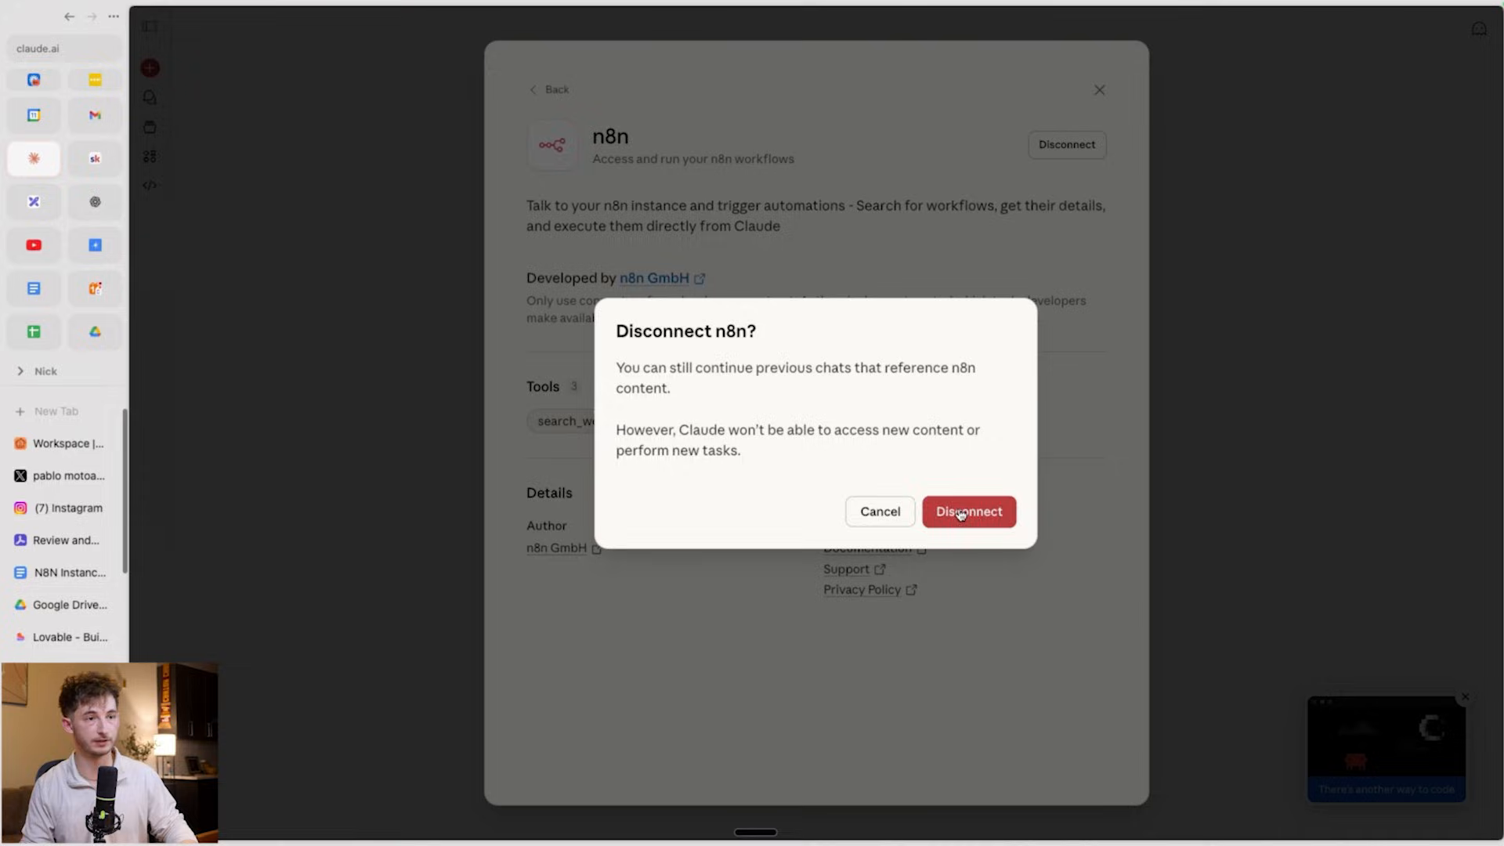
{"action": "left_click", "coordinate": [968, 511]}
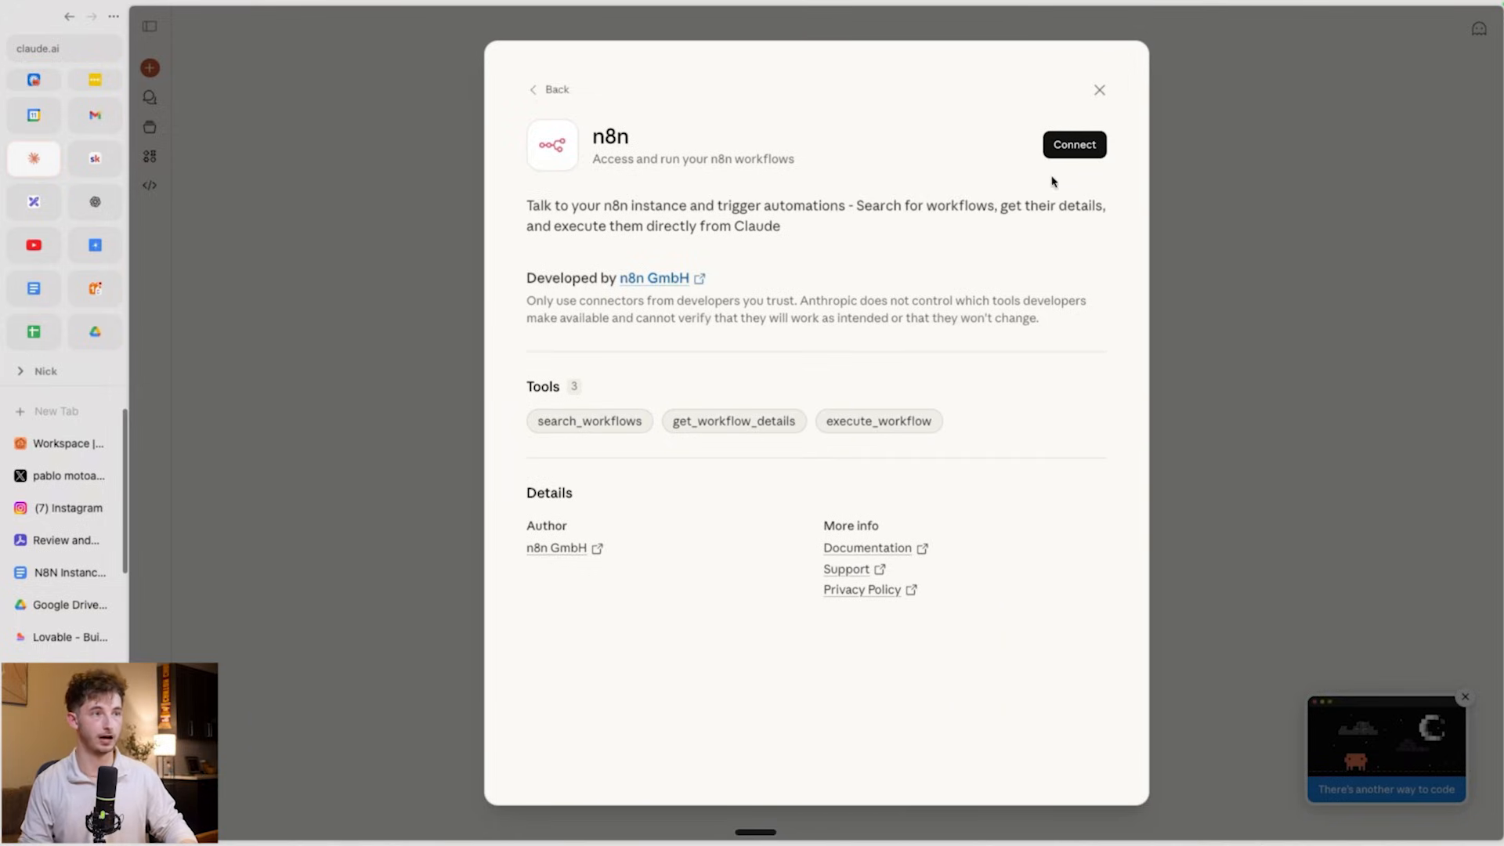
{"action": "left_click", "coordinate": [1073, 144]}
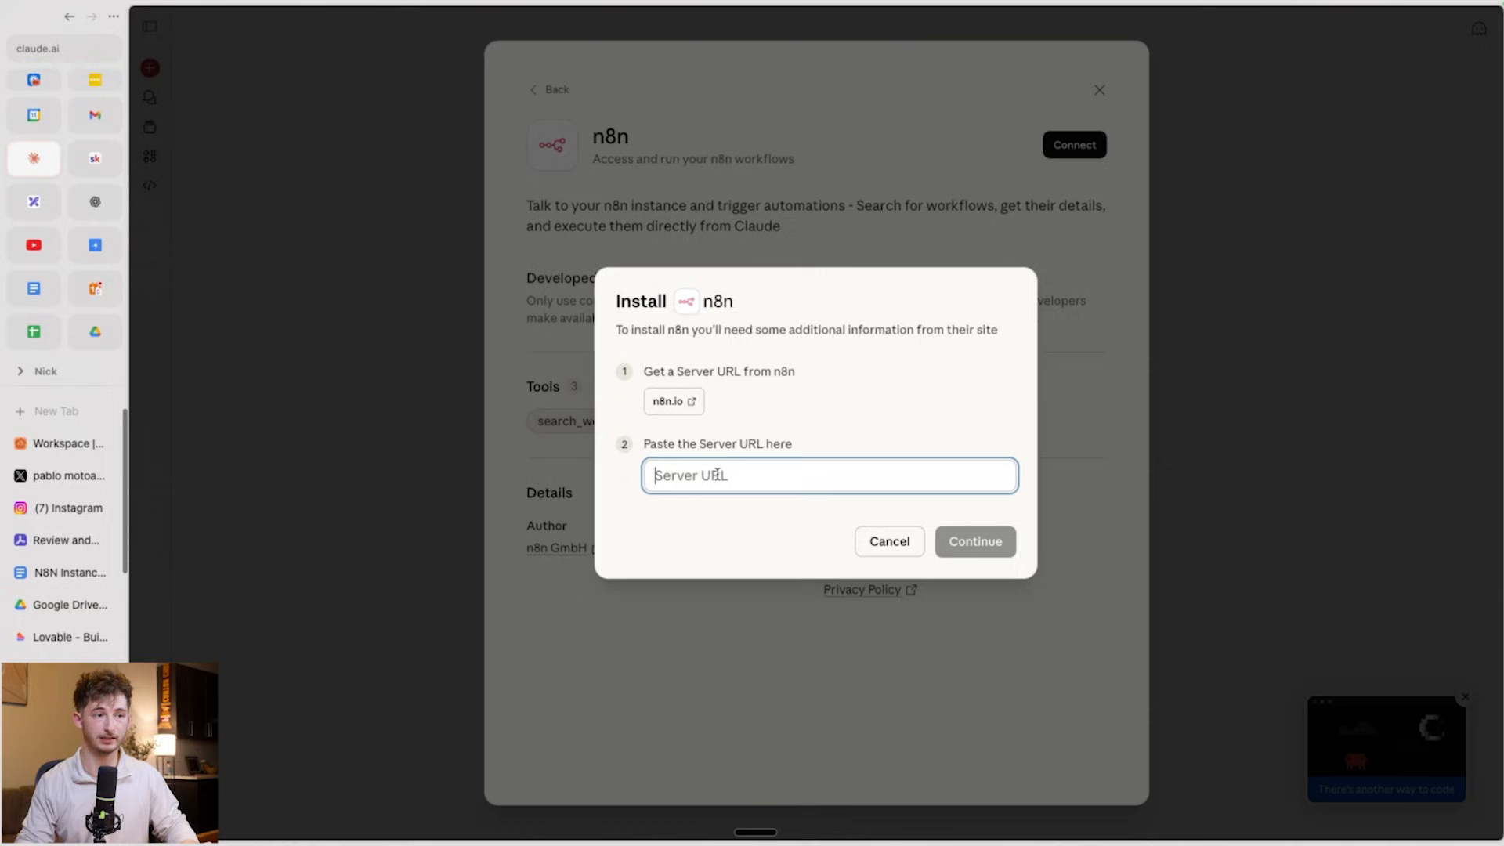
{"action": "type", "text": "https://reprise.app.n8n.cloud/mcp-server/http"}
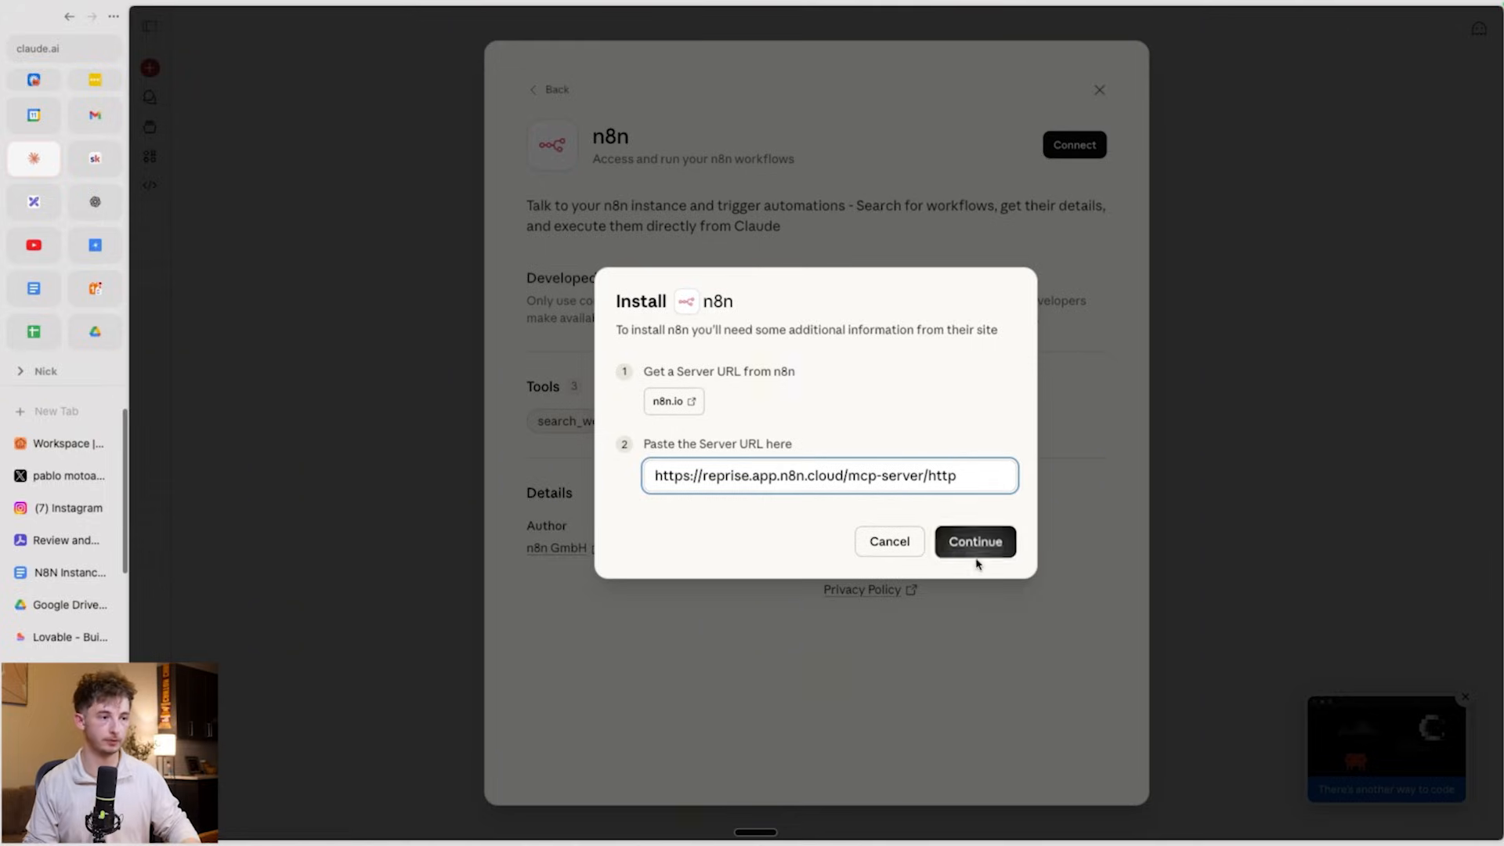
{"action": "left_click", "coordinate": [973, 541]}
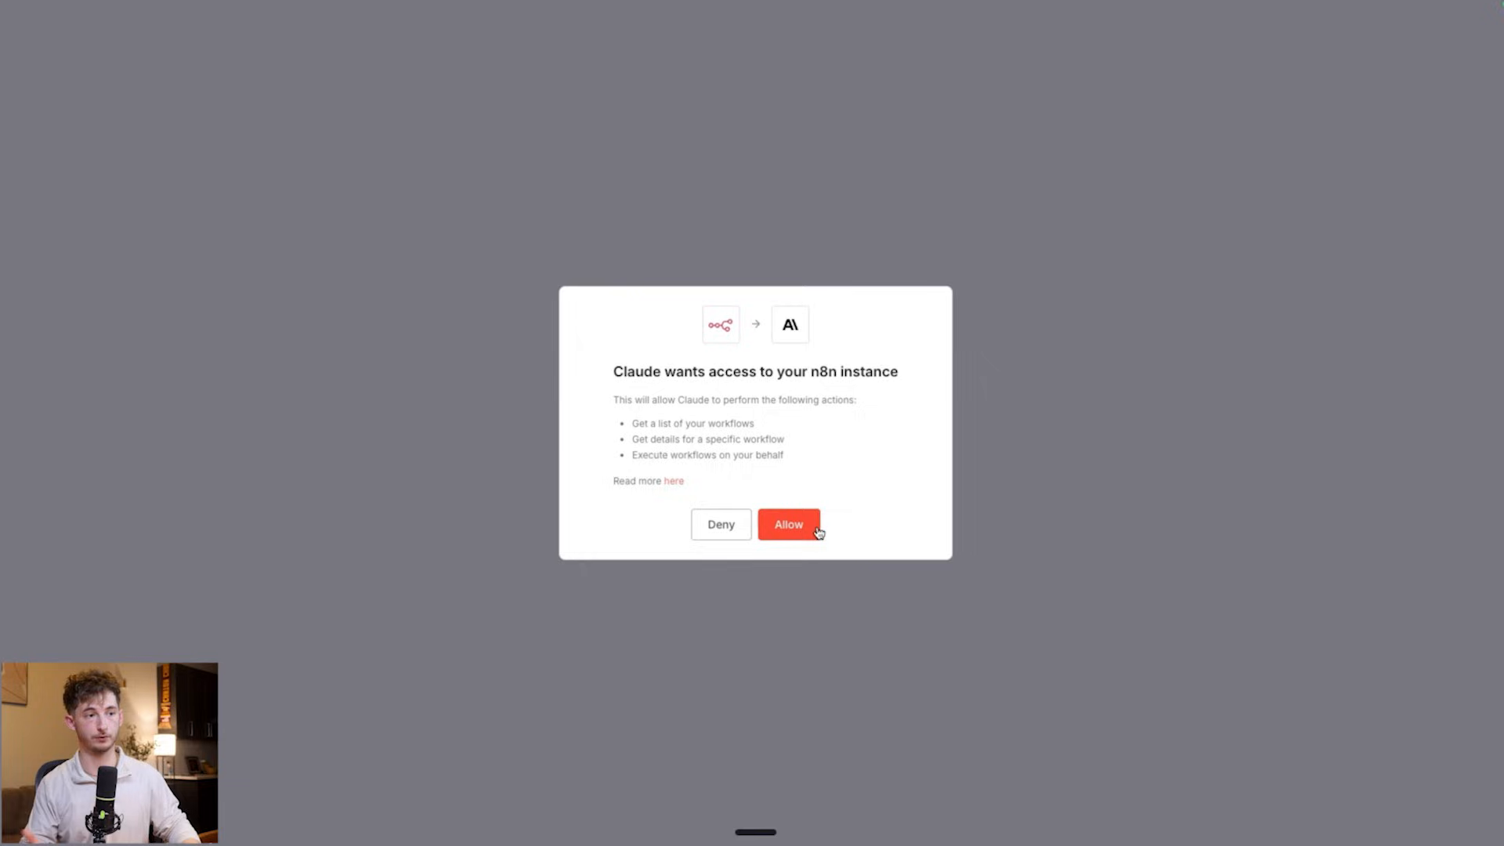
{"action": "left_click", "coordinate": [788, 525]}
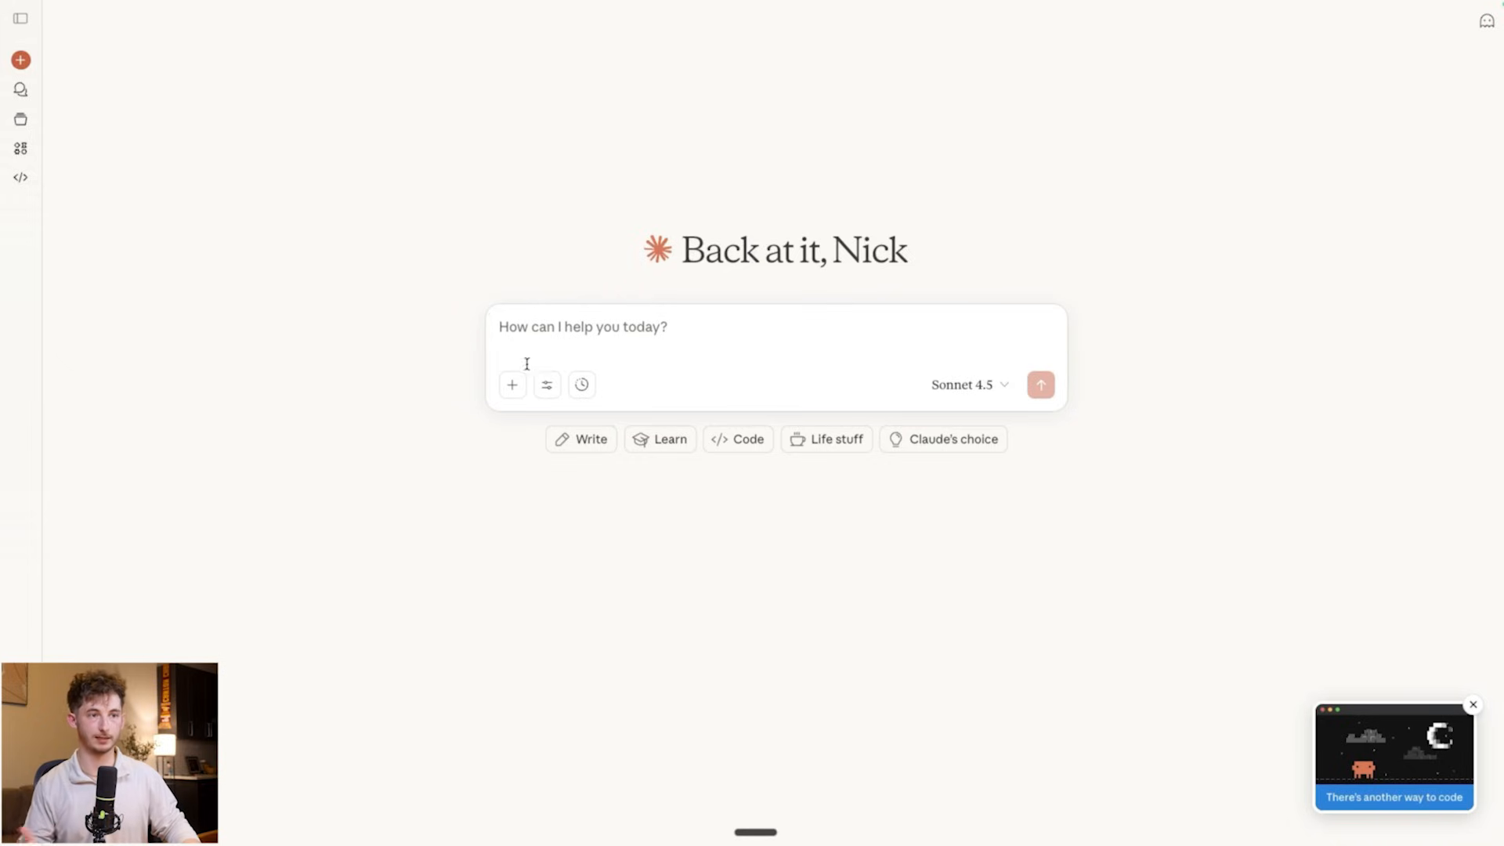
{"action": "left_click", "coordinate": [545, 386]}
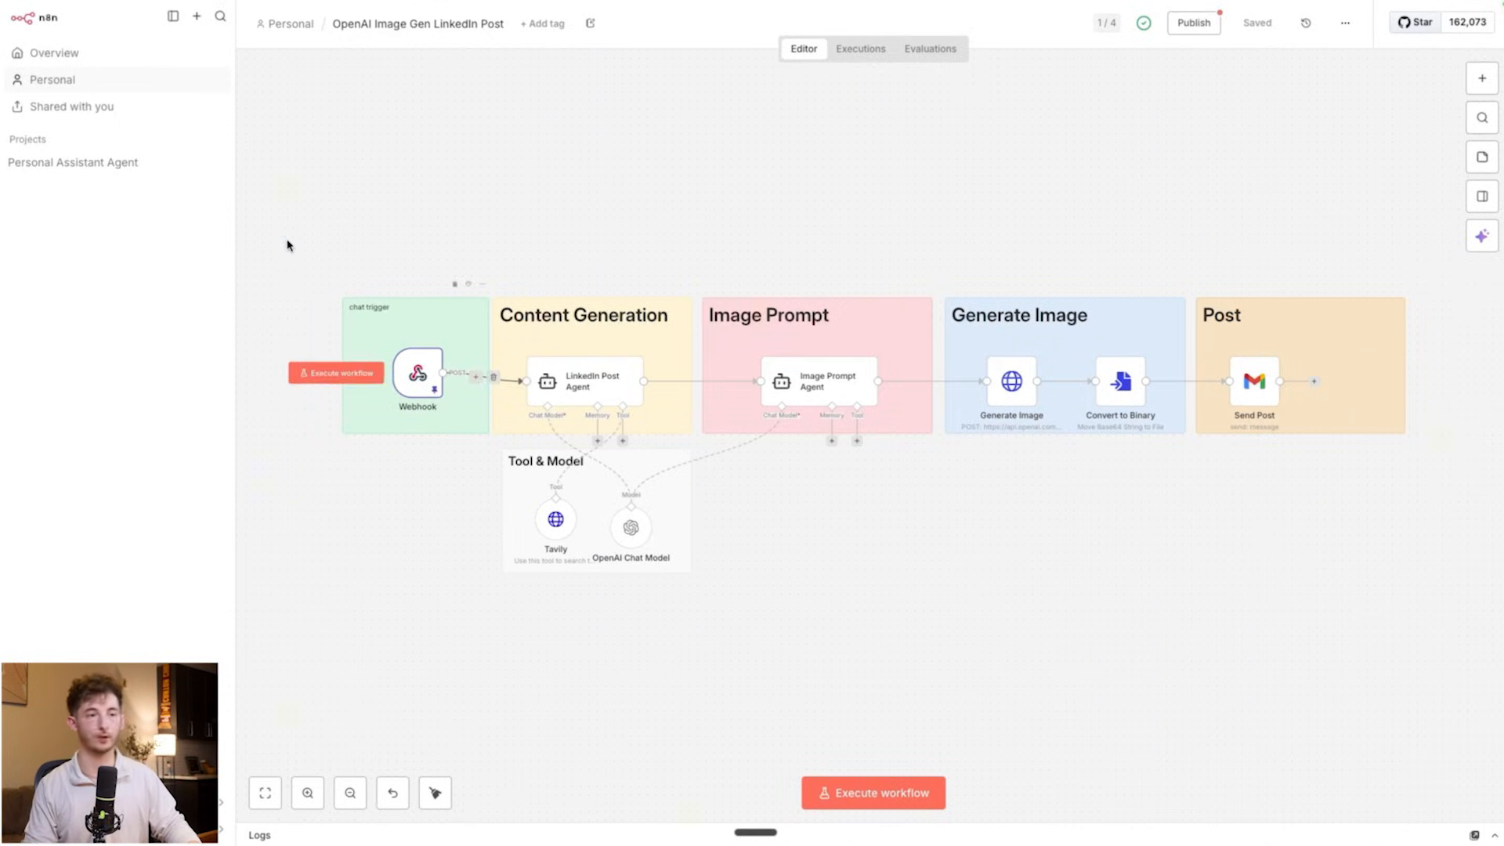
Review the Webhook trigger, LinkedIn Post Agent and Send Post email nodes one by one.
{"action": "left_click", "coordinate": [417, 373]}
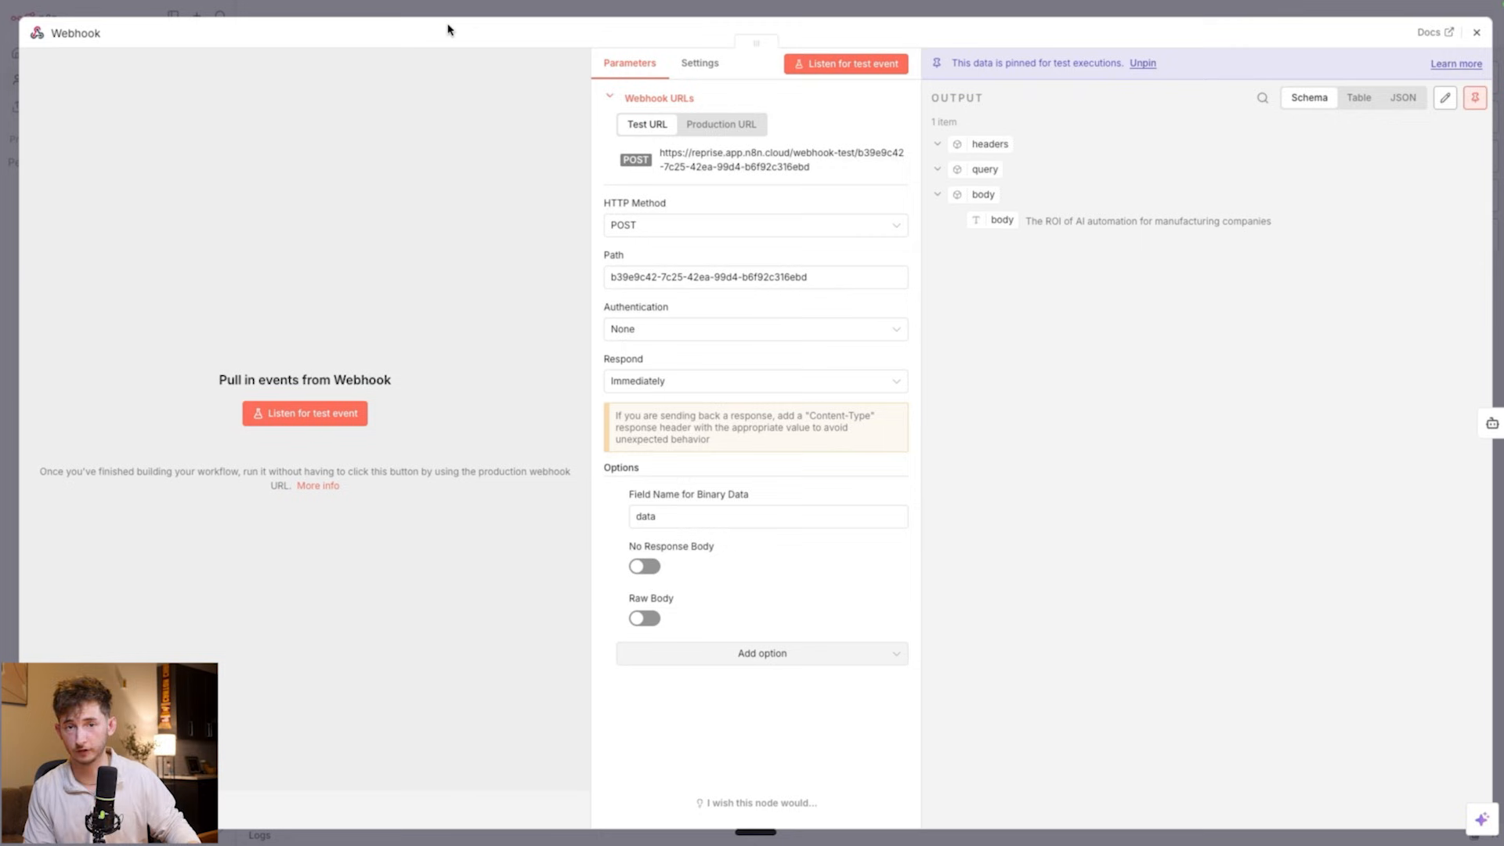
{"action": "left_click", "coordinate": [1476, 31]}
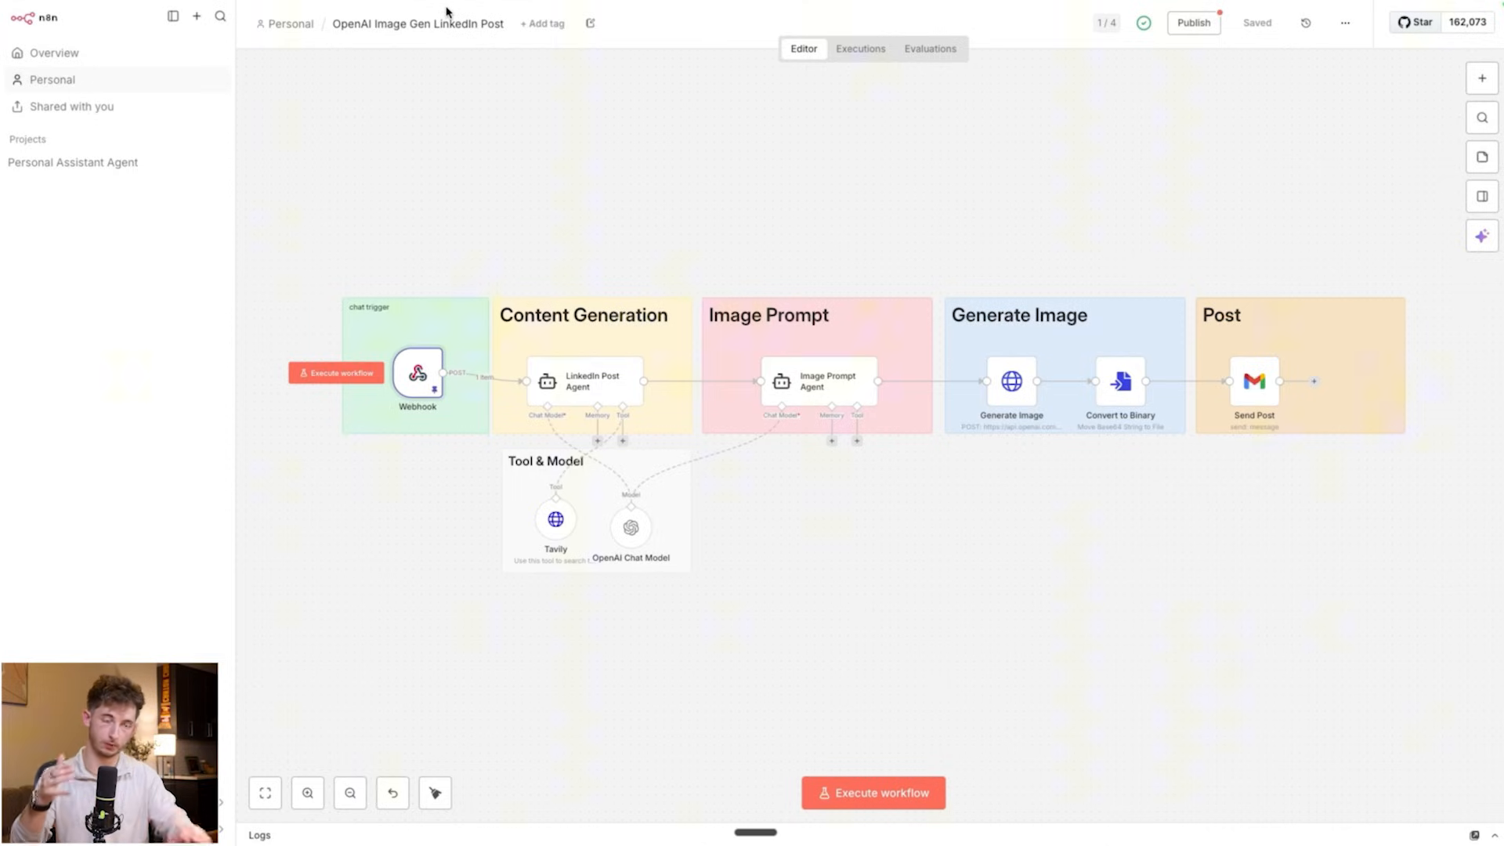
{"action": "mouse_move", "coordinate": [569, 387]}
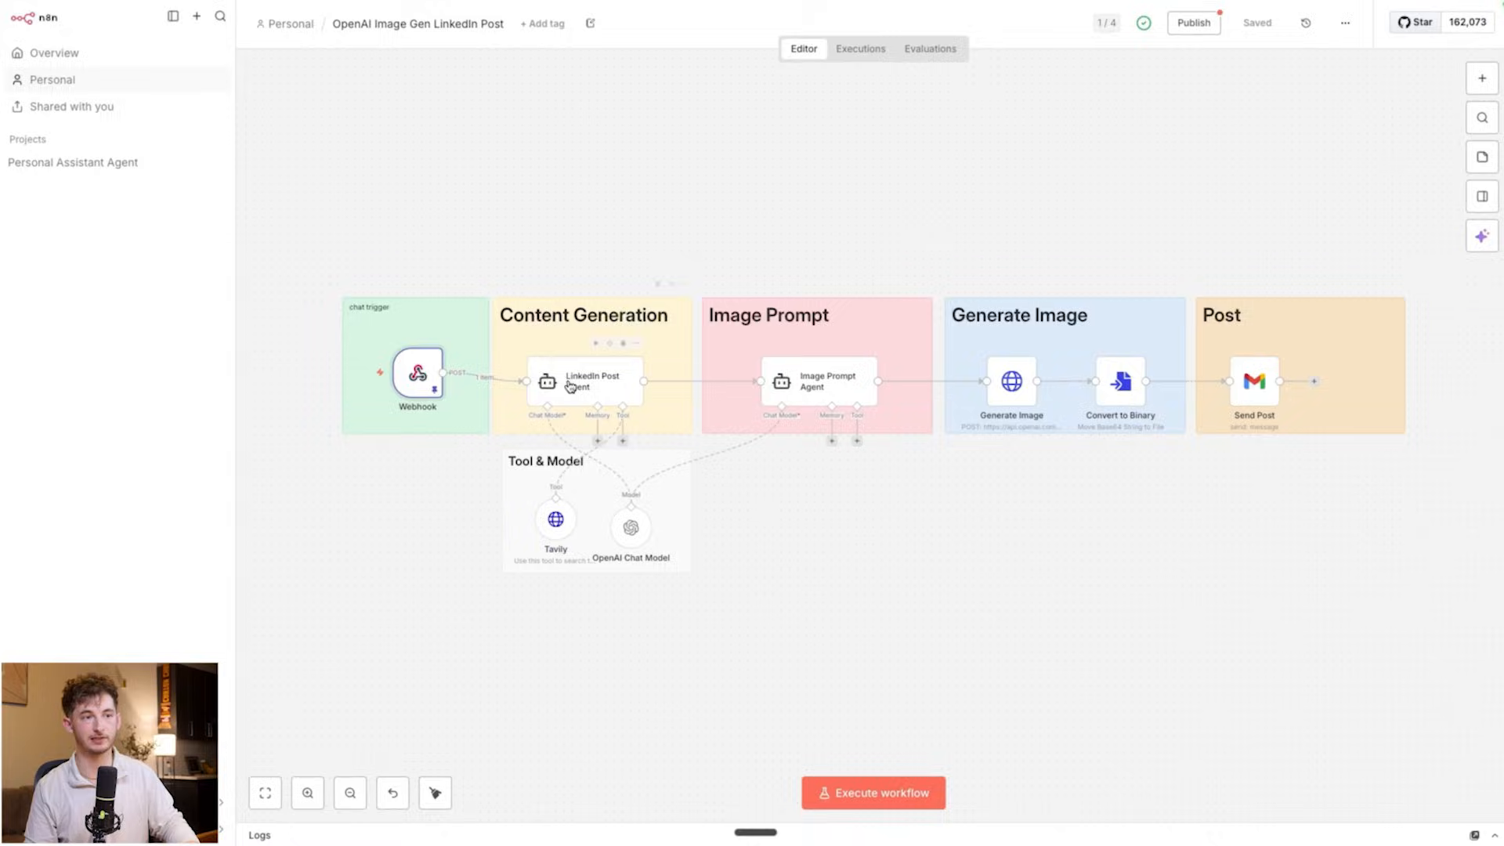
{"action": "double_click", "coordinate": [583, 381]}
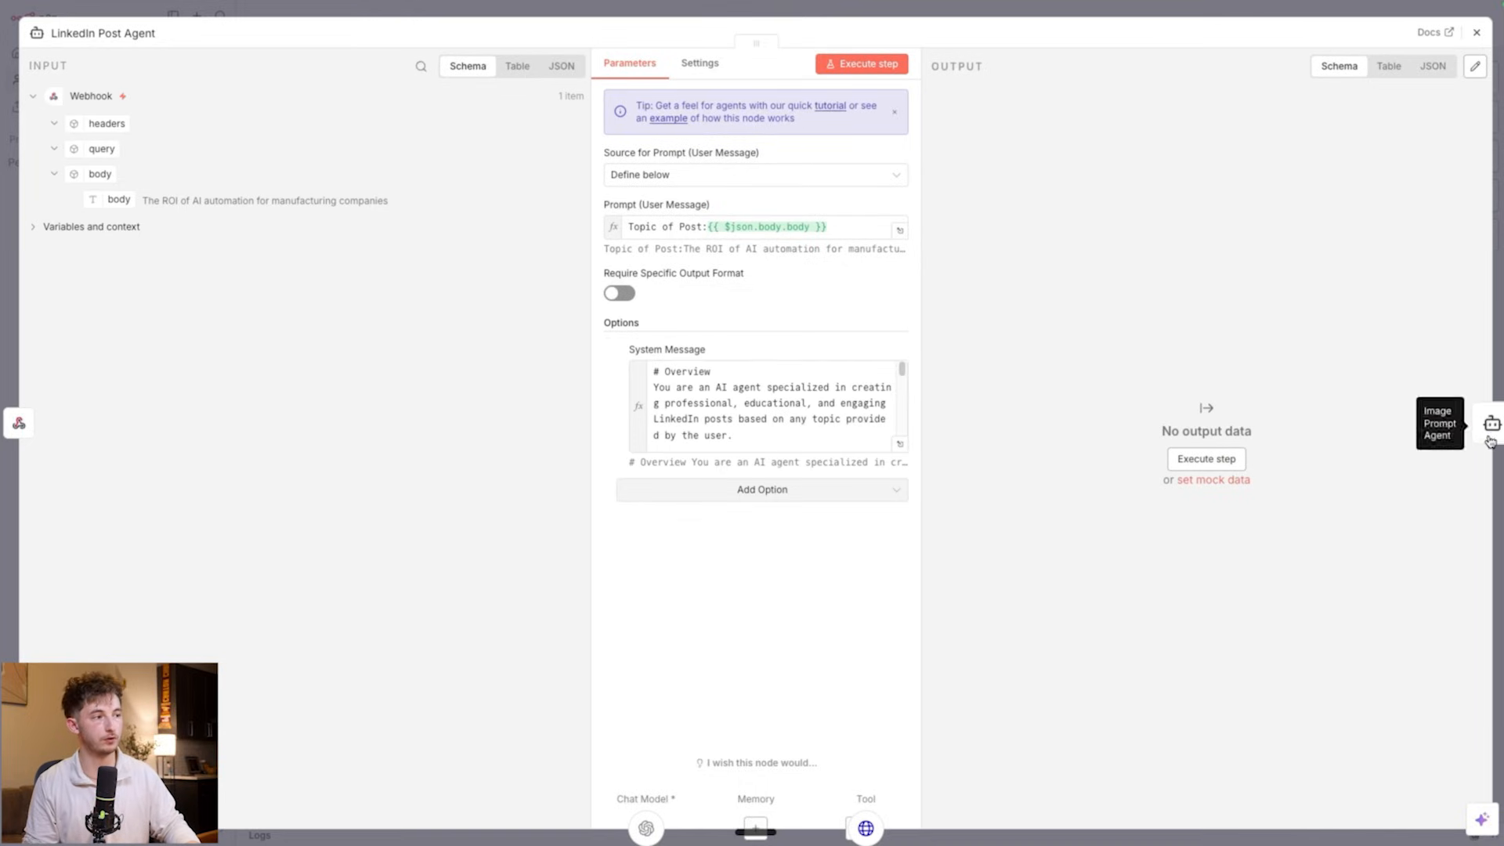
{"action": "left_click", "coordinate": [1490, 423]}
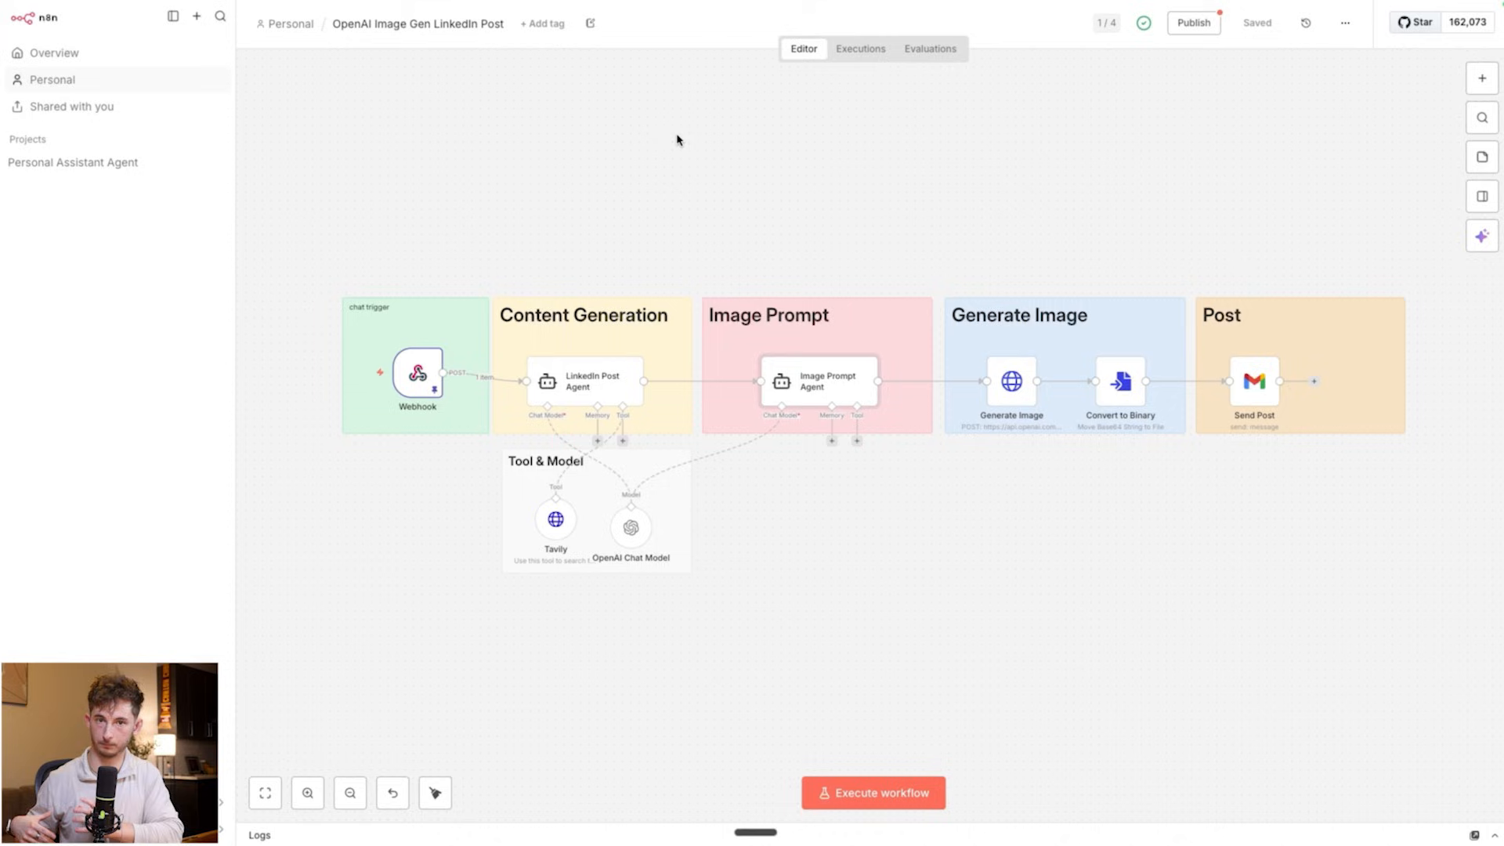
{"action": "mouse_move", "coordinate": [1139, 528]}
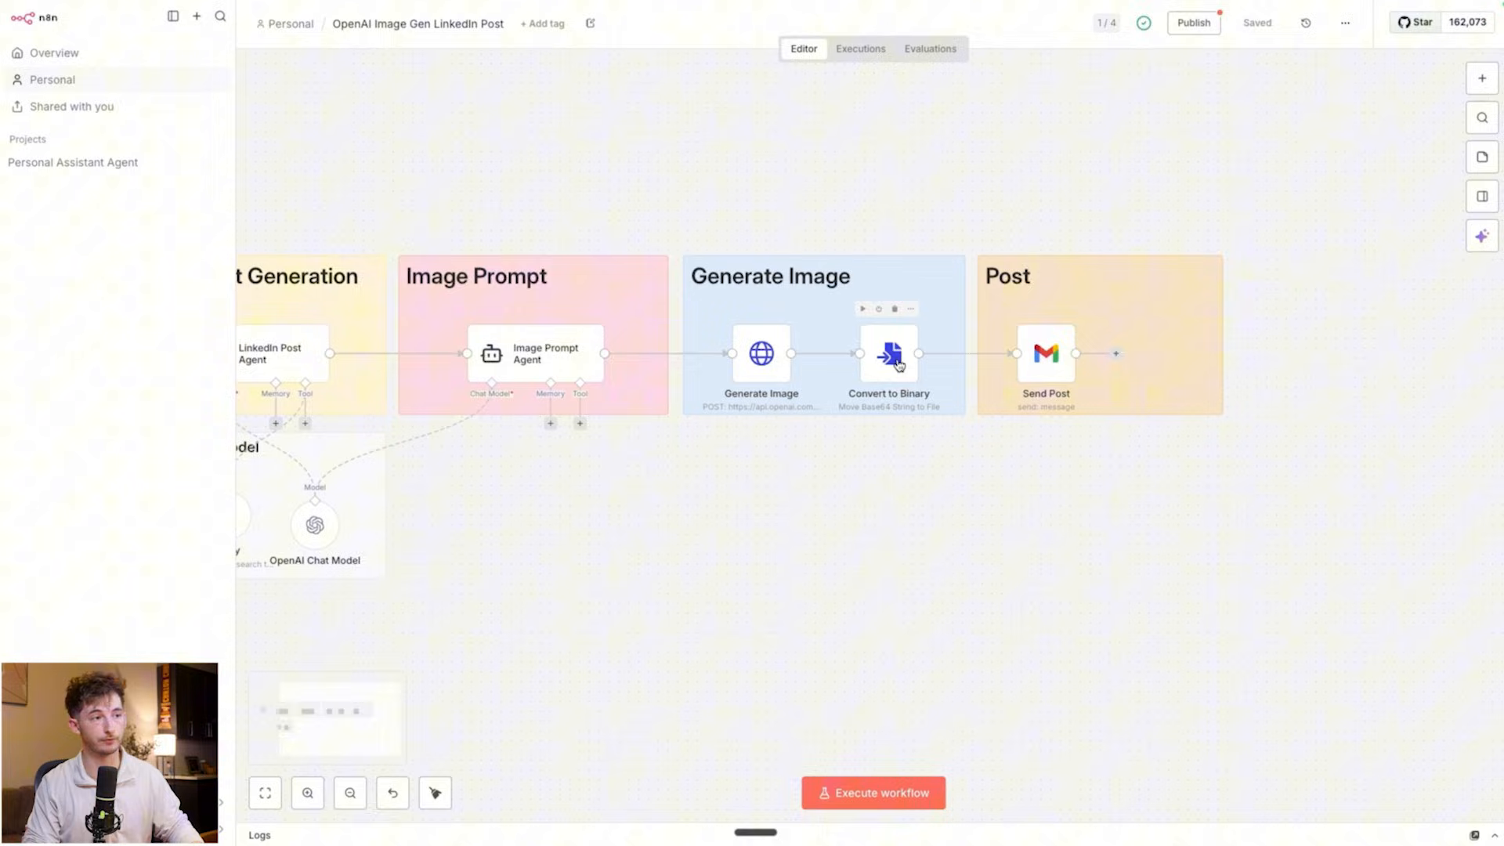
{"action": "double_click", "coordinate": [1046, 352]}
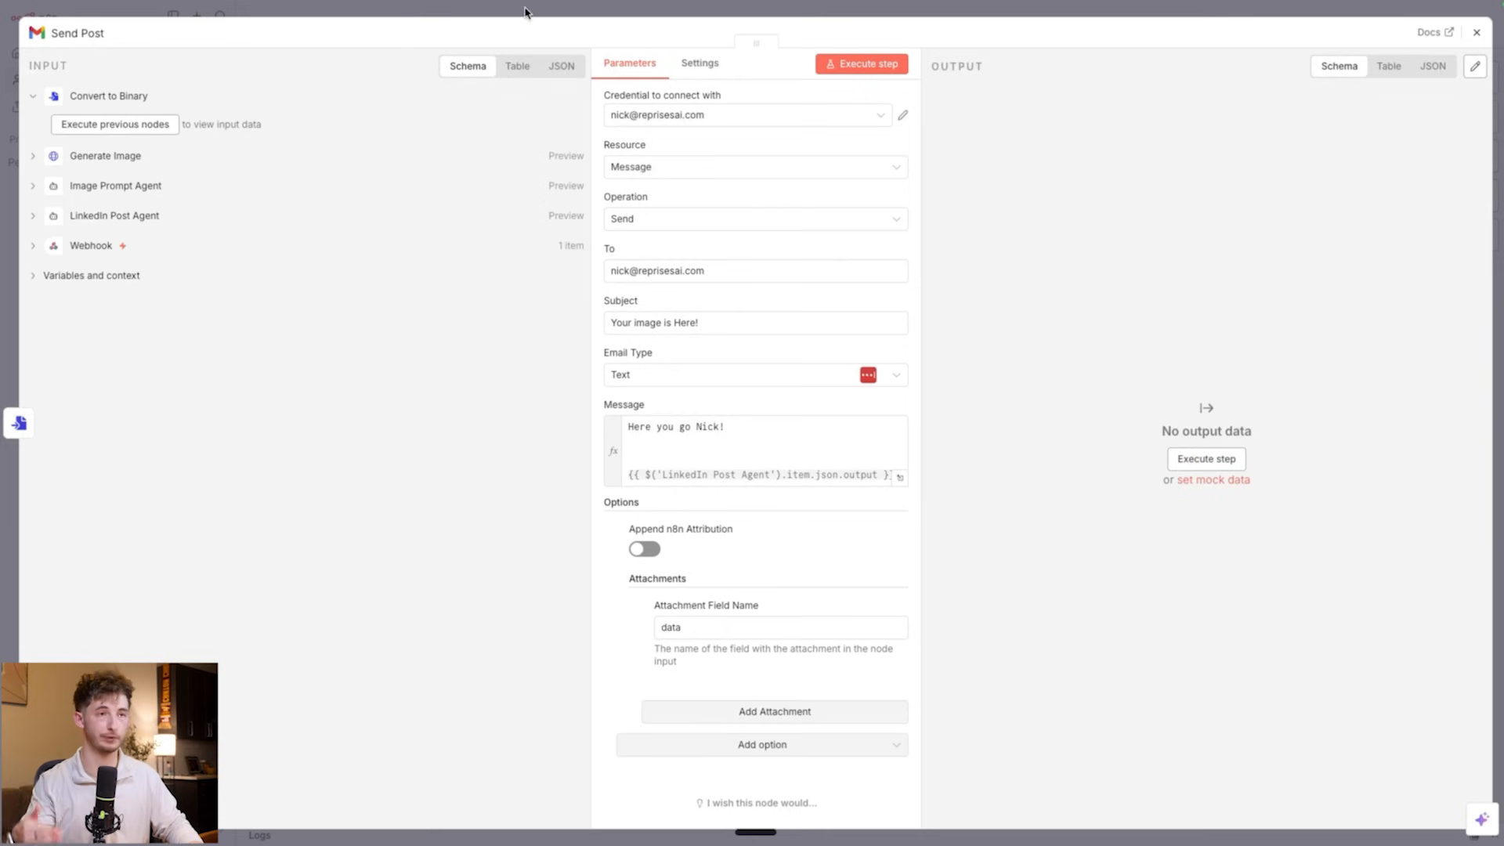
{"action": "left_click", "coordinate": [1476, 31]}
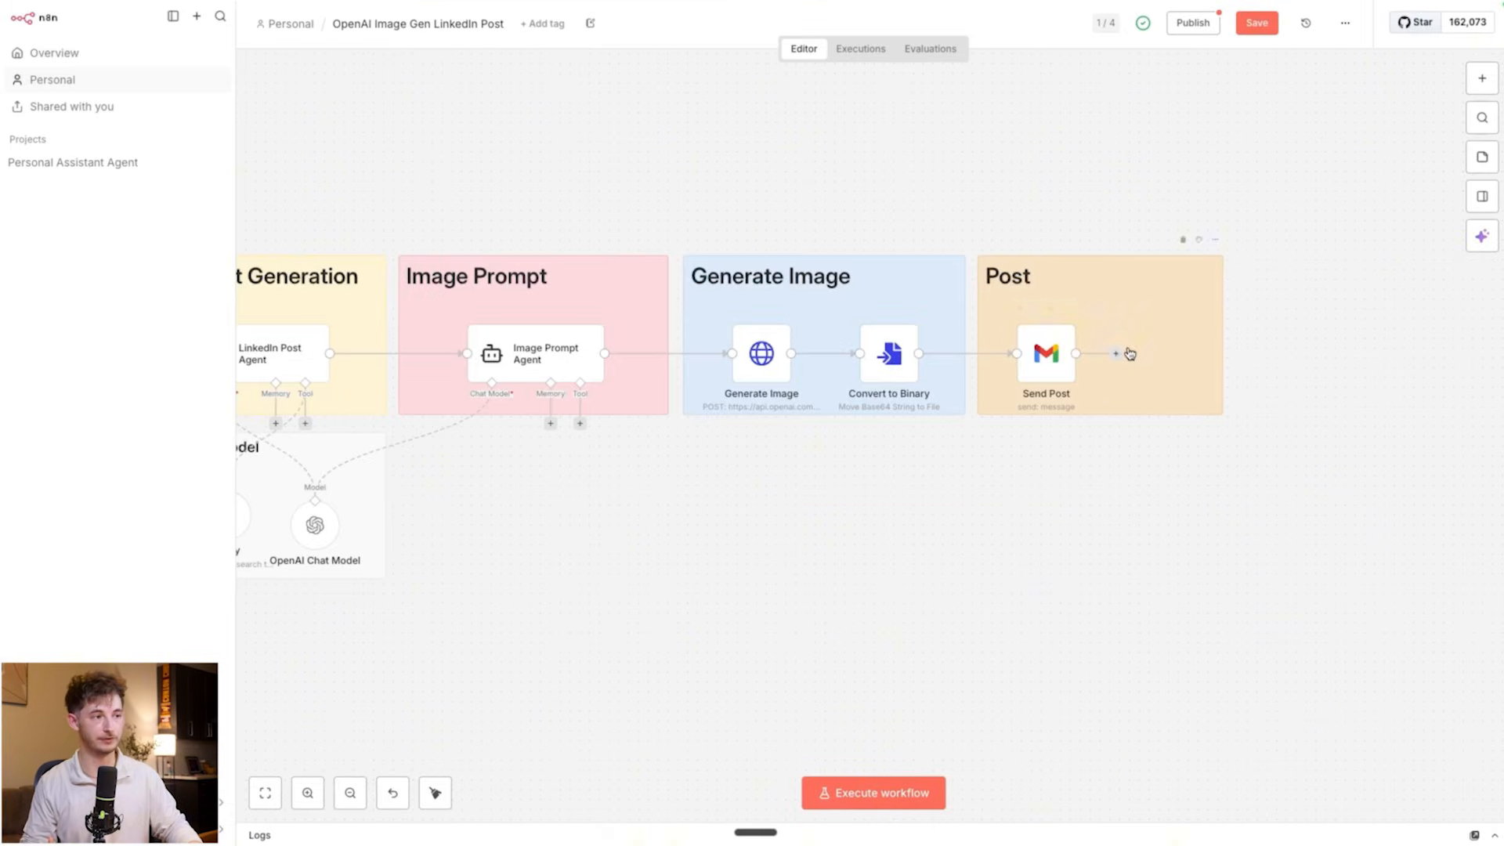
Add a LinkedIn 'Create a post' step after Send Post.
{"action": "left_click", "coordinate": [1114, 352]}
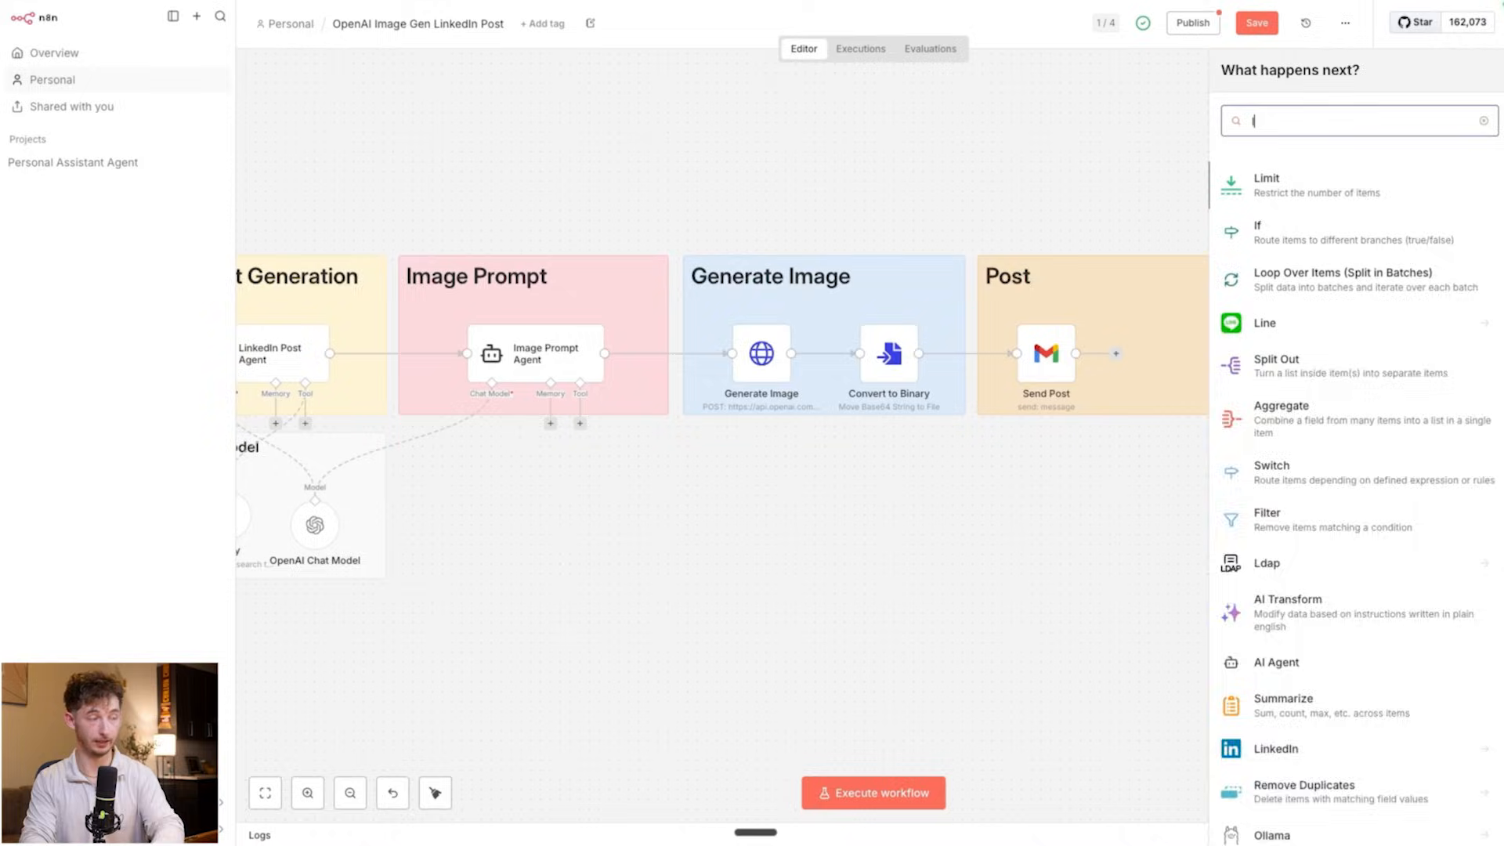
{"action": "left_click", "coordinate": [1276, 749]}
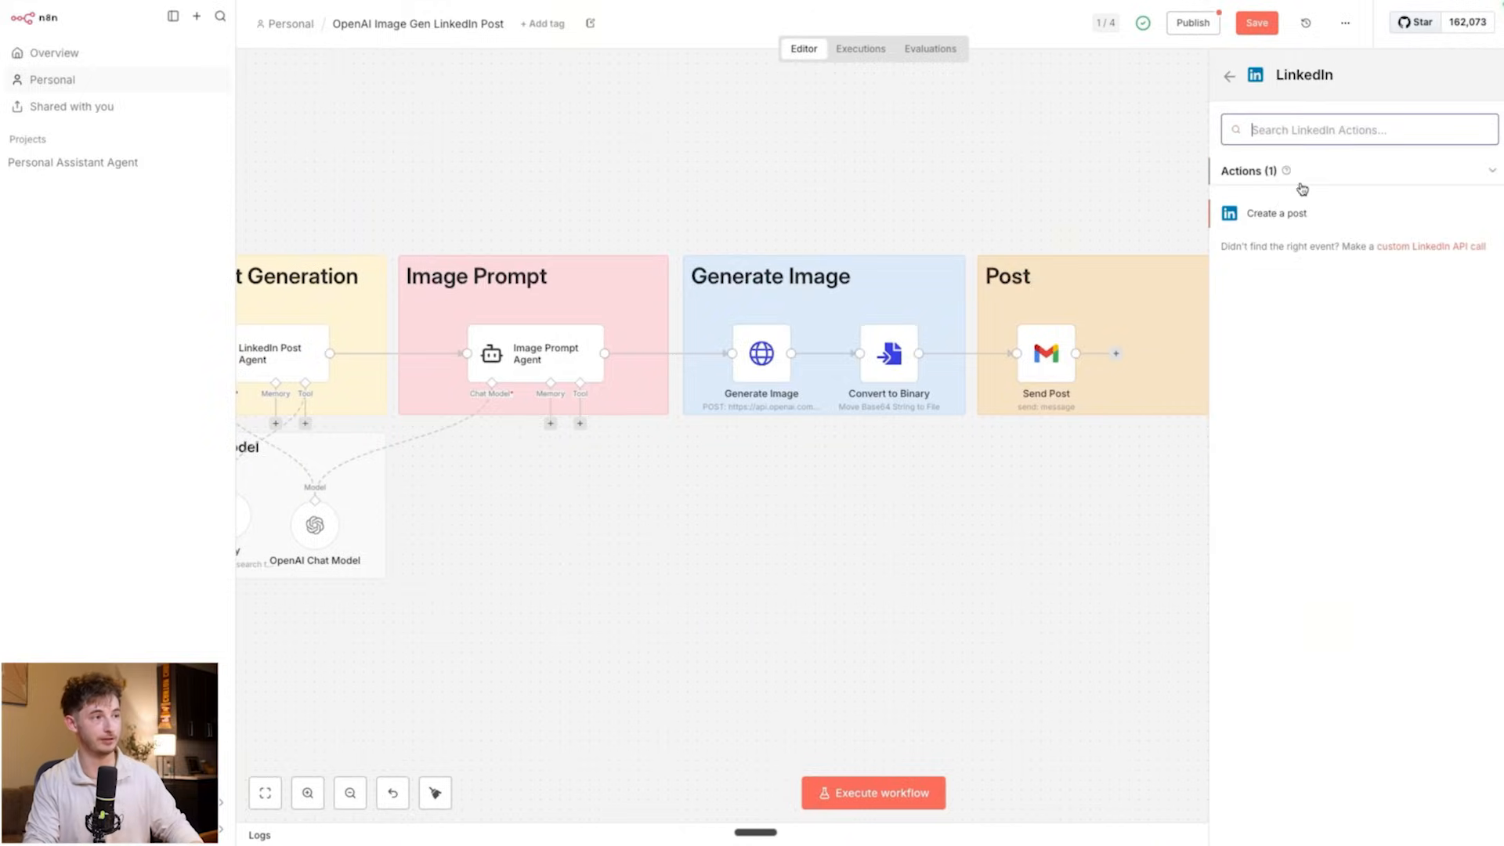
{"action": "left_click", "coordinate": [1278, 213]}
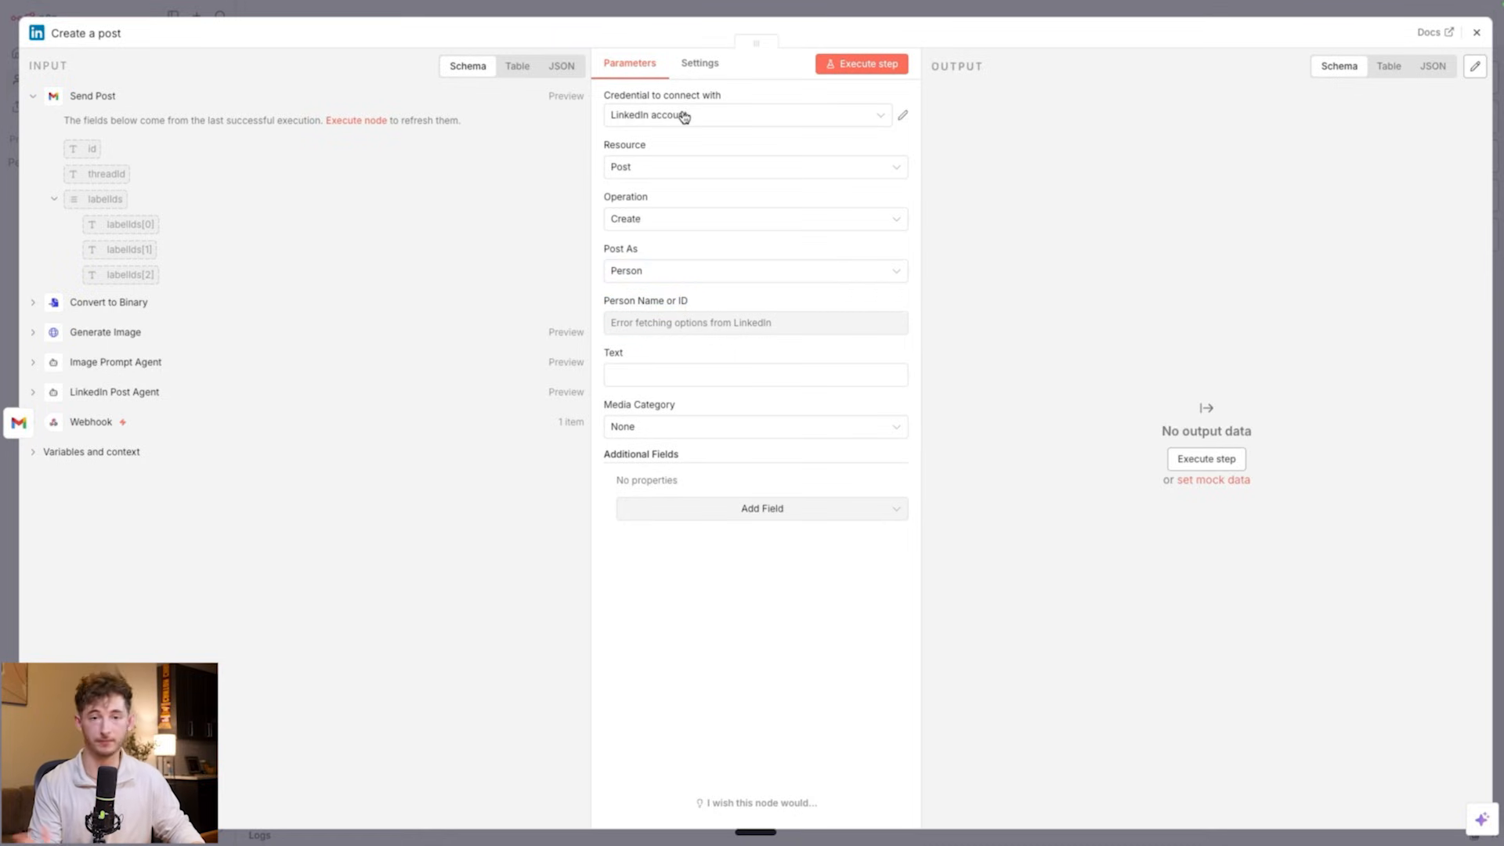
{"action": "mouse_move", "coordinate": [356, 48]}
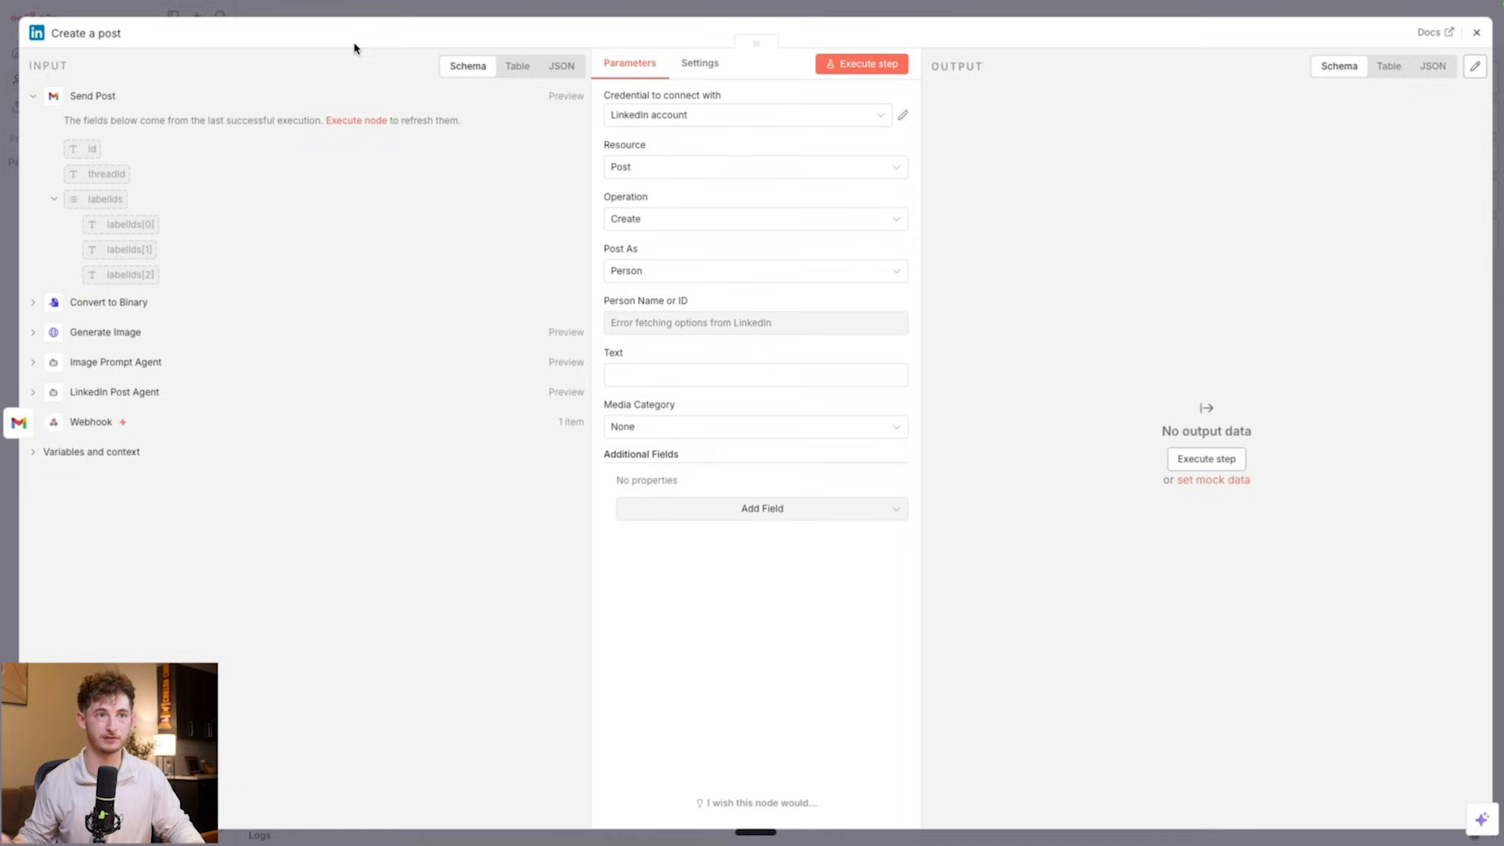
{"action": "mouse_move", "coordinate": [361, 11]}
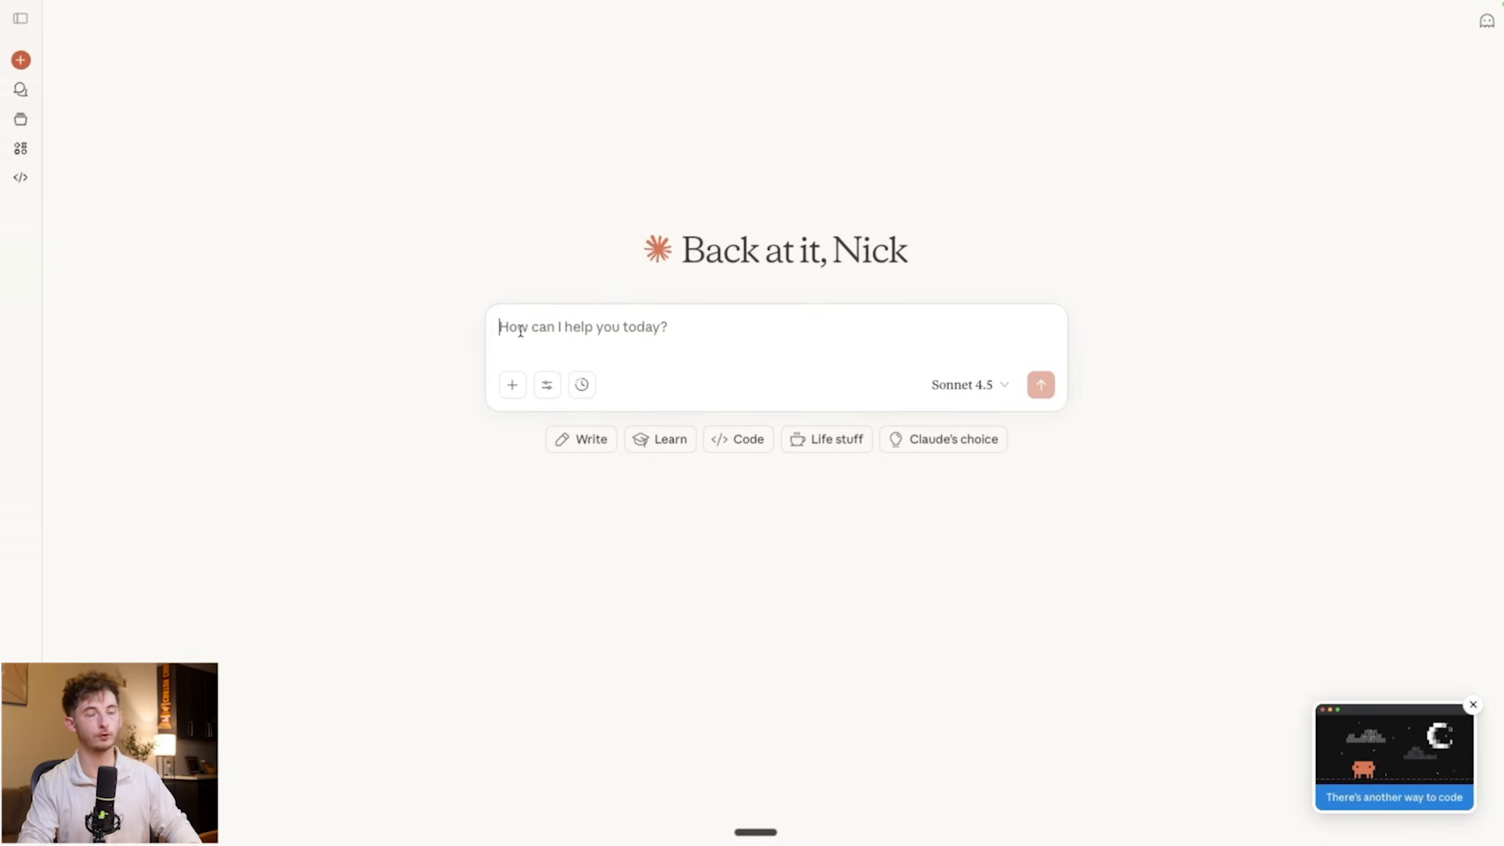
Send Claude a request to use n8n for a LinkedIn post on AI automation ROI for manufacturing with an image.
{"action": "type", "text": "Use n8n to create a LinkedIn post about the ROI of AI automation for manufacturing companies, and generate a professional image to go with it."}
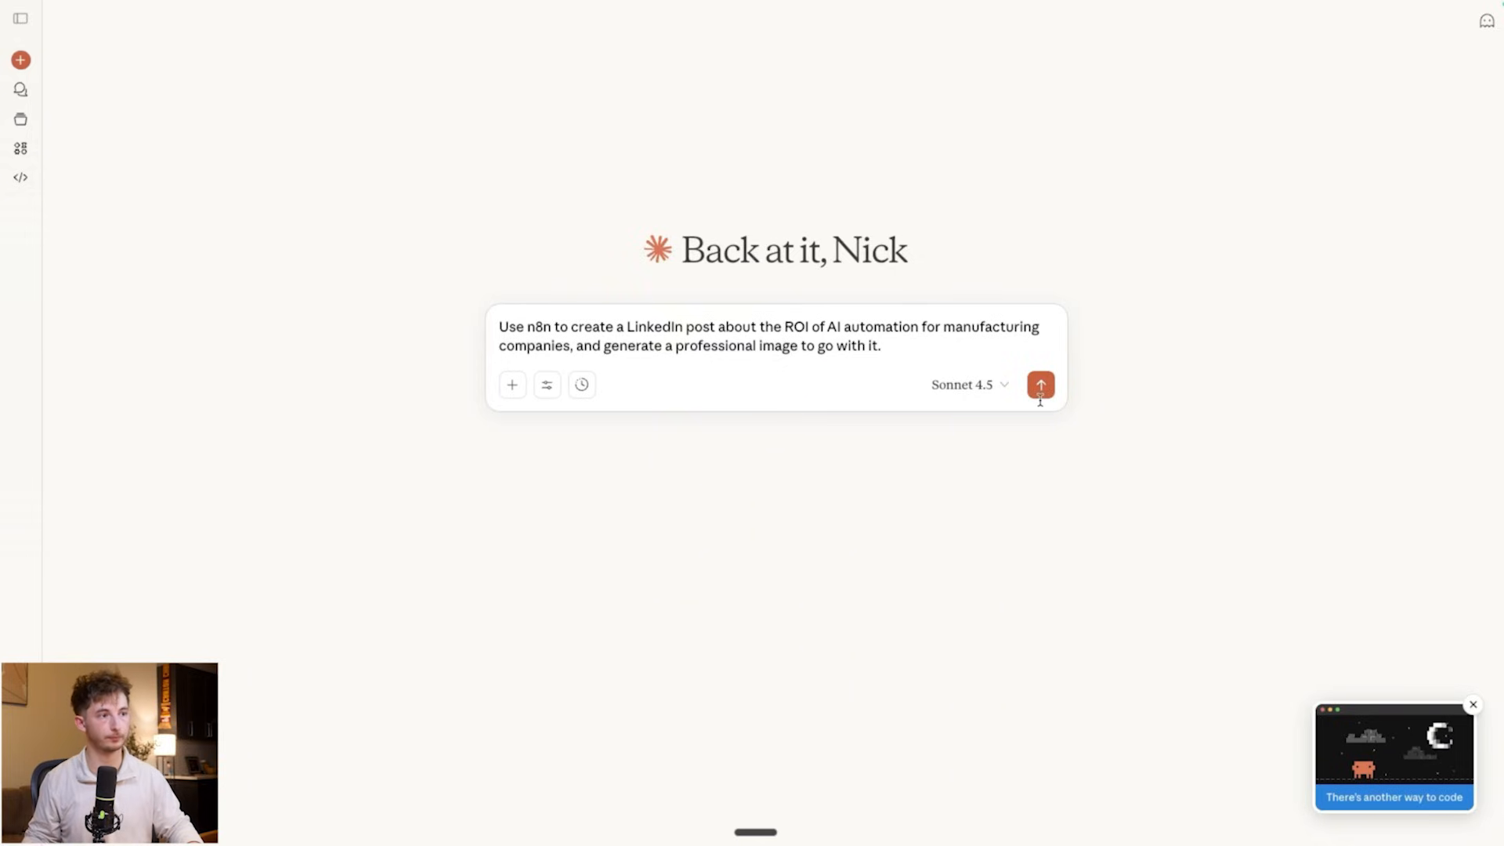
{"action": "left_click", "coordinate": [1041, 385]}
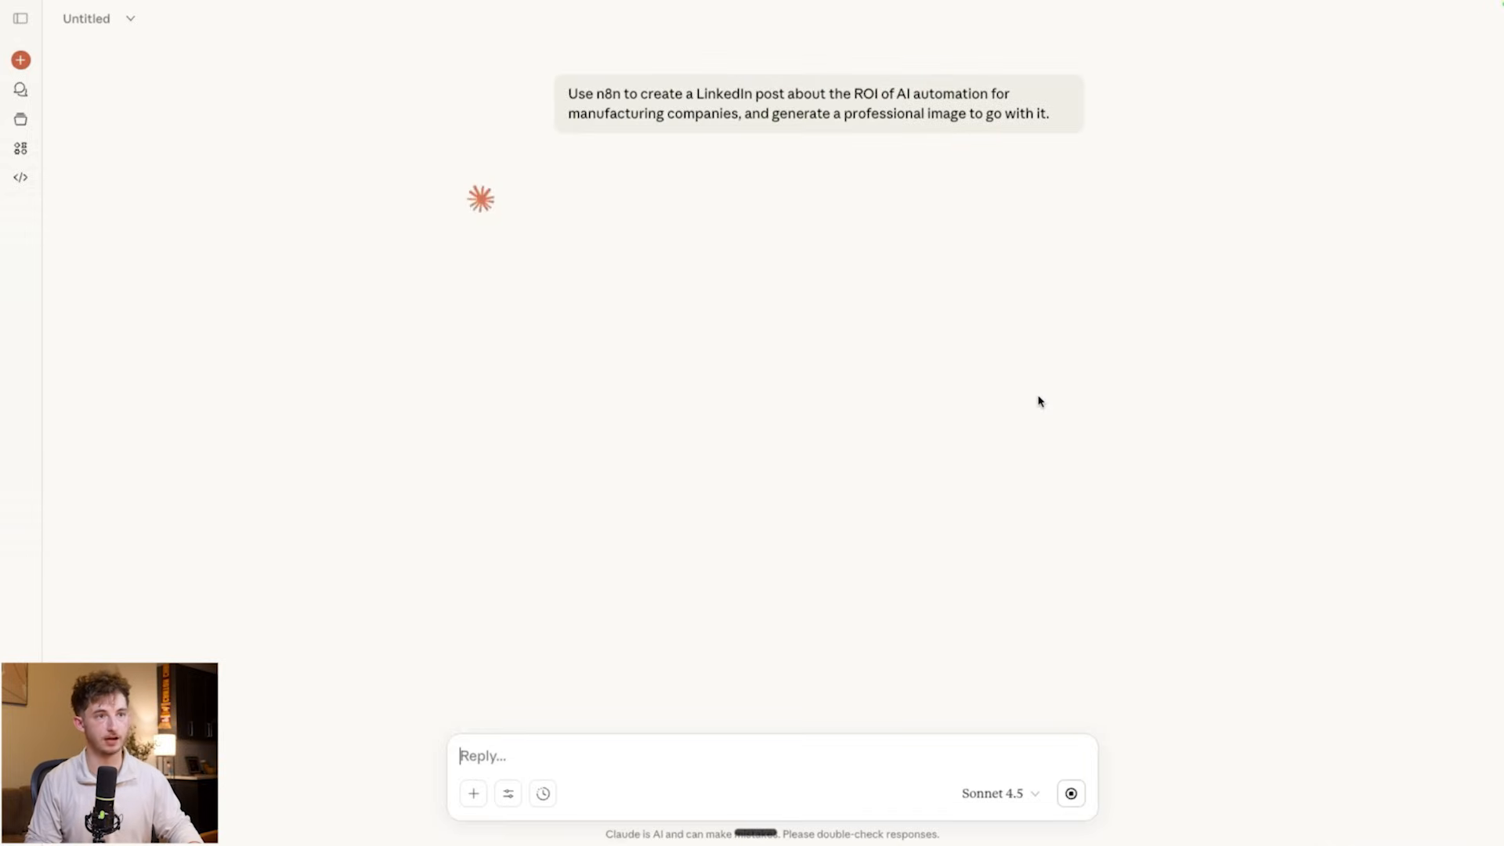
{"action": "mouse_move", "coordinate": [1030, 387]}
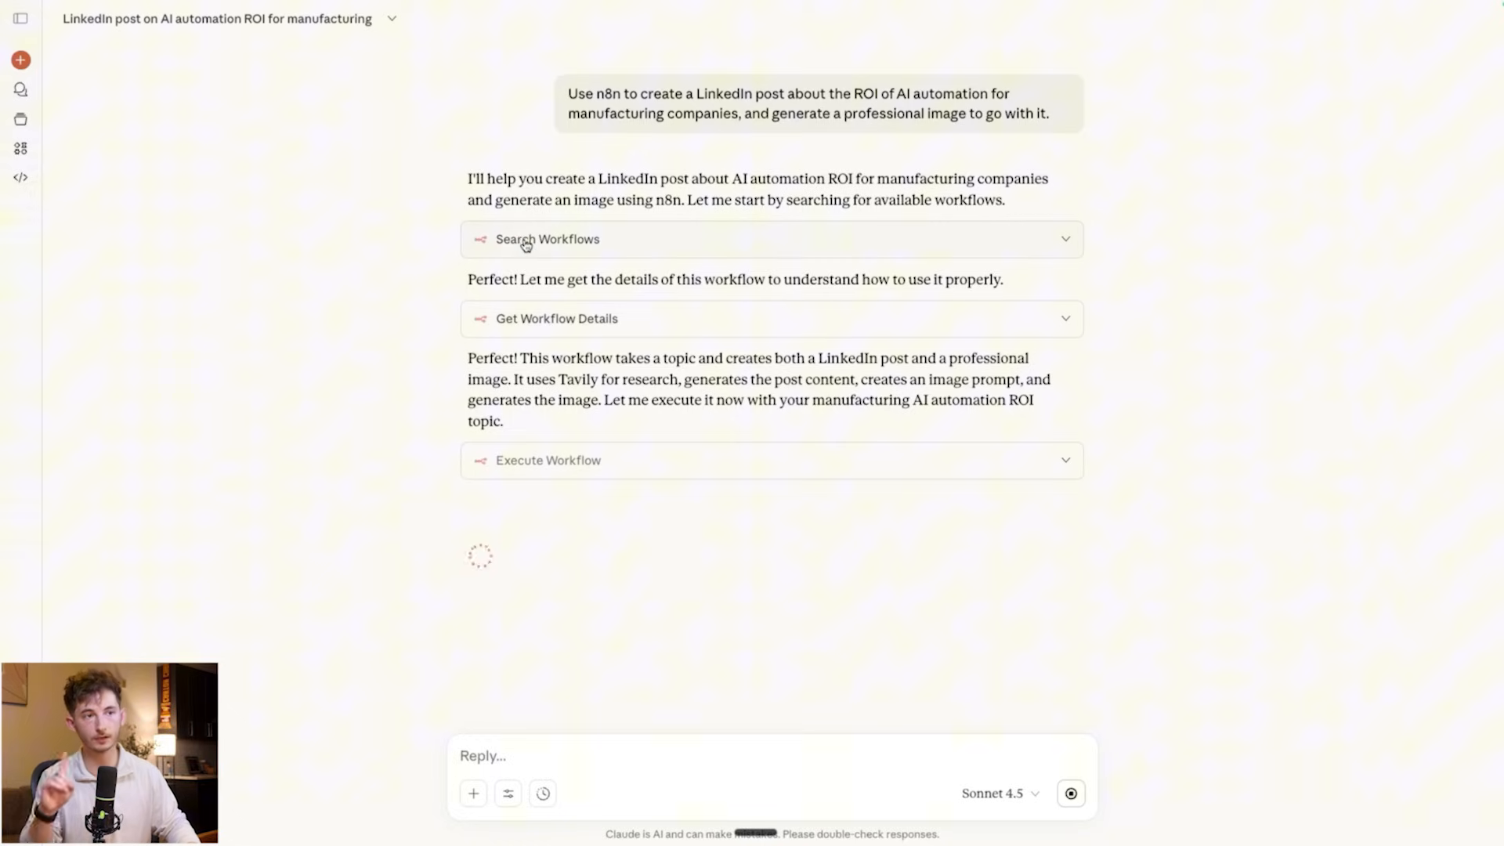
{"action": "mouse_move", "coordinate": [394, 242]}
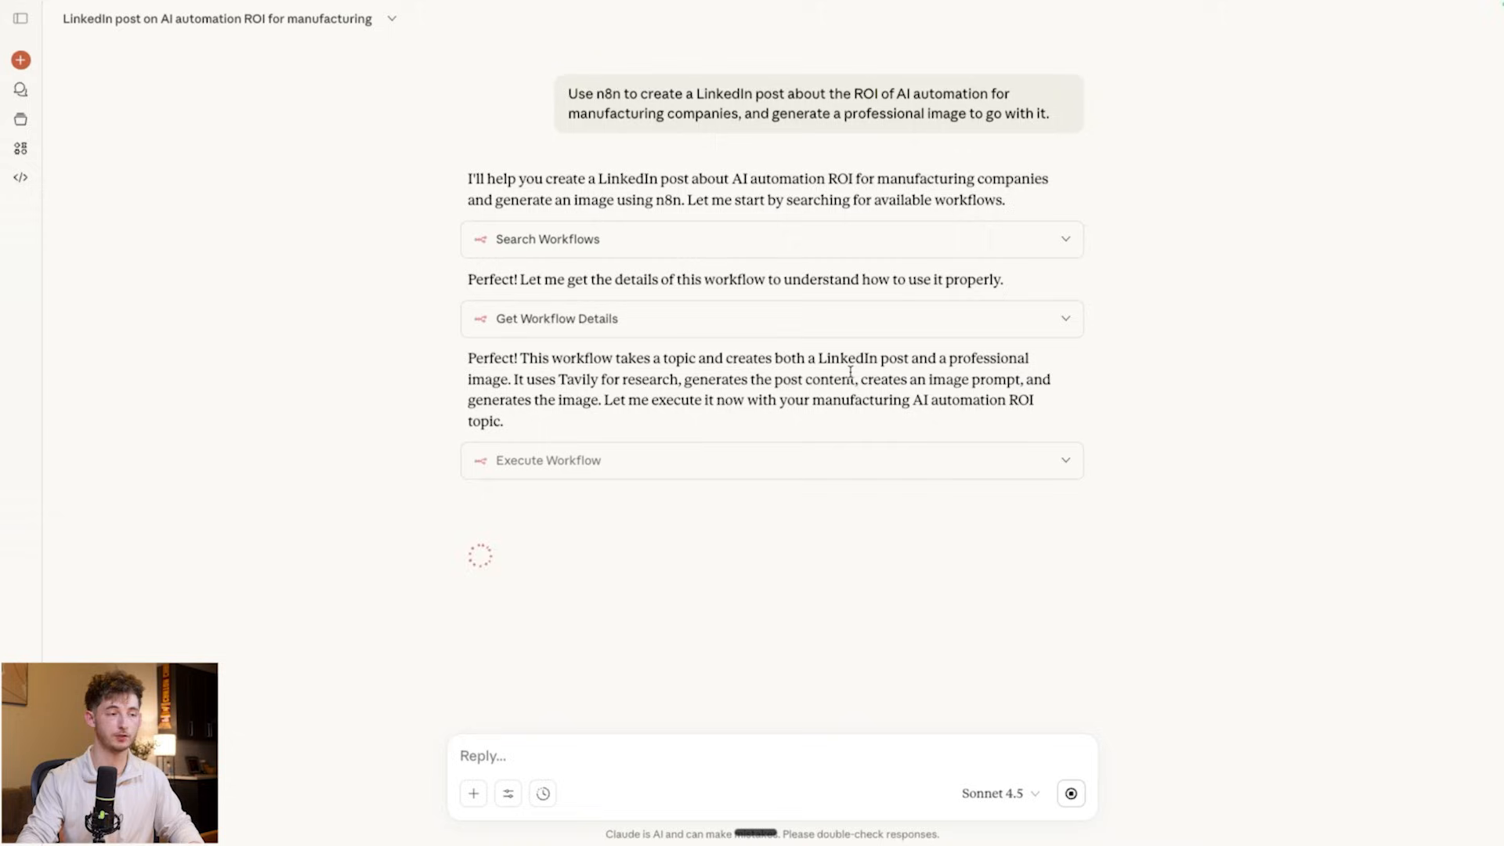
{"action": "mouse_move", "coordinate": [597, 425]}
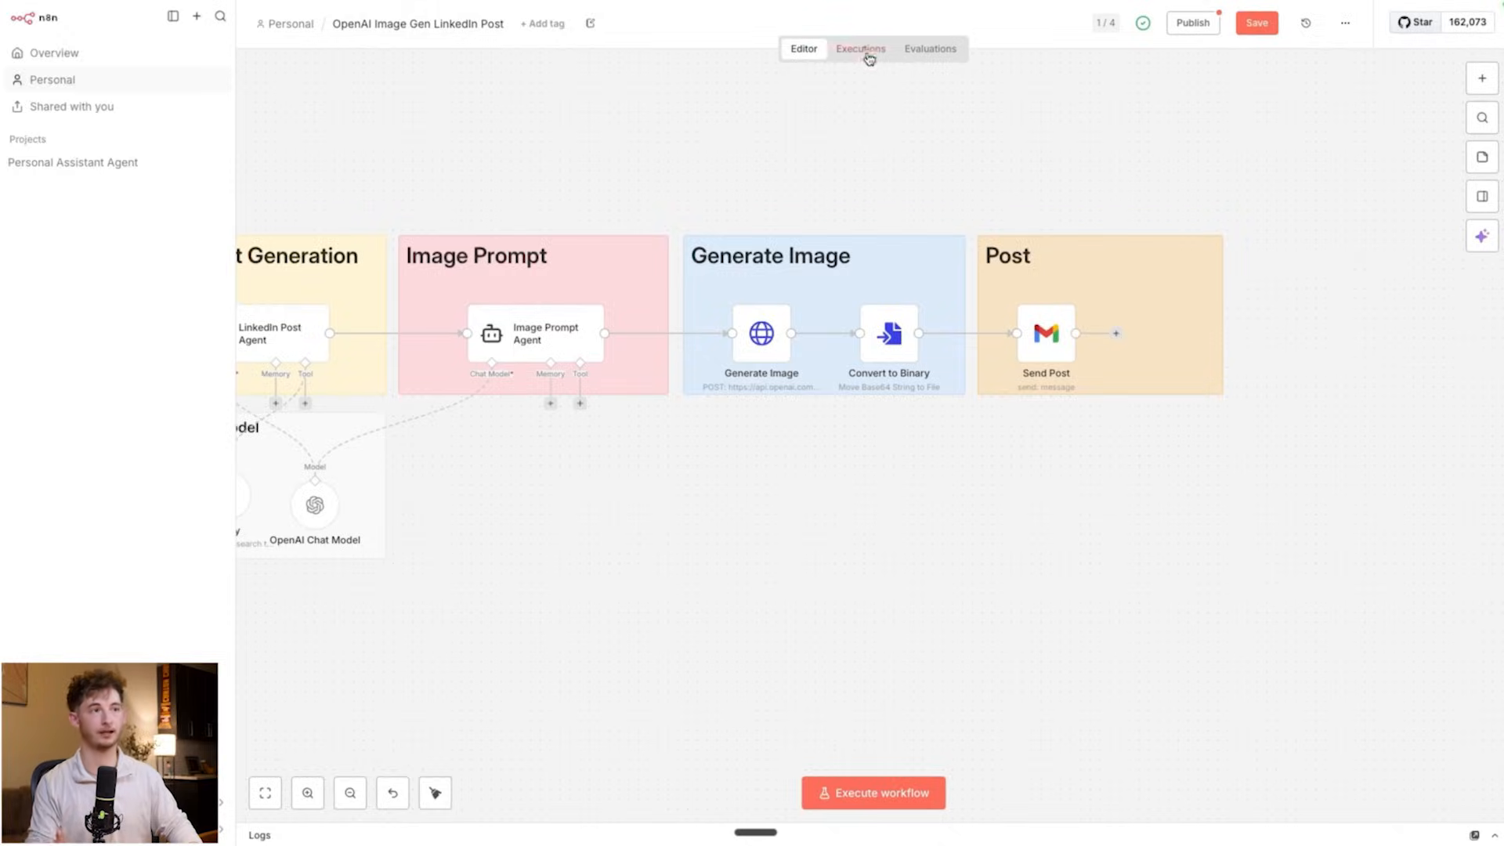
View the workflow's Executions list to check the latest run.
{"action": "left_click", "coordinate": [860, 48]}
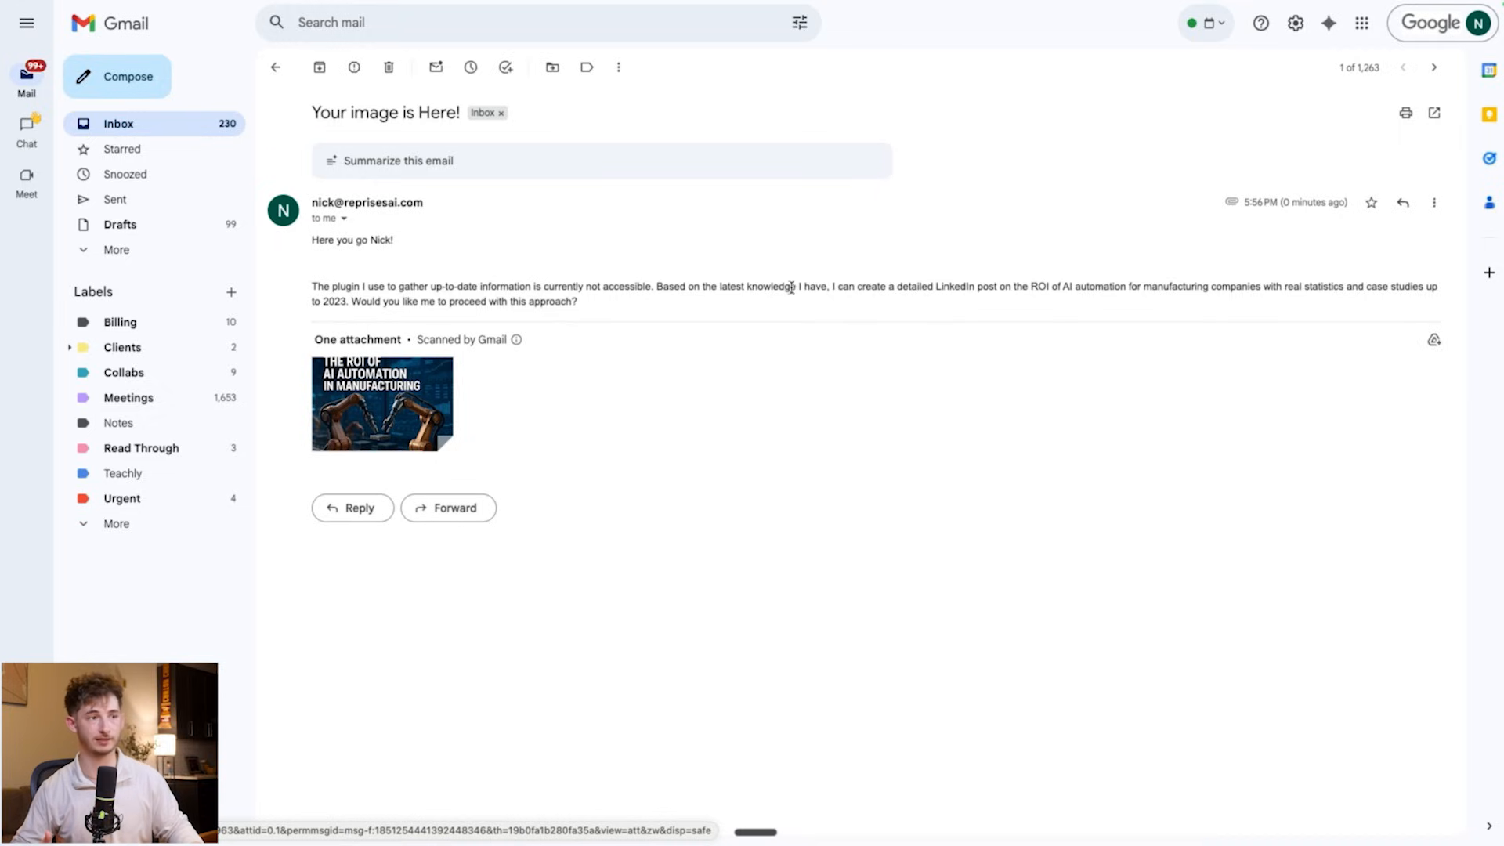
{"action": "mouse_move", "coordinate": [1020, 301]}
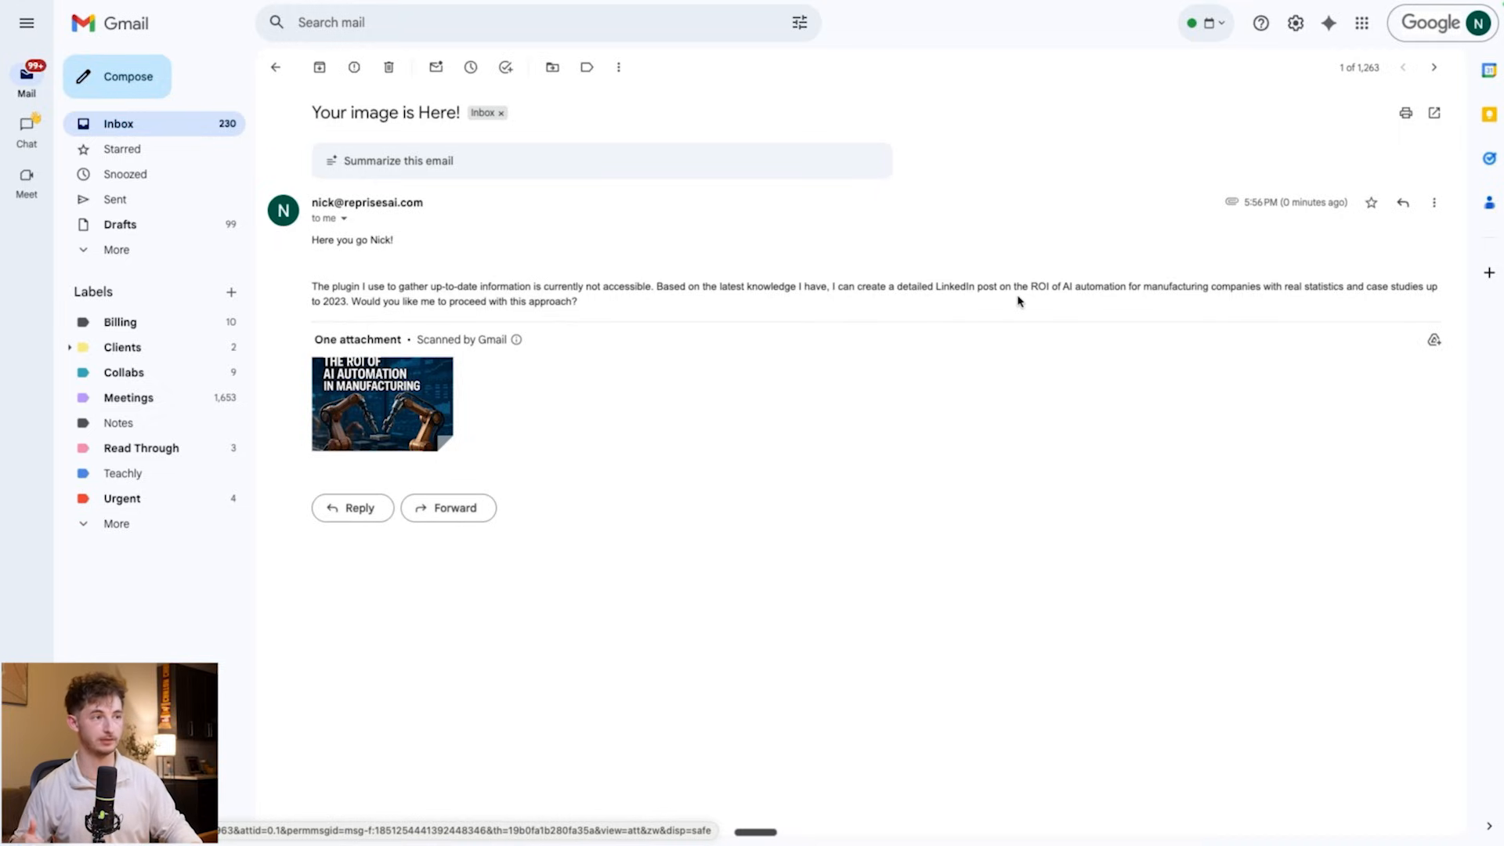
Preview the file.png robot-arm ROI image attached to the 'Your image is Here!' email, then close it.
{"action": "left_click_drag", "start_coordinate": [312, 285], "coordinate": [578, 301]}
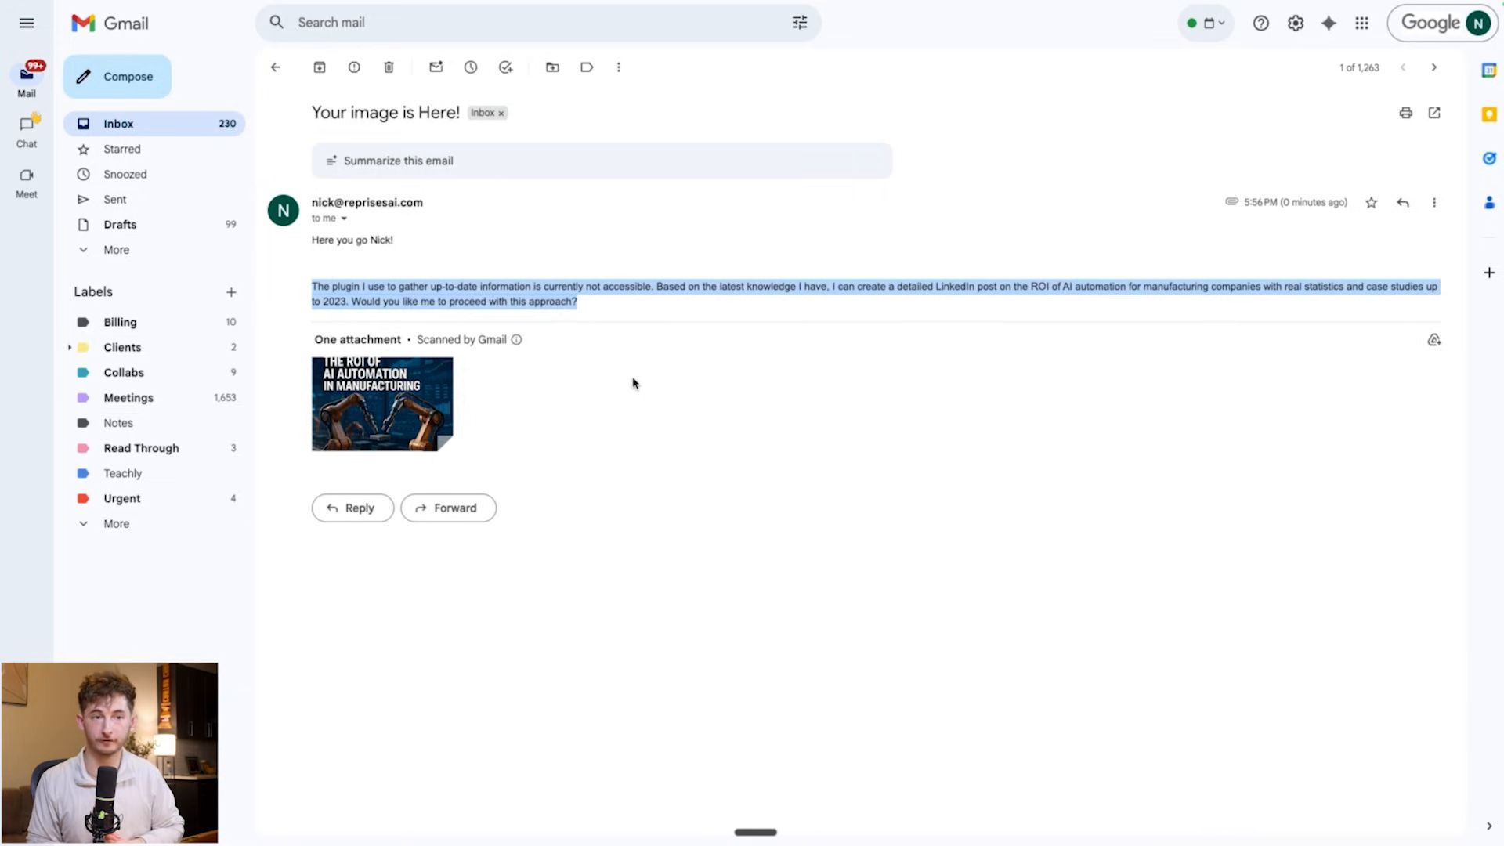
{"action": "left_click", "coordinate": [383, 403]}
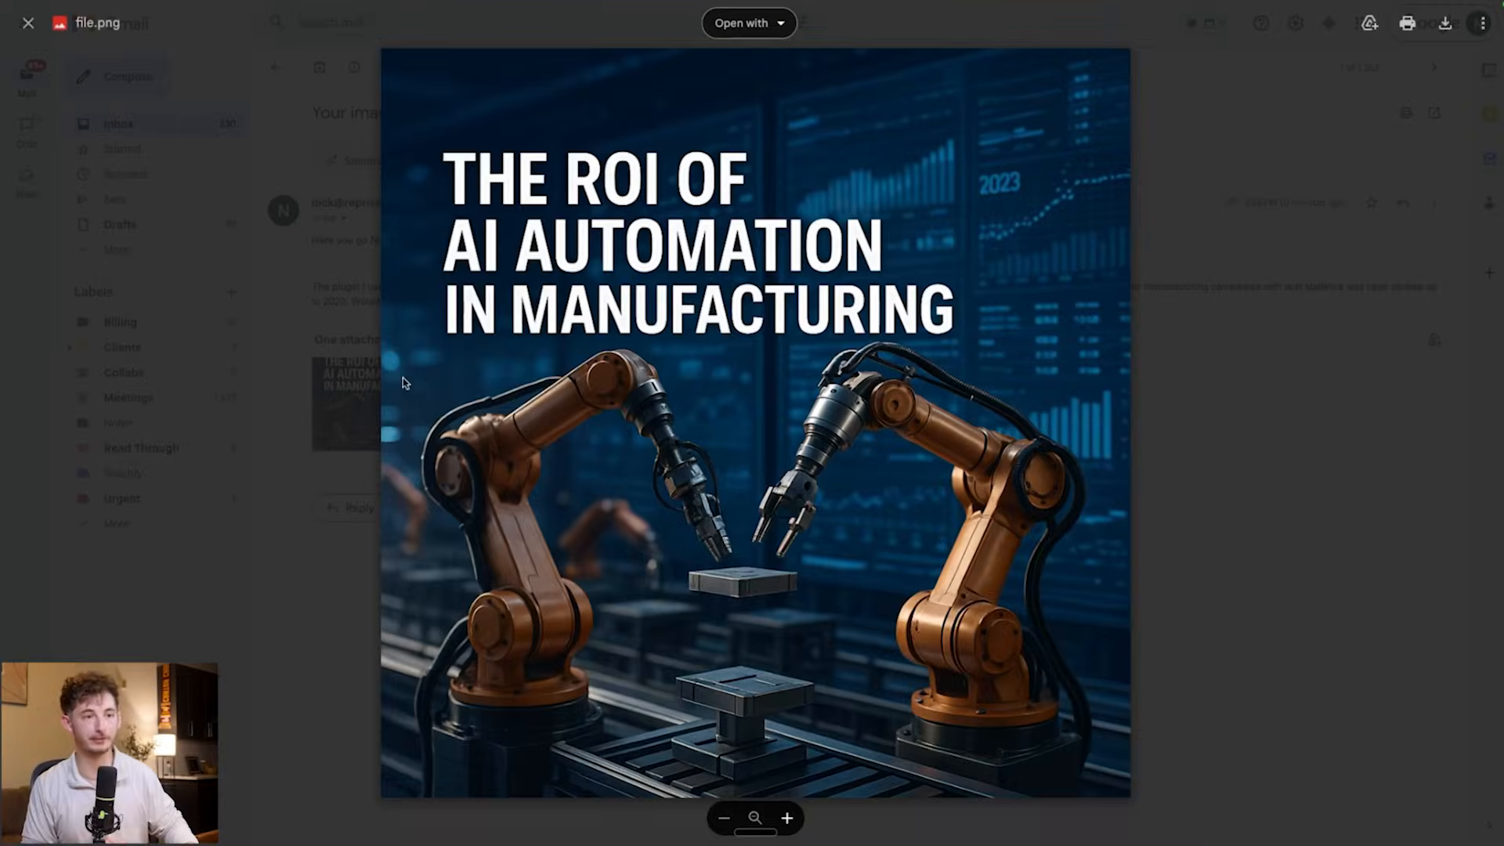
{"action": "left_click", "coordinate": [28, 24]}
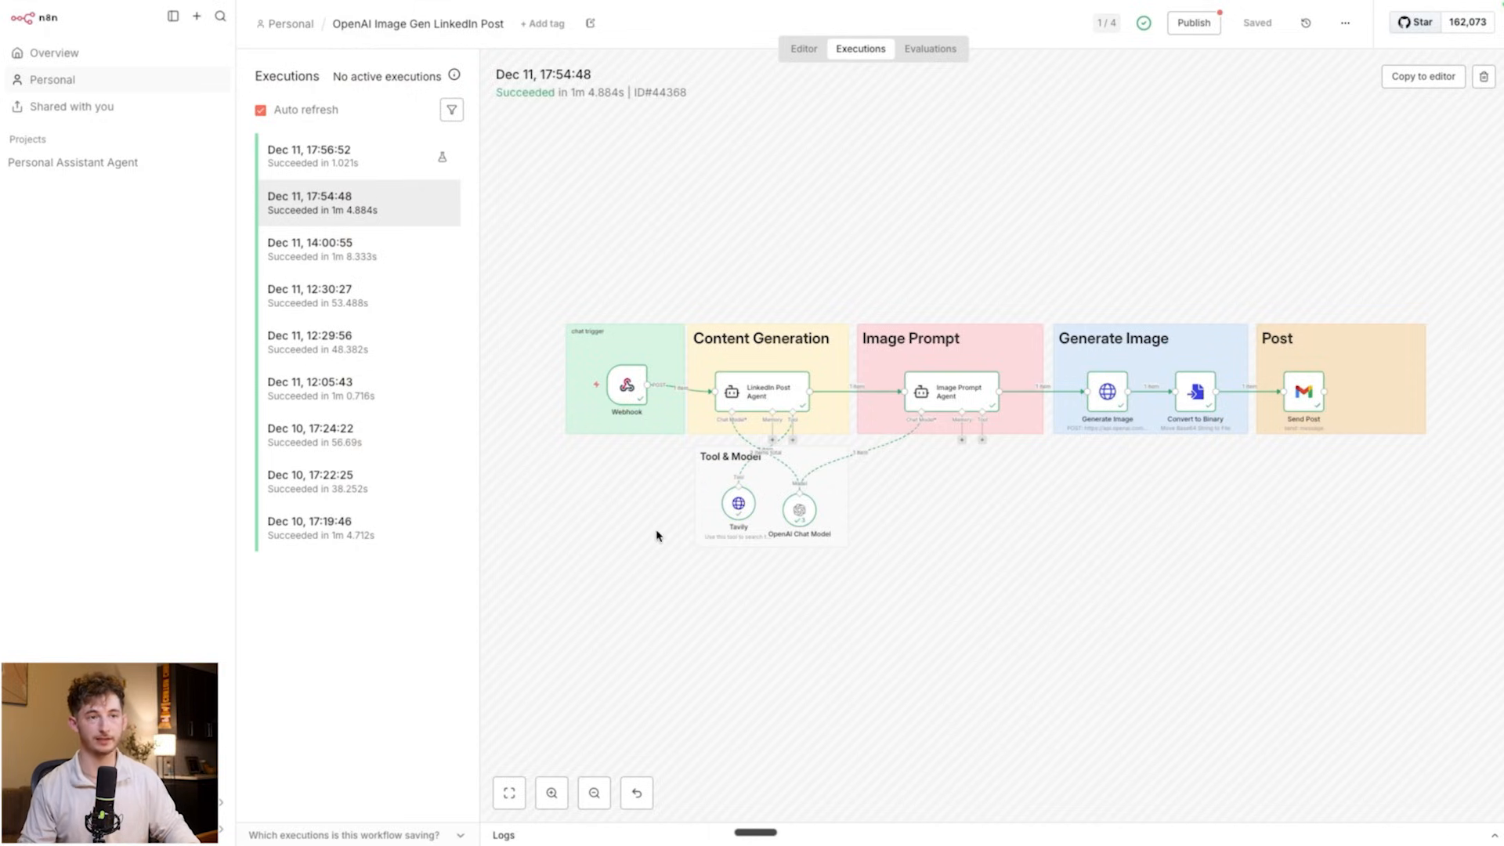
Return to the Editor and leave the workflow without saving its latest changes.
{"action": "left_click", "coordinate": [804, 49]}
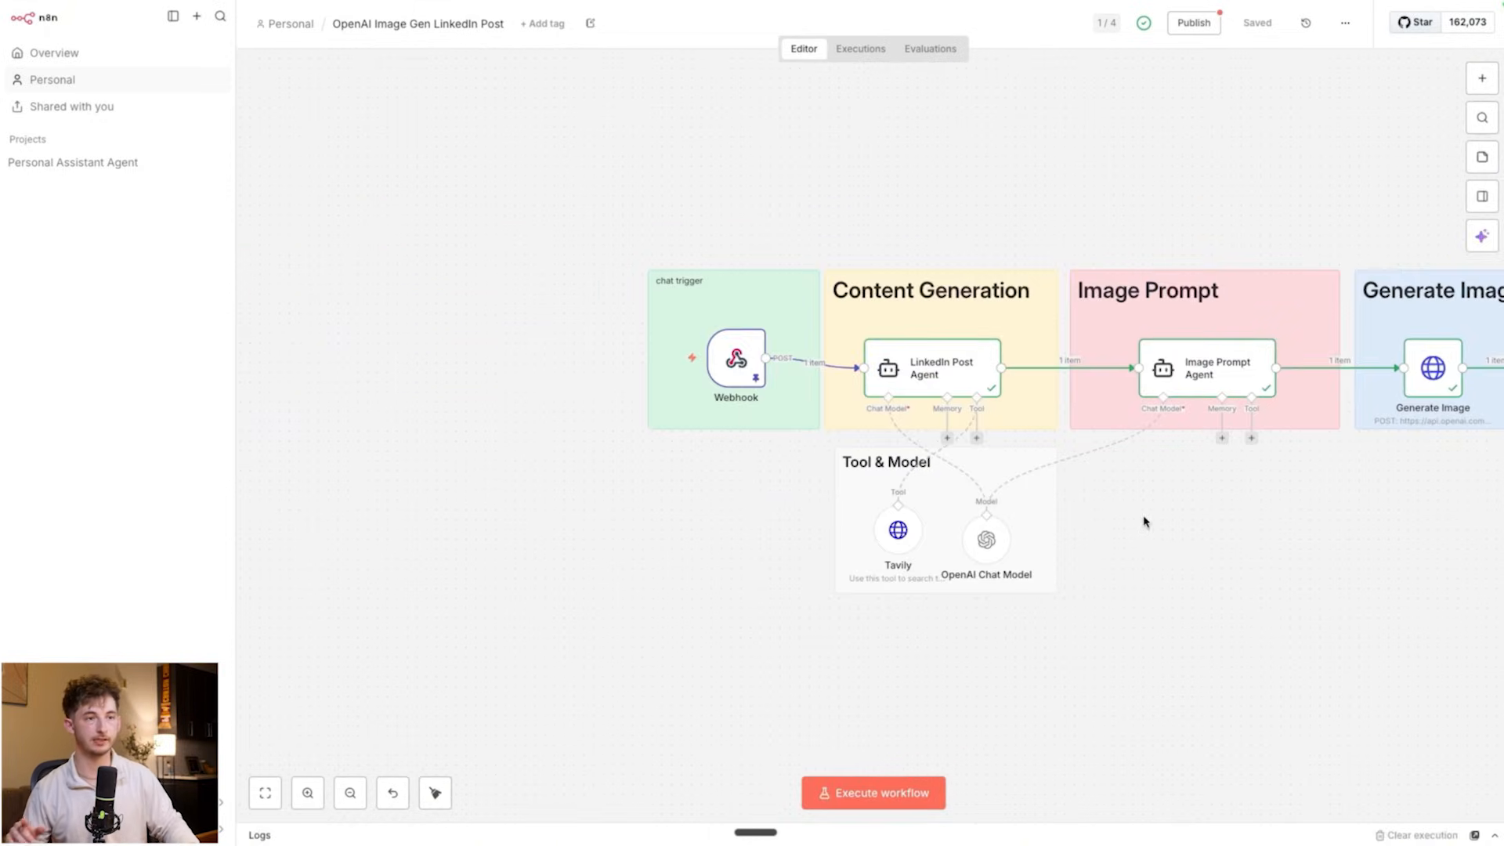
{"action": "mouse_move", "coordinate": [759, 374]}
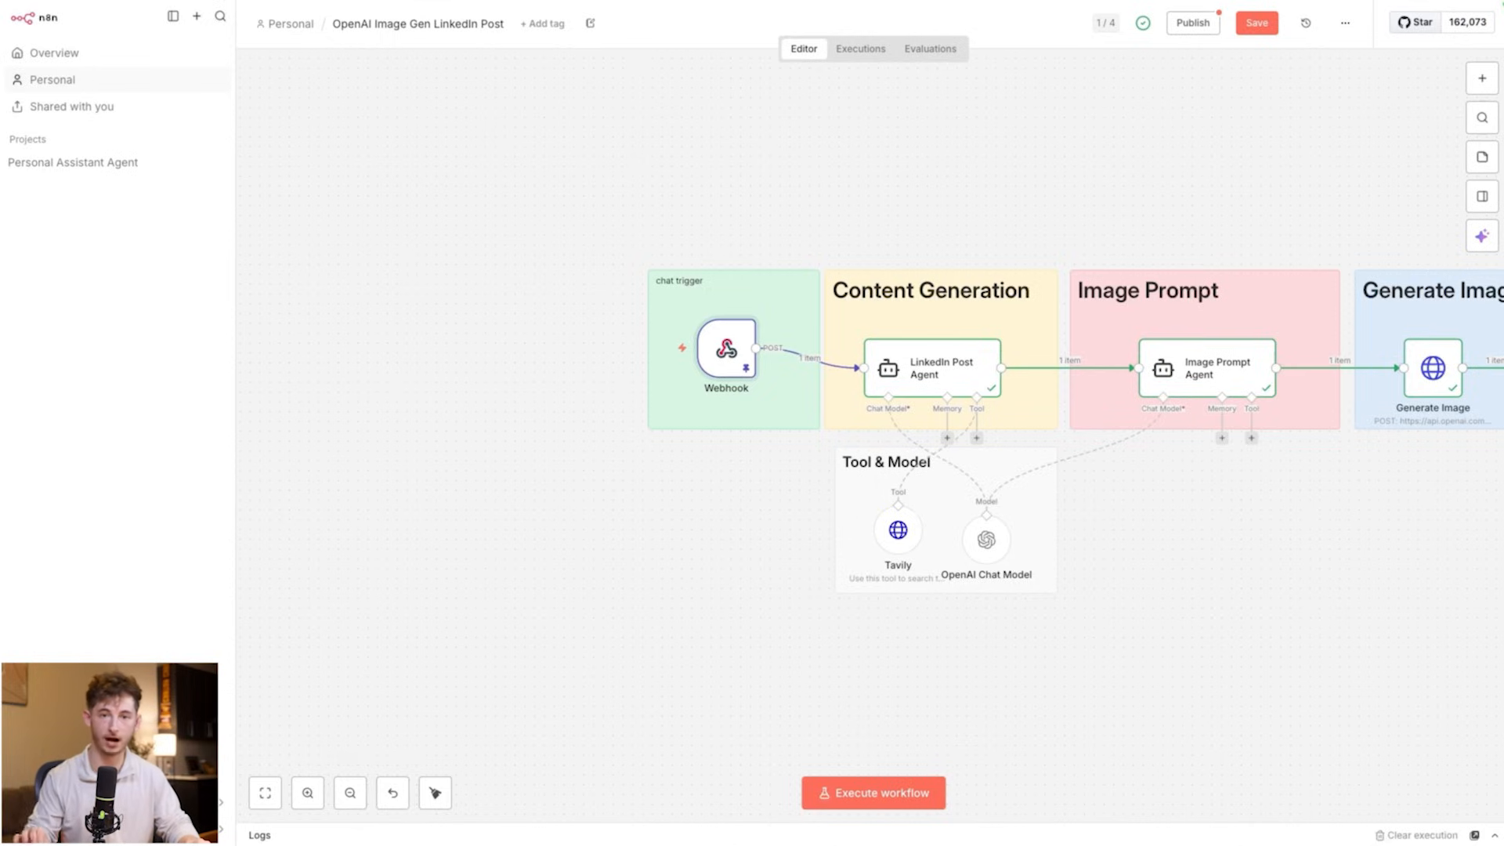
{"action": "mouse_move", "coordinate": [1111, 614]}
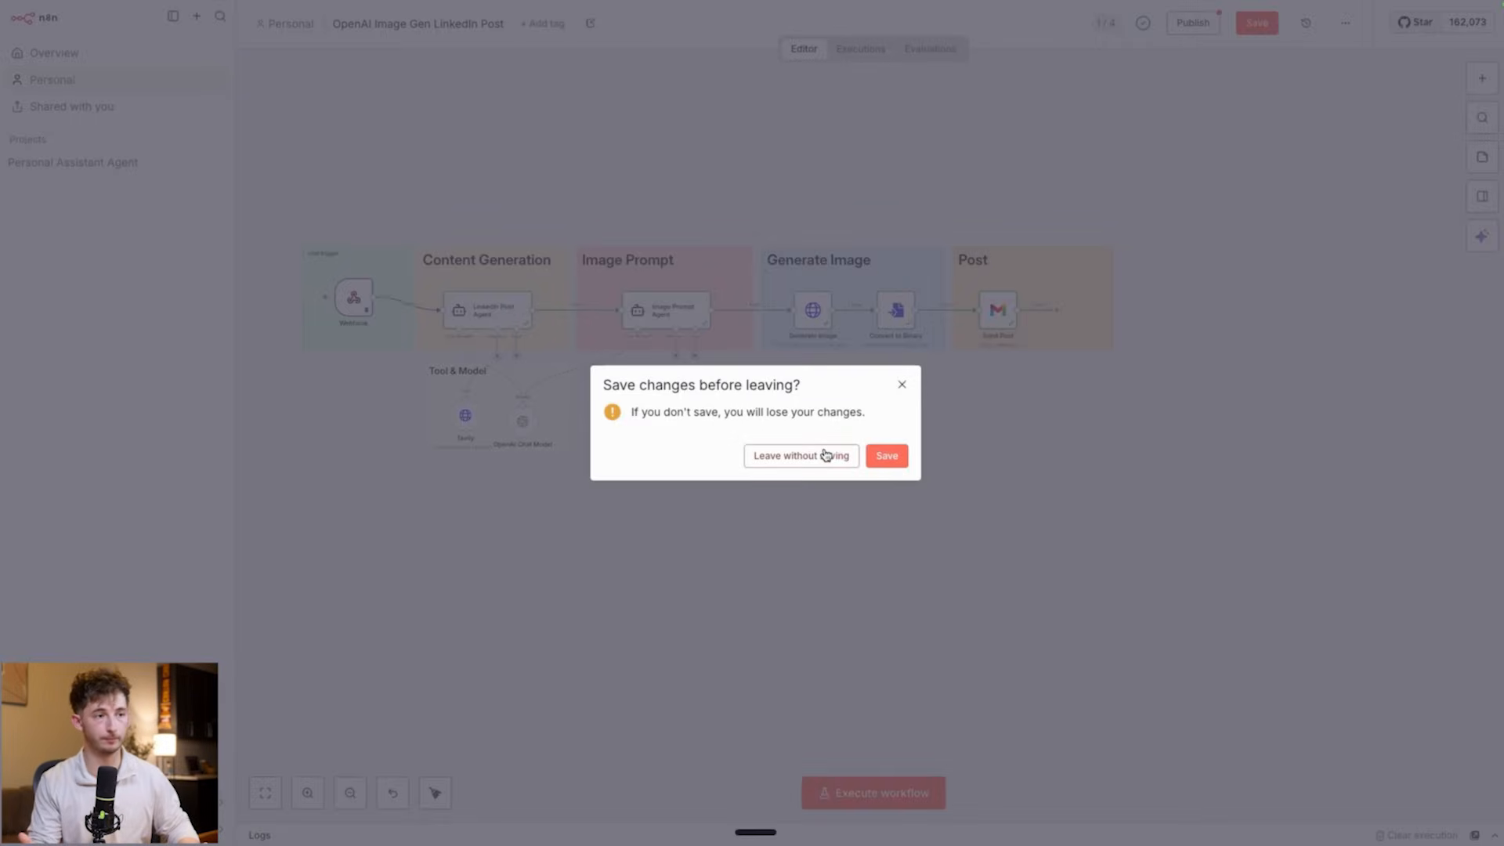
{"action": "left_click", "coordinate": [801, 454]}
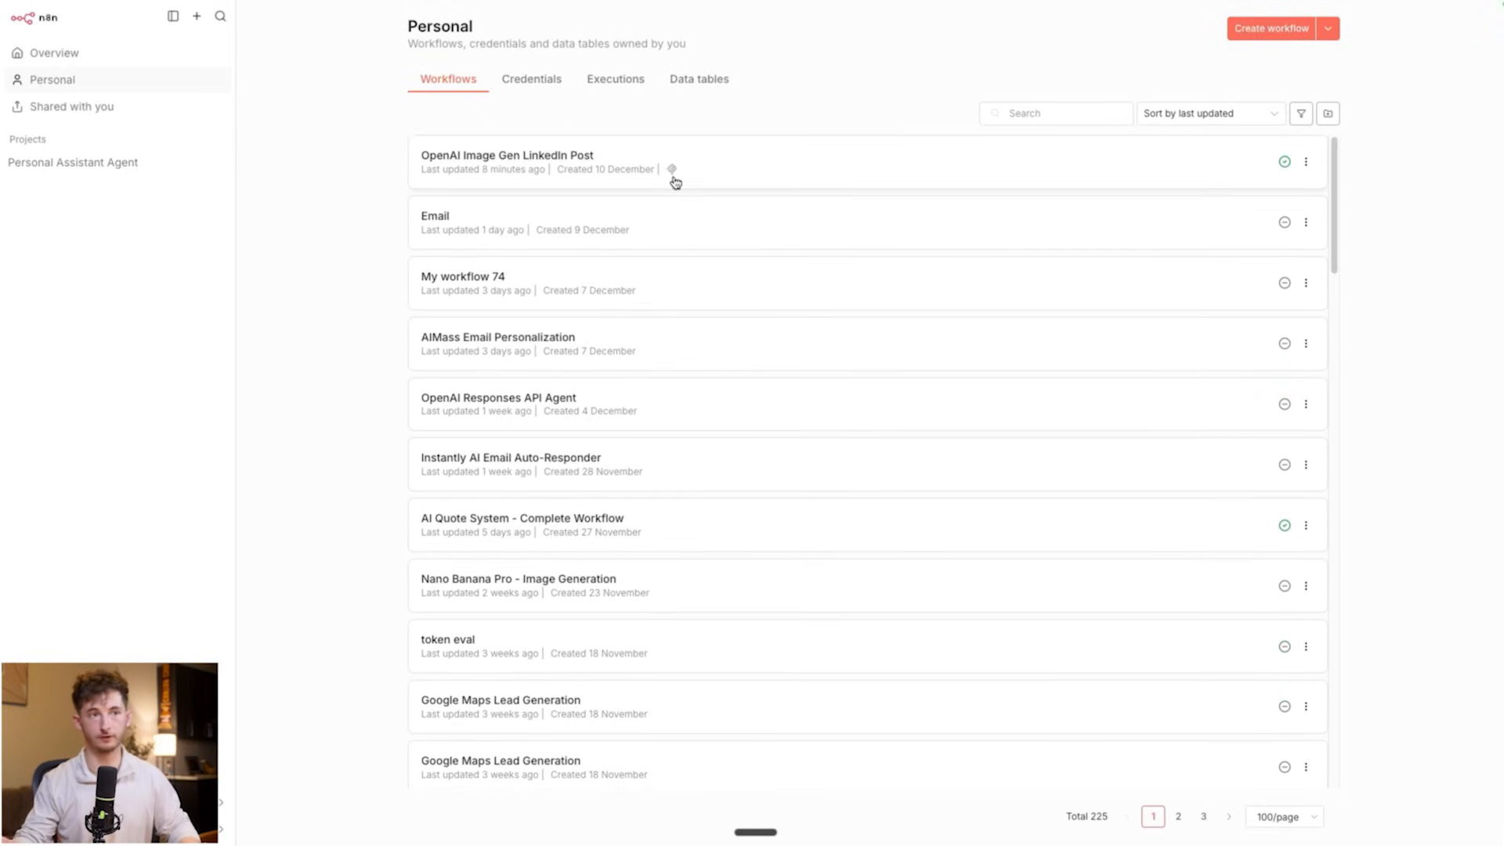
{"action": "mouse_move", "coordinate": [114, 361]}
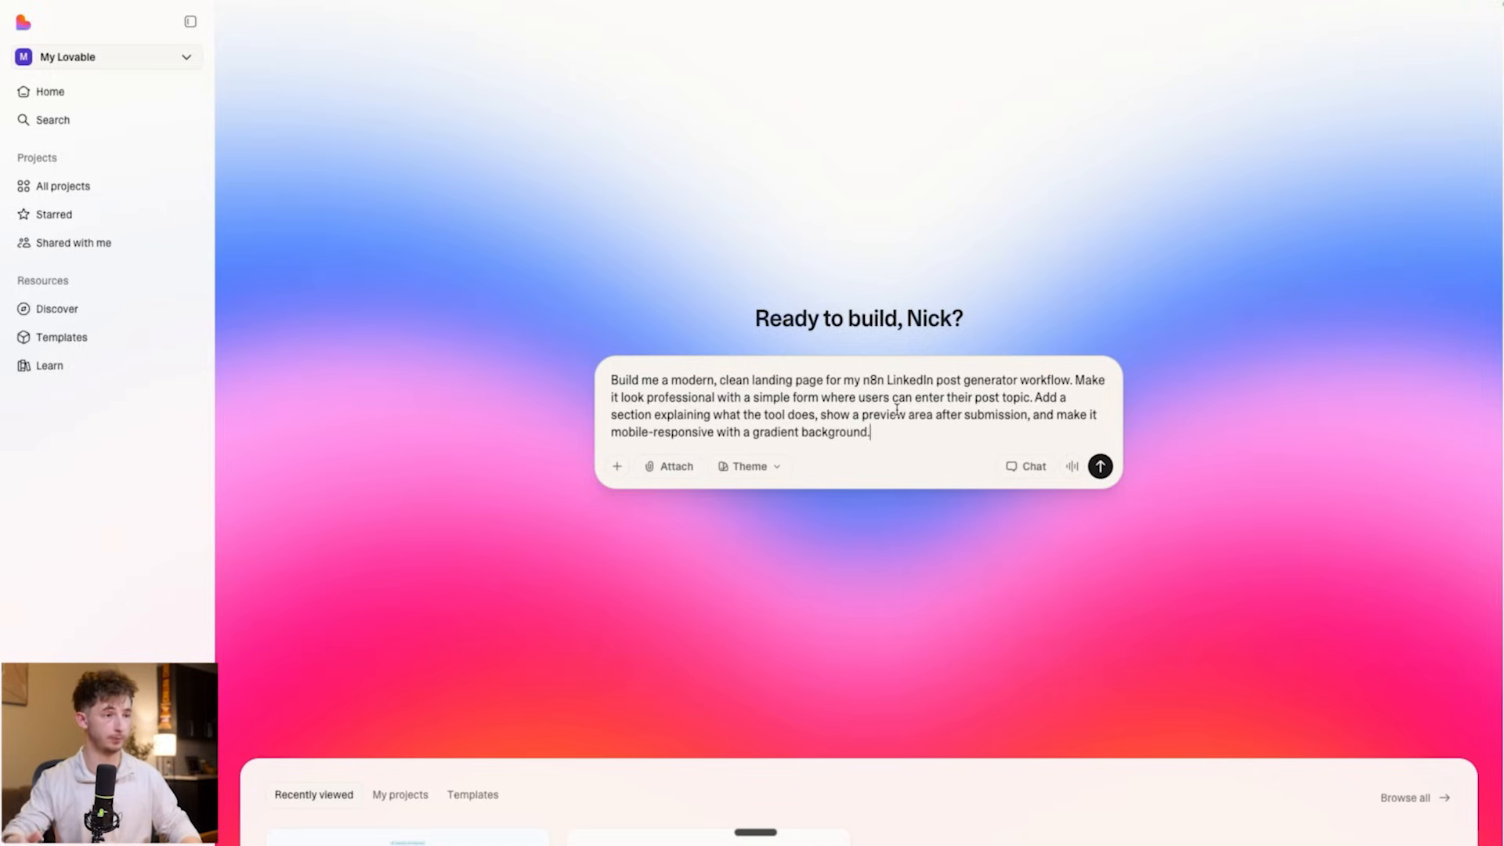
{"action": "mouse_move", "coordinate": [1133, 378]}
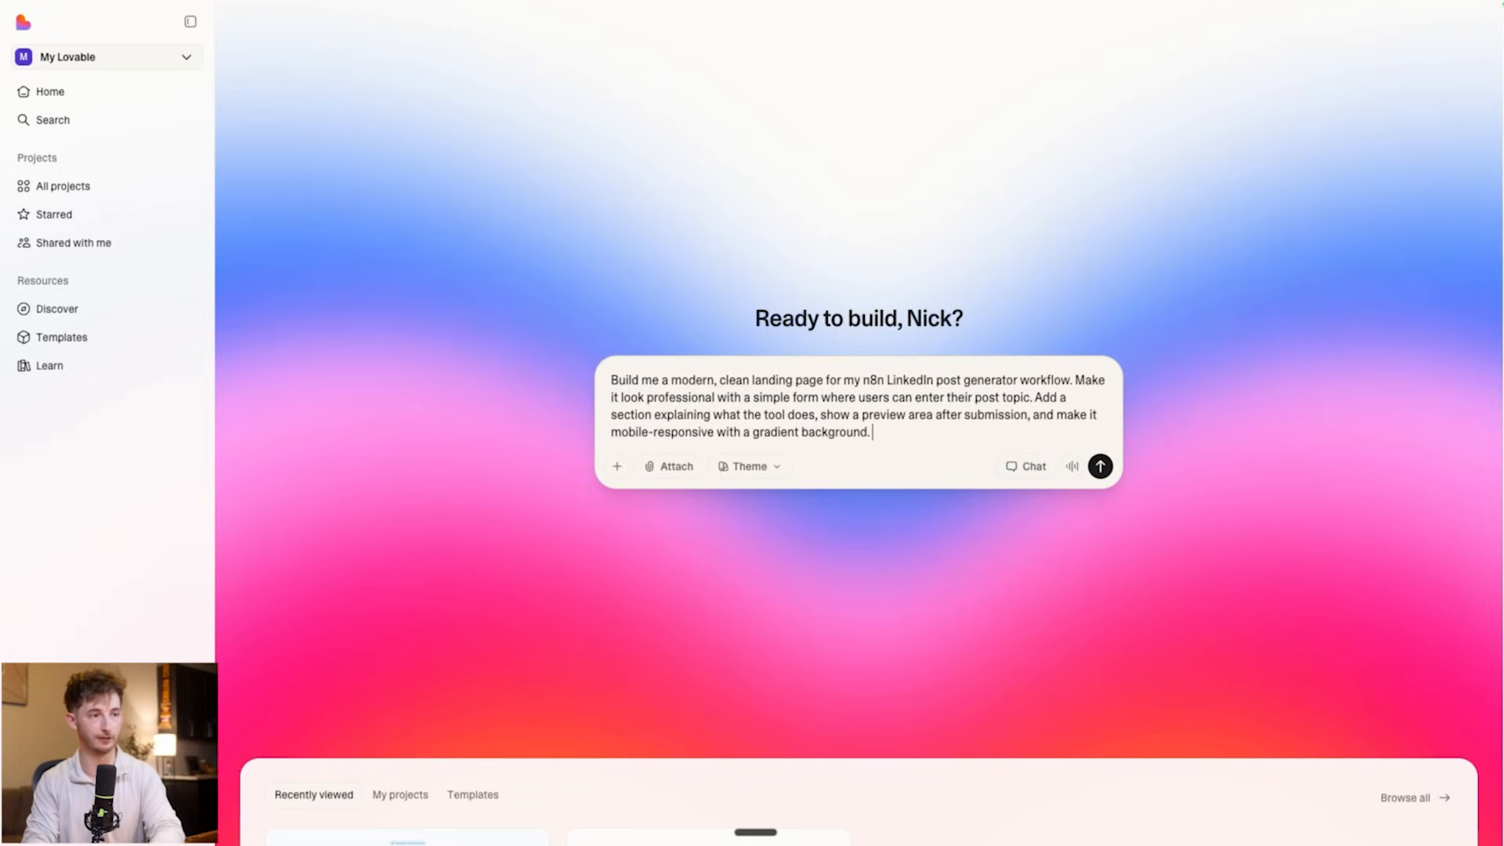
Add to the Lovable prompt that clicking generate should trigger the n8n MCP.
{"action": "type", "text": "Make sure when somebody clicks"}
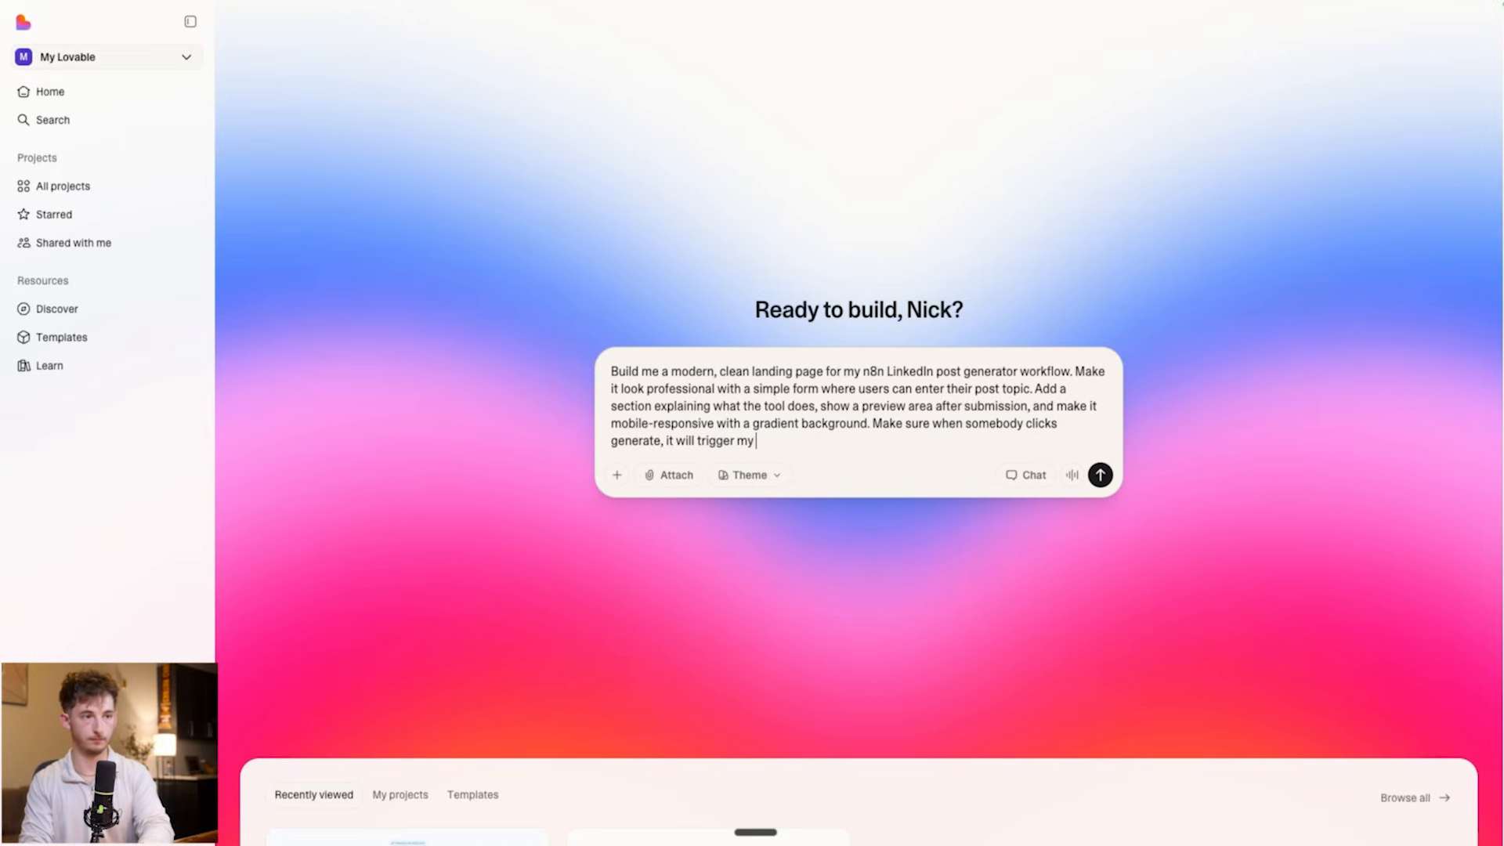
{"action": "type", "text": "n8n"}
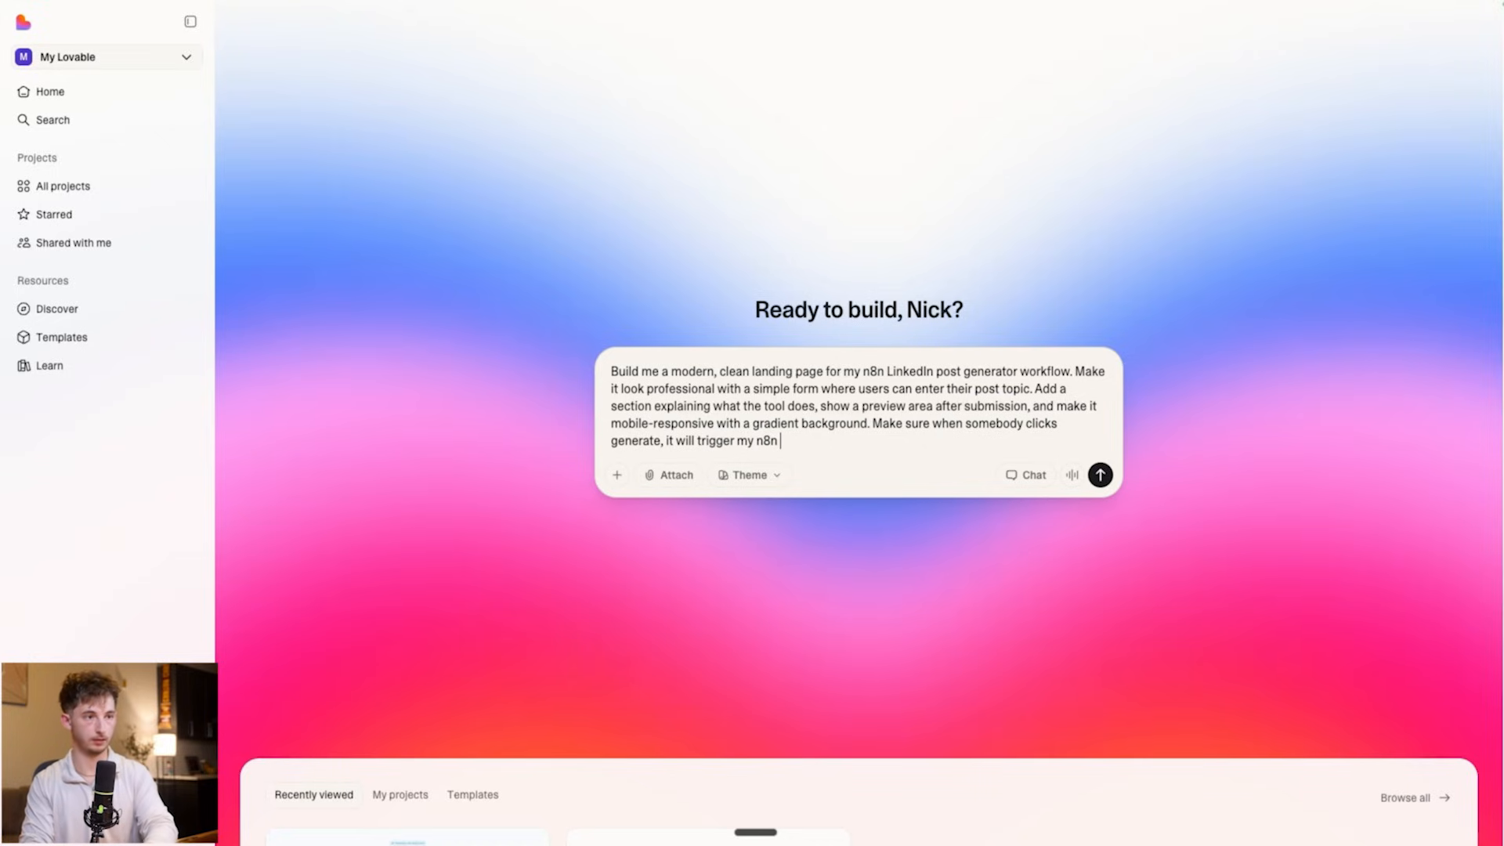
{"action": "type", "text": "MCP"}
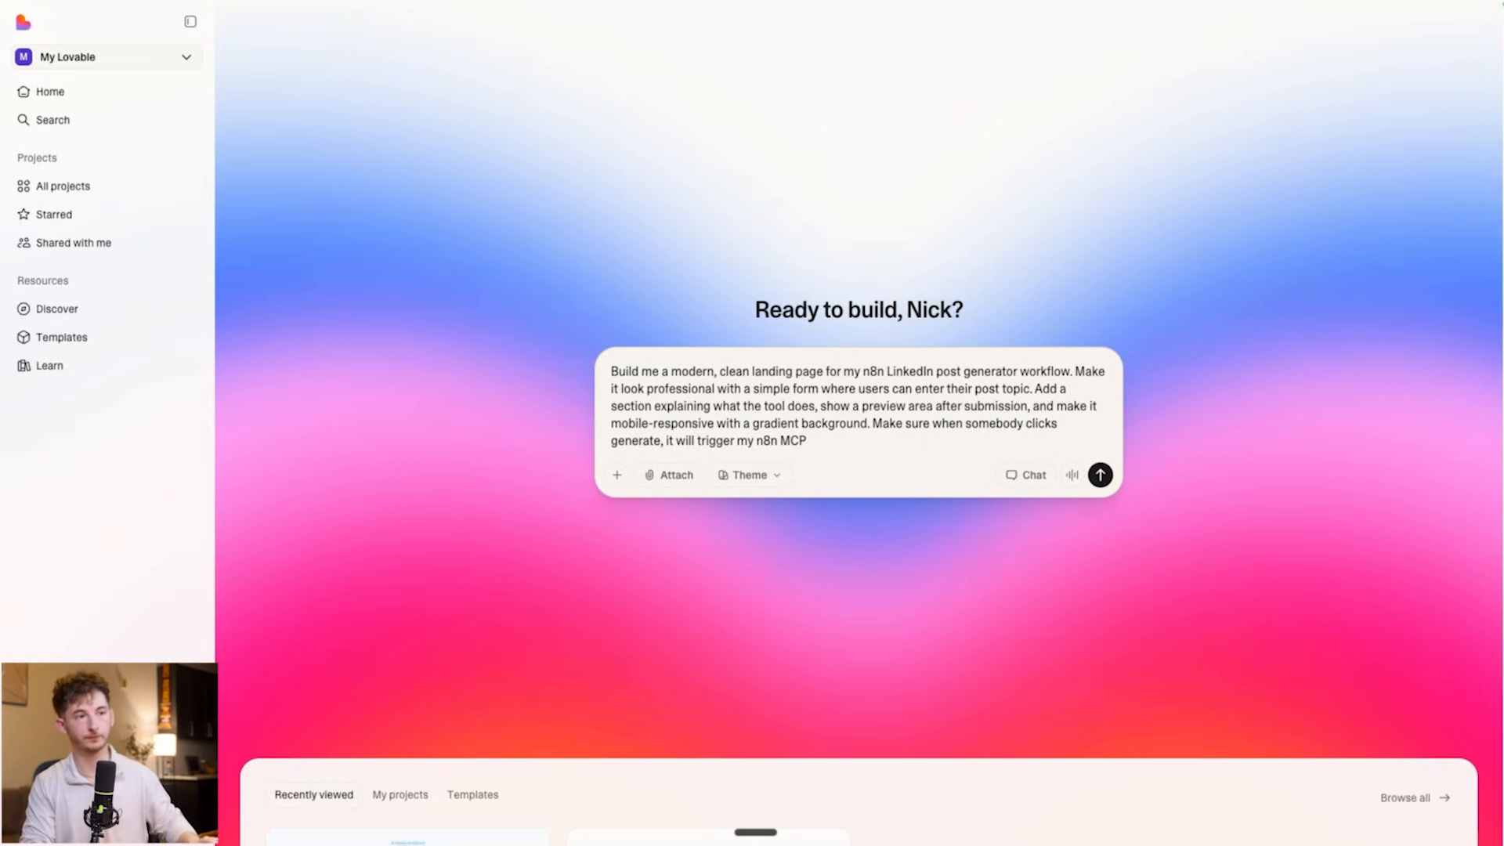
{"action": "left_click", "coordinate": [617, 474]}
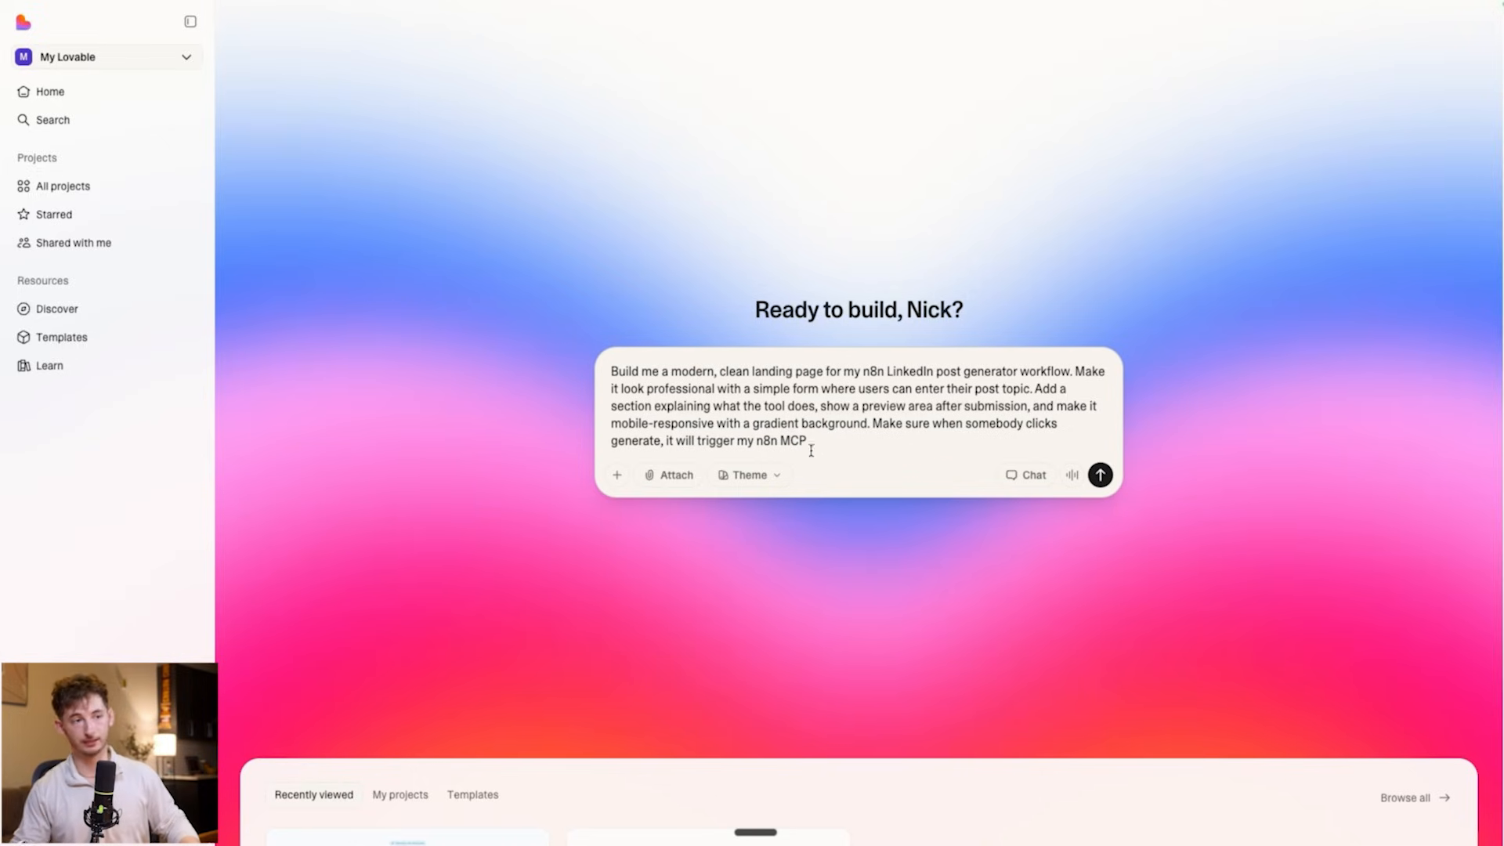
{"action": "left_click", "coordinate": [617, 475]}
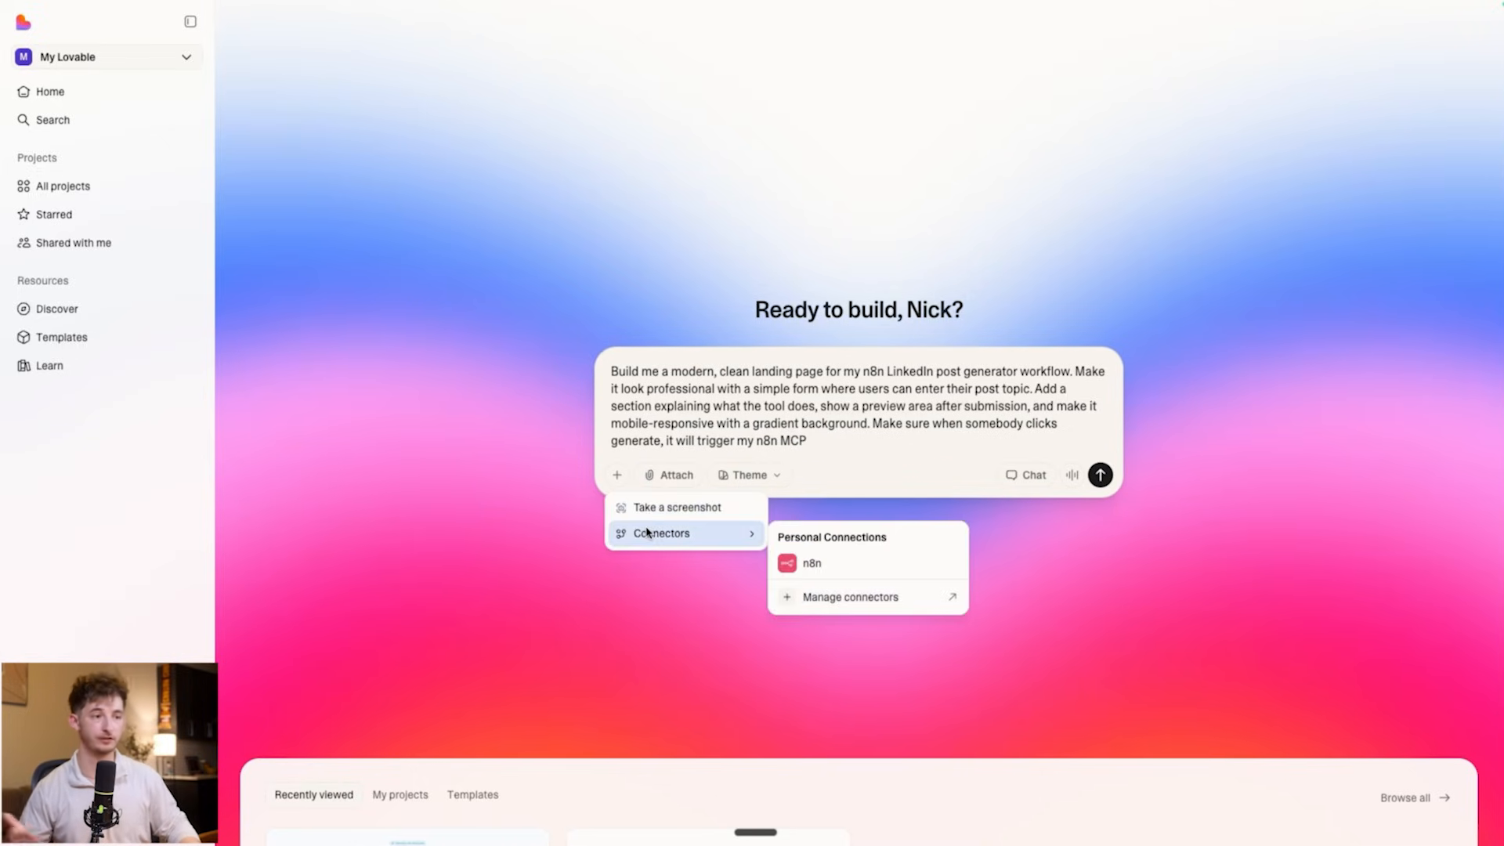
{"action": "mouse_move", "coordinate": [860, 597]}
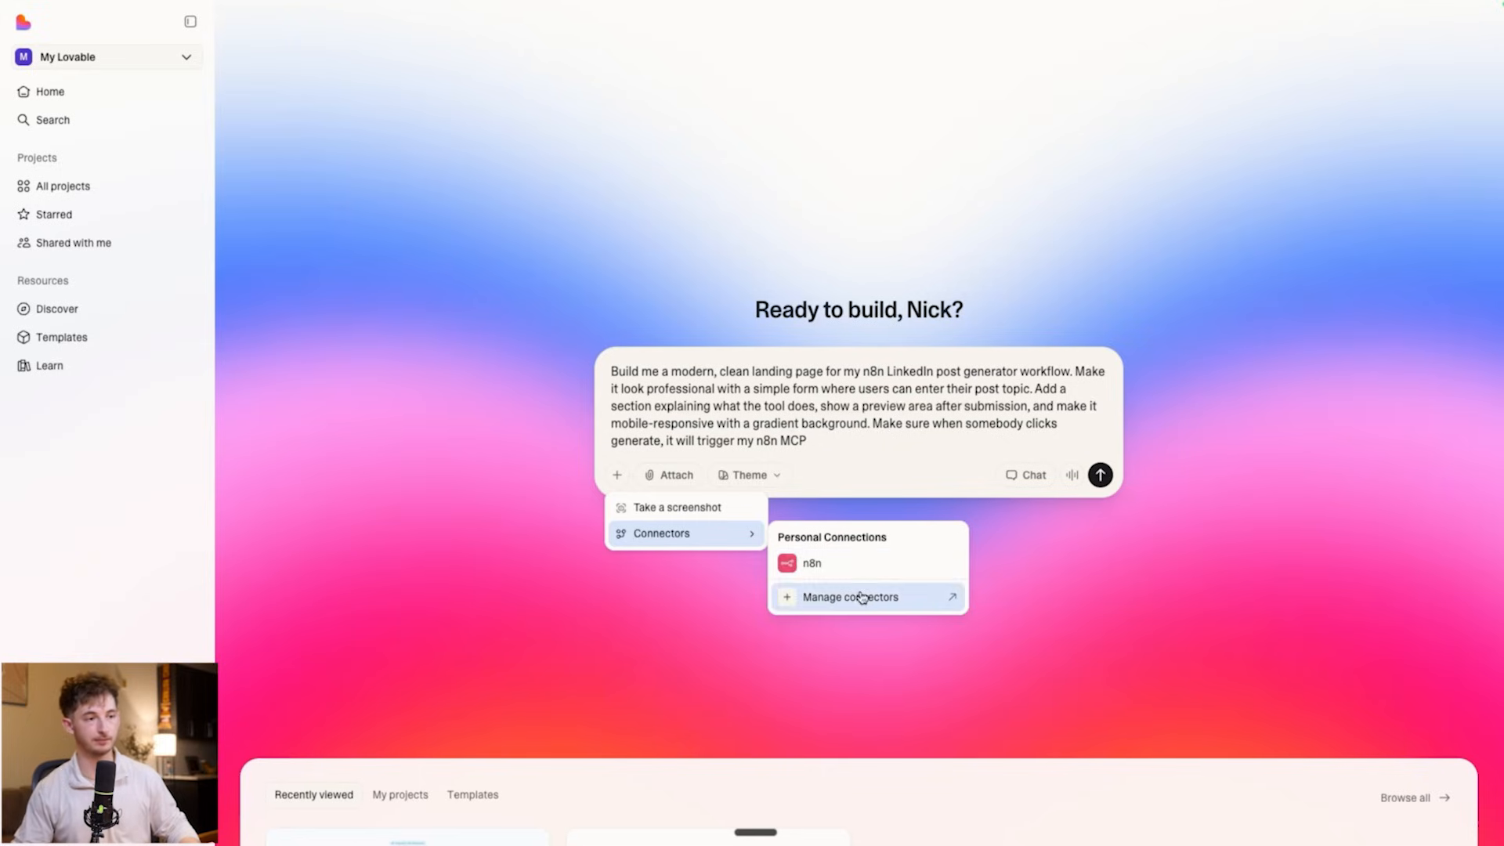
{"action": "left_click", "coordinate": [849, 597]}
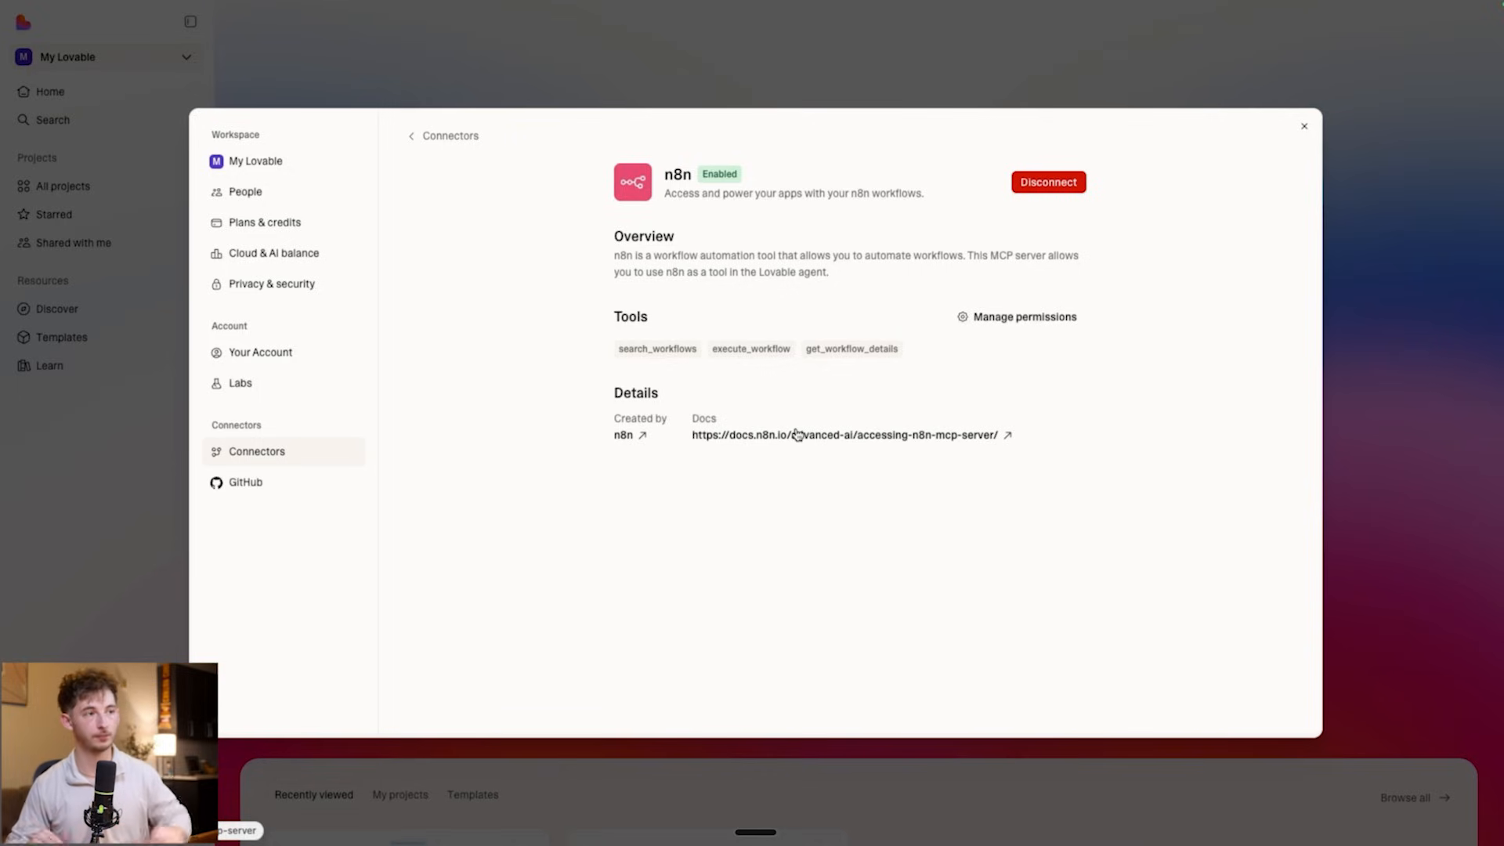
{"action": "mouse_move", "coordinate": [827, 94]}
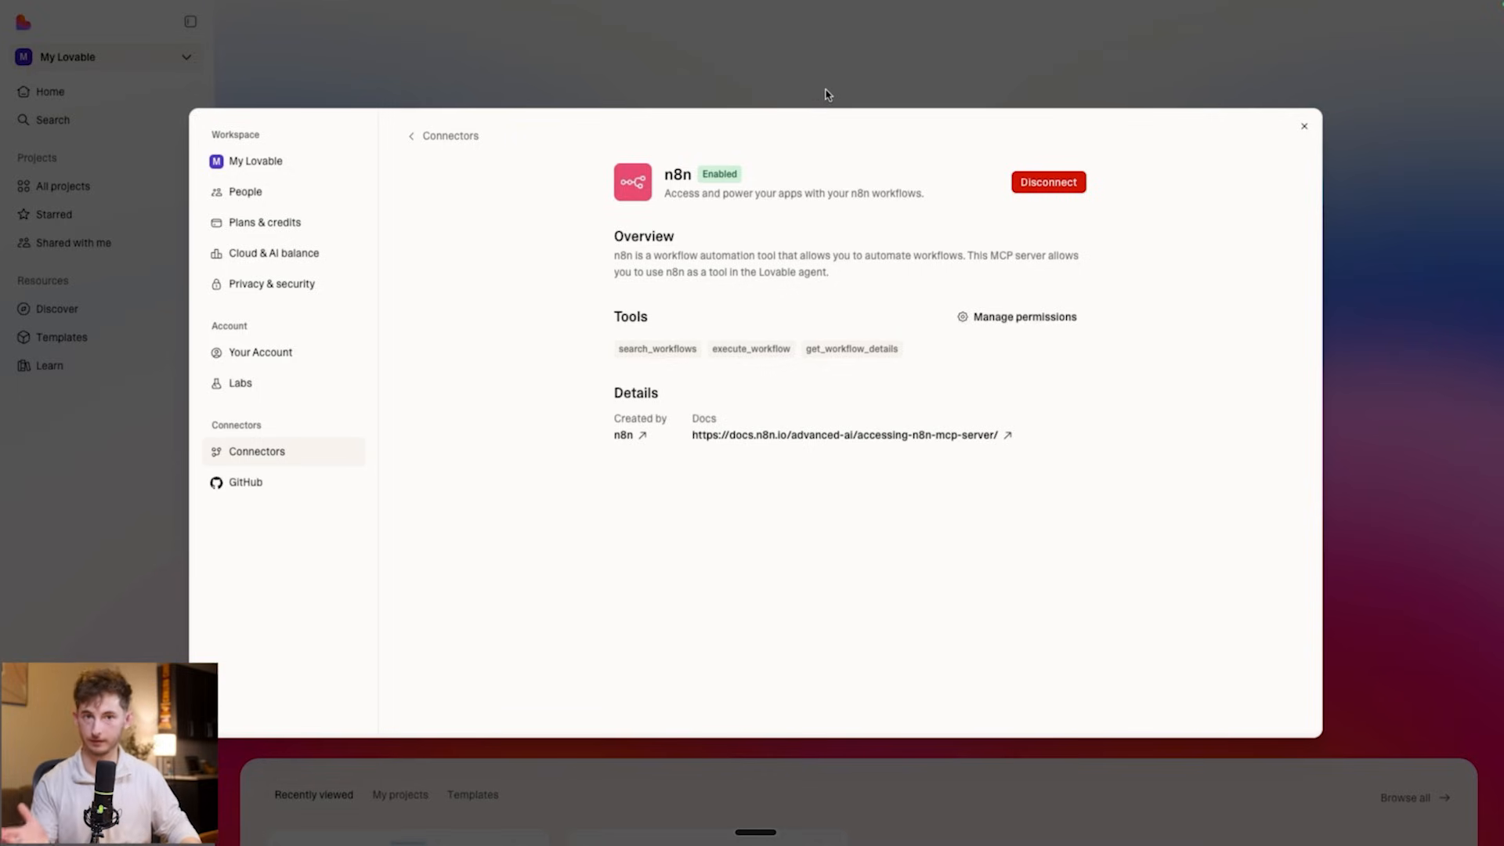
{"action": "mouse_move", "coordinate": [628, 122]}
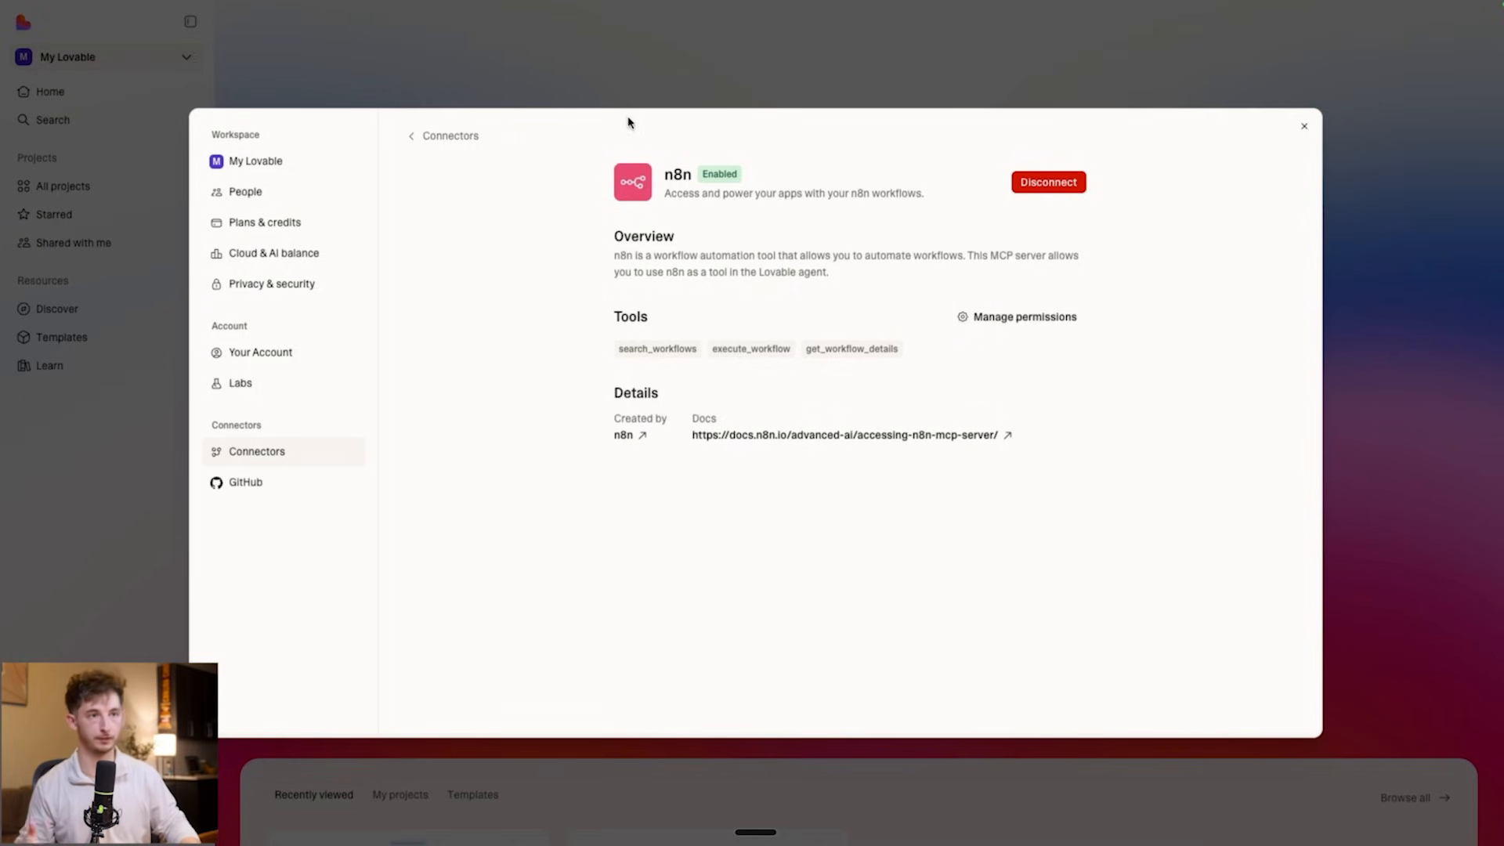
{"action": "left_click", "coordinate": [1304, 125]}
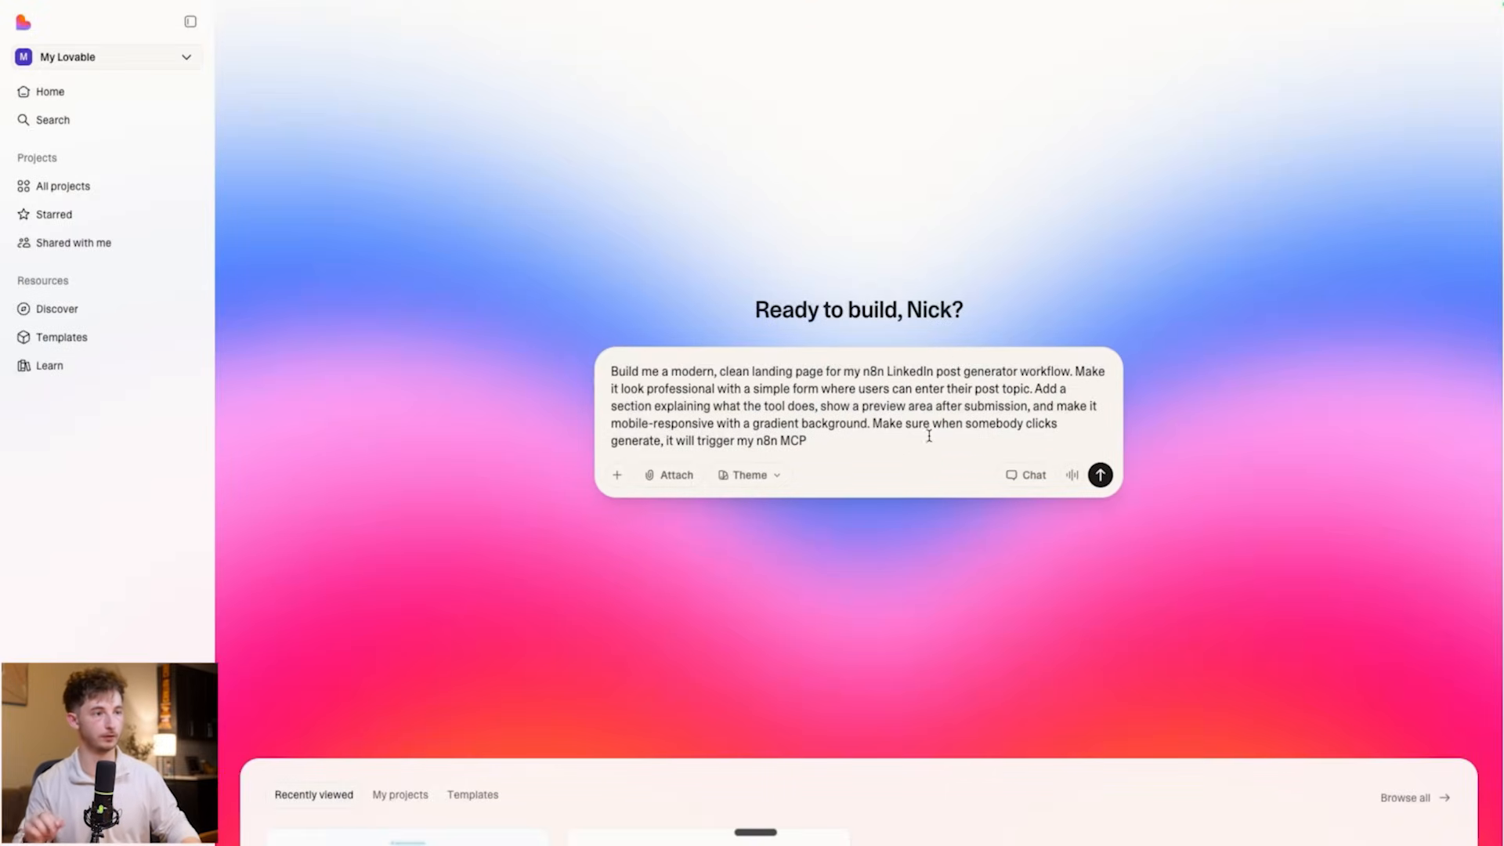
Send the landing page prompt and set Get Workflow Details to Always allow for n8n.
{"action": "left_click", "coordinate": [617, 475]}
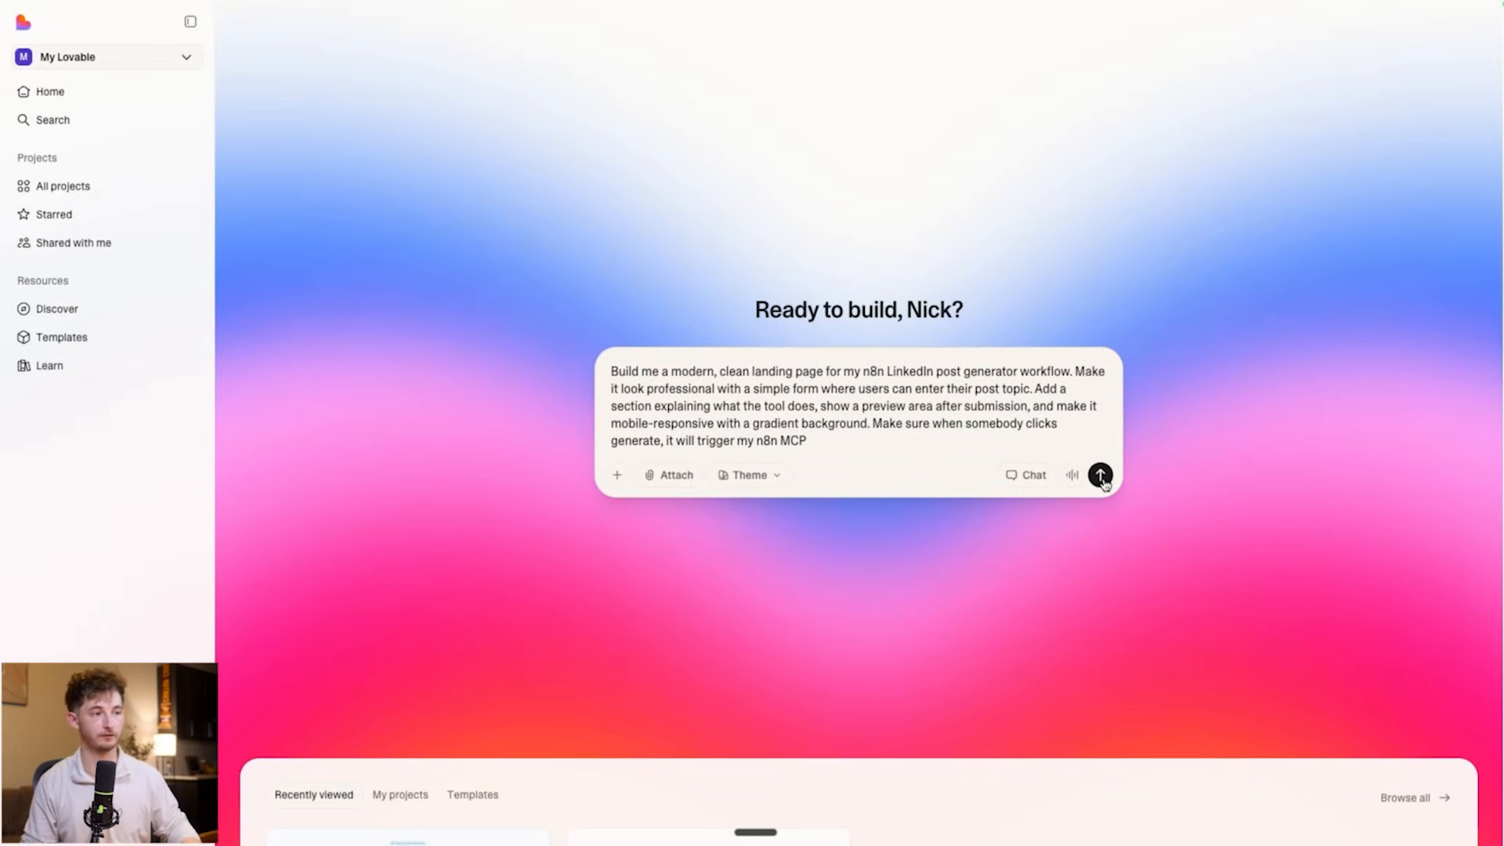
{"action": "left_click", "coordinate": [1100, 475]}
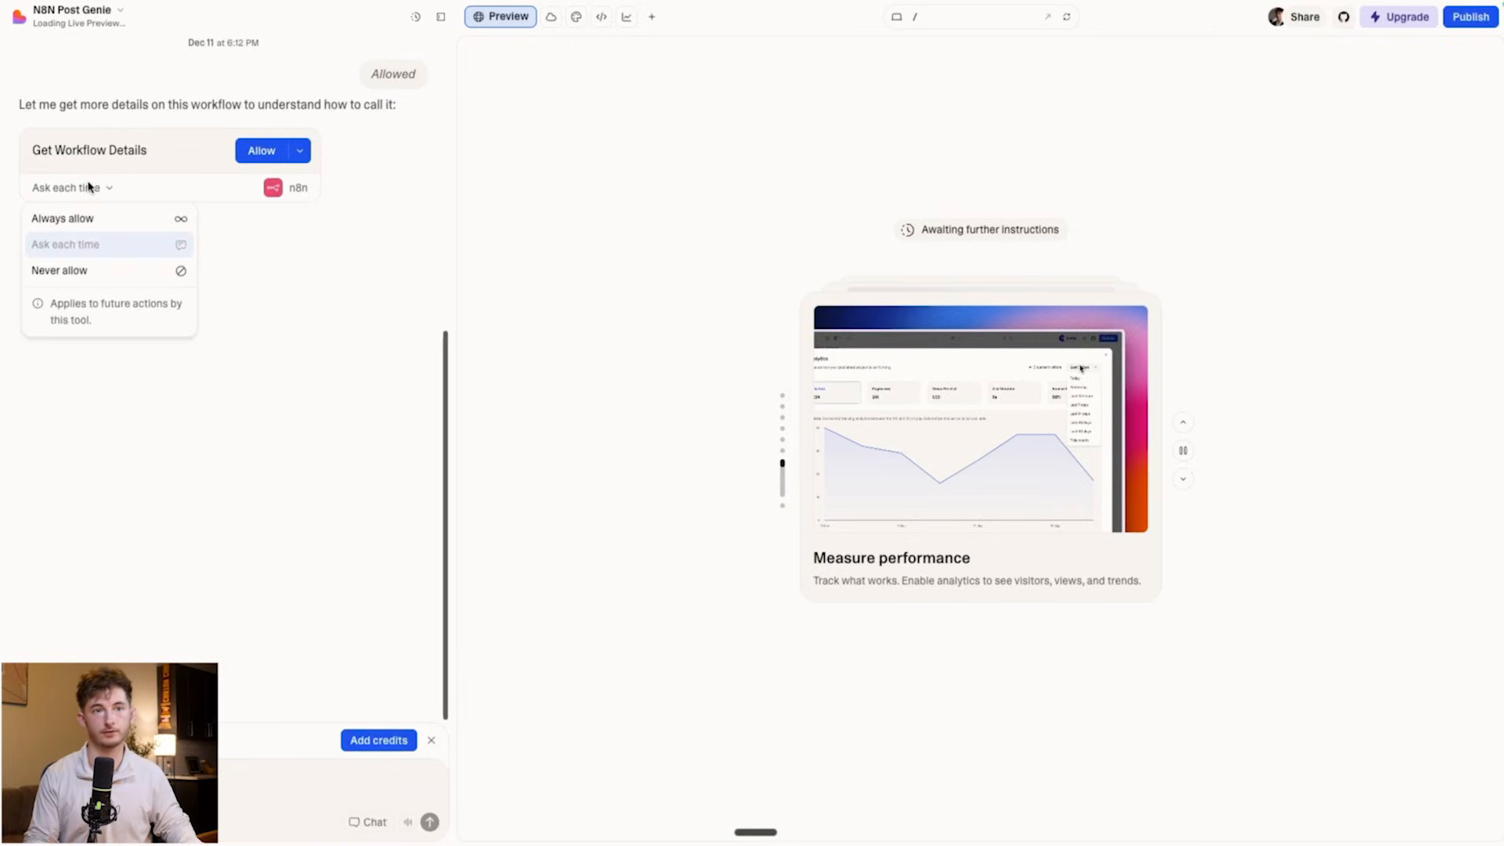
{"action": "left_click", "coordinate": [63, 218]}
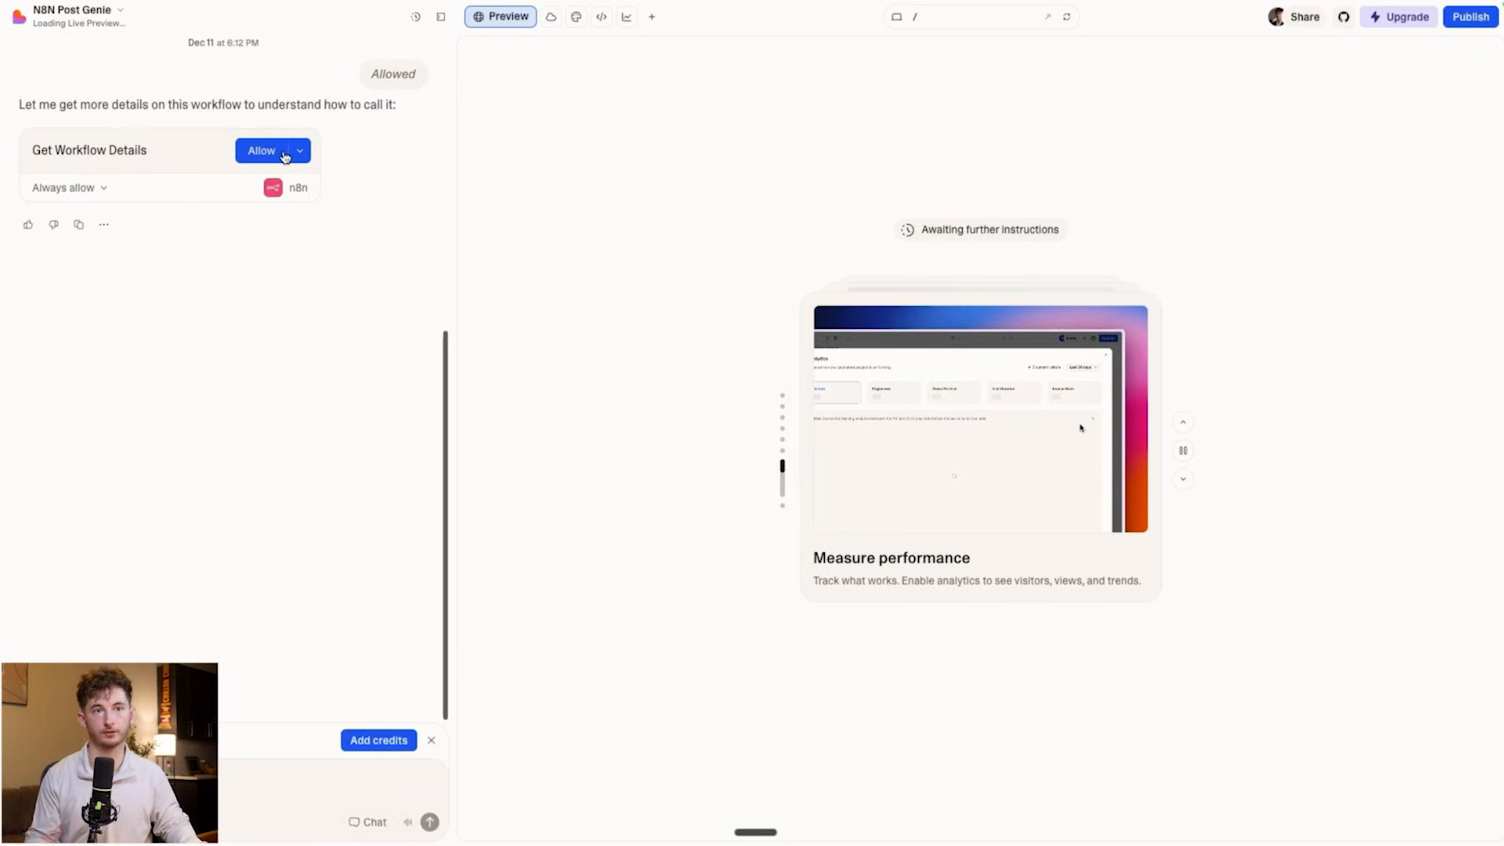
{"action": "left_click", "coordinate": [262, 150]}
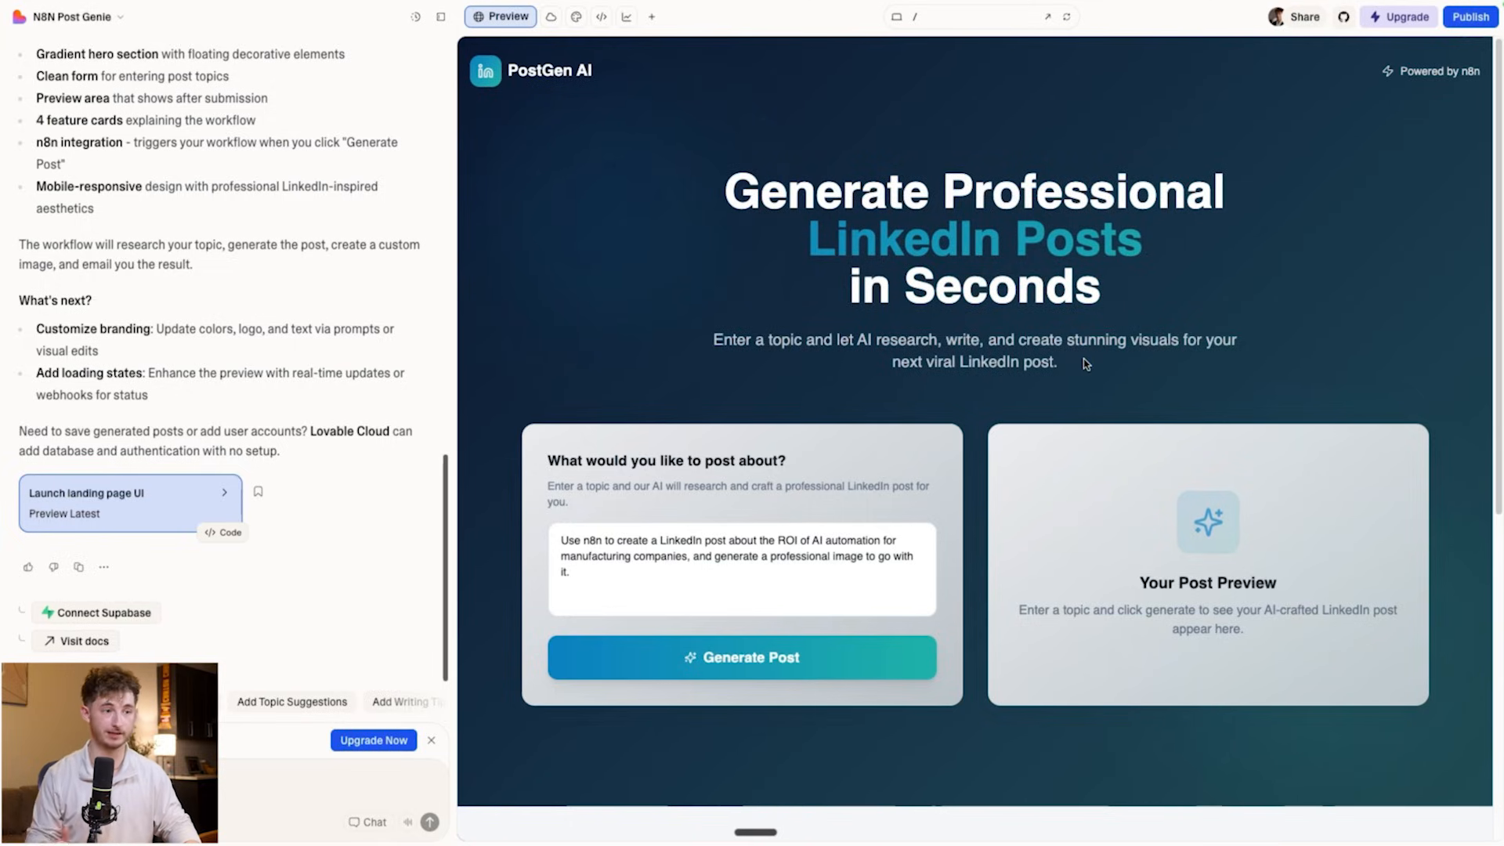
Submit the ROI of AI automation in manufacturing topic via Generate Post.
{"action": "scroll", "scroll_direction": "down", "scroll_amount": 3}
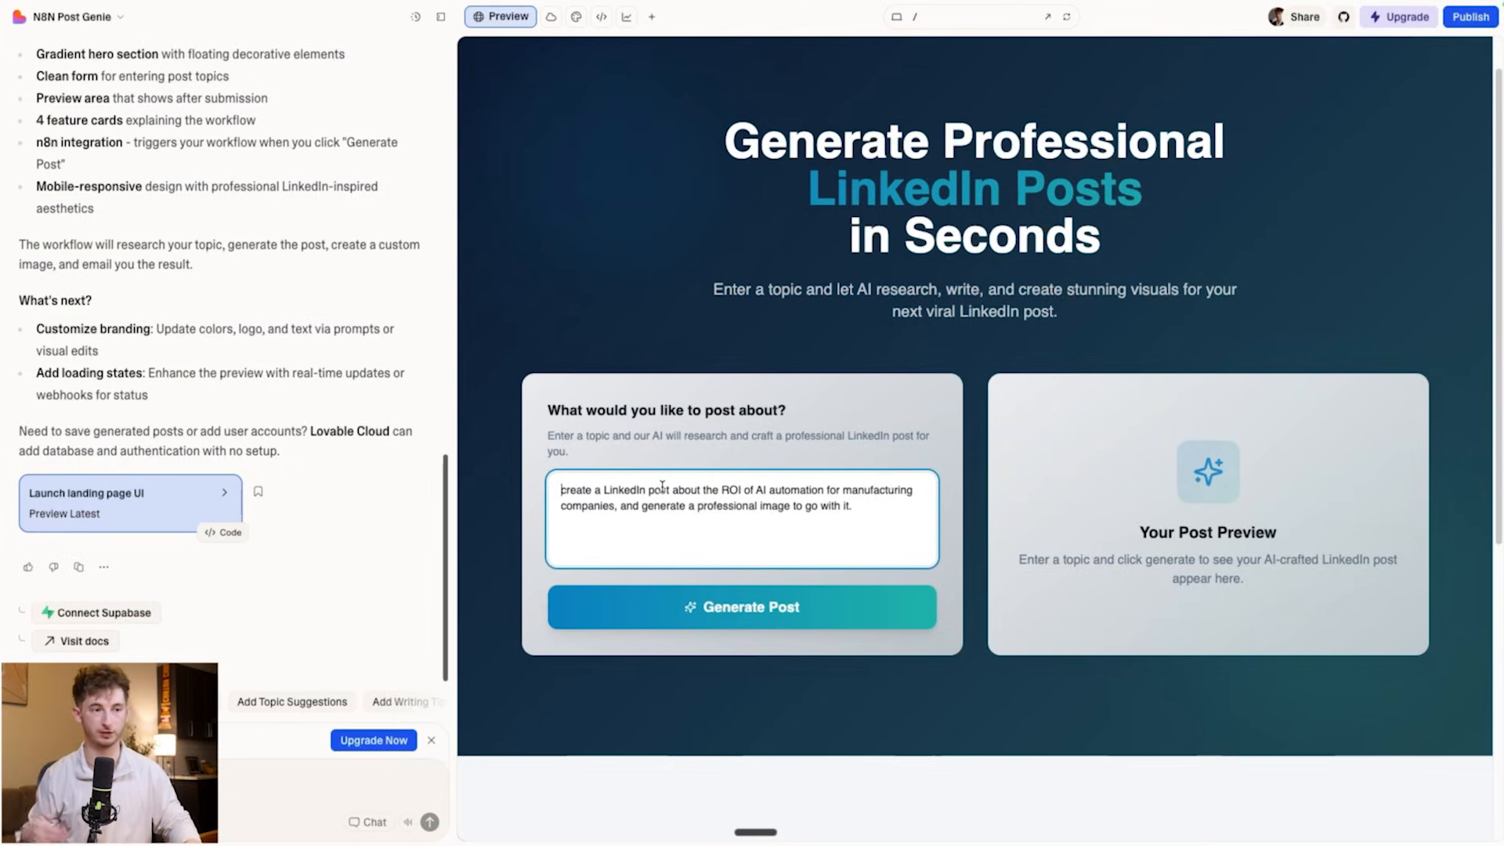
{"action": "left_click", "coordinate": [742, 606]}
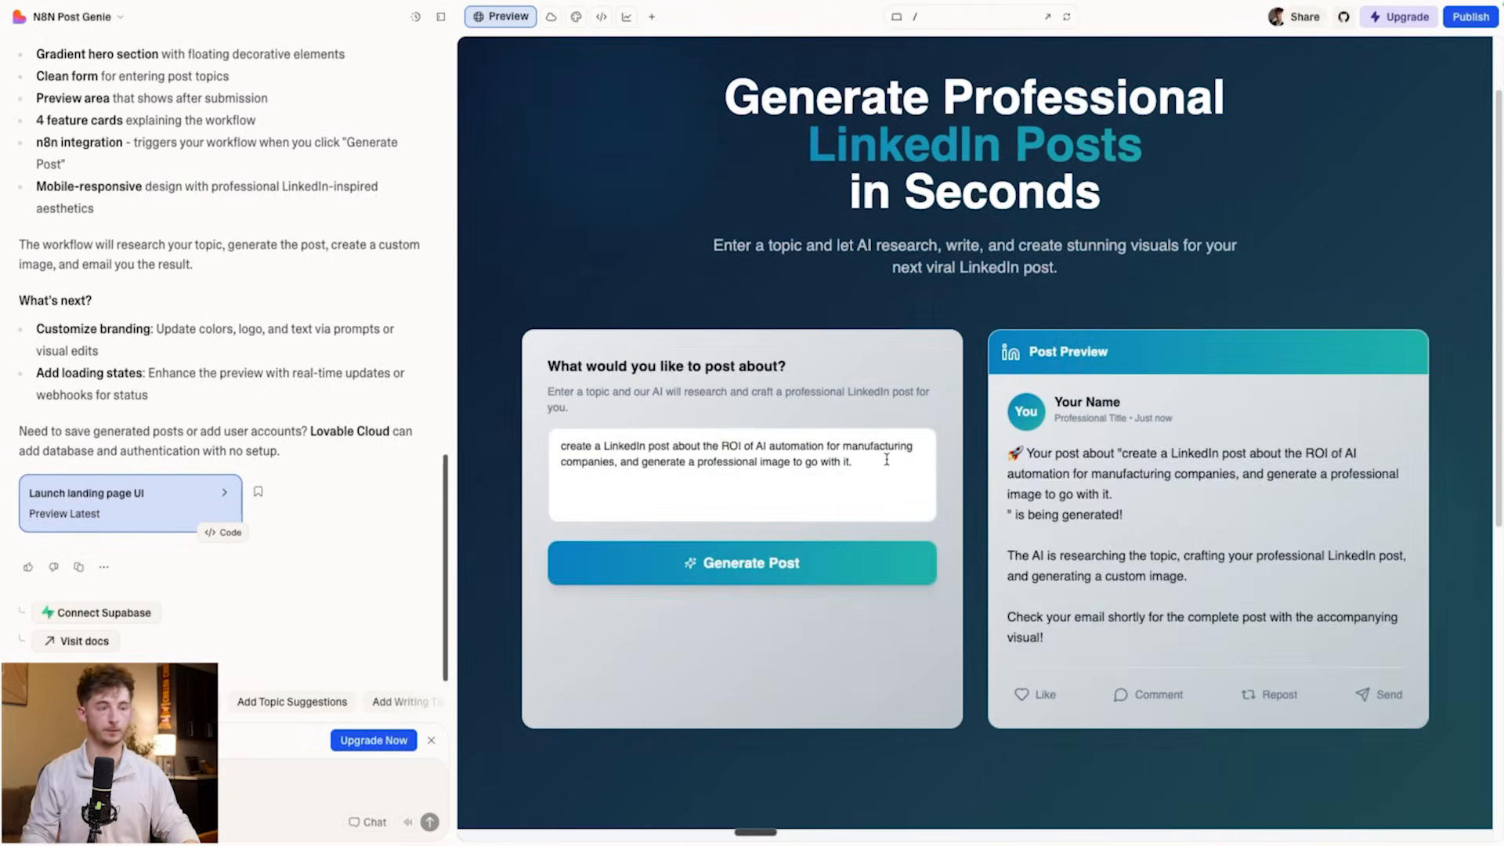